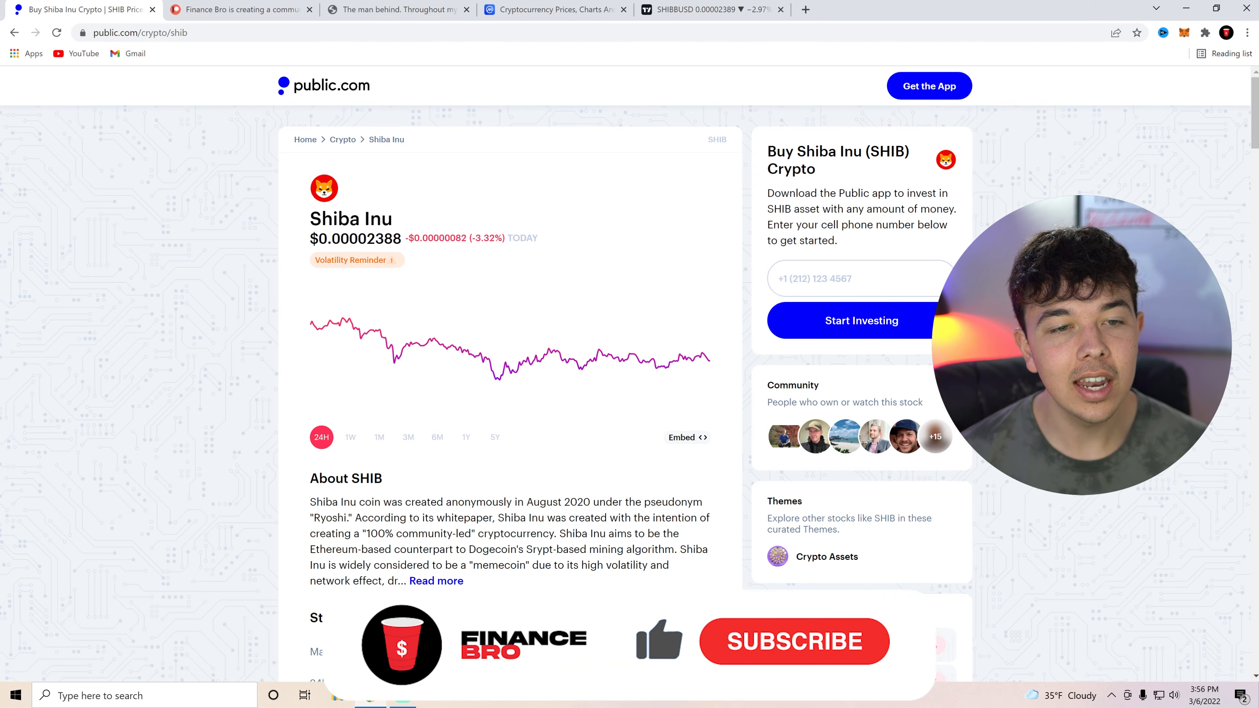
# Browse the Patreon membership page briefly, then return to the Public.com Shiba Inu price page
pyautogui.click(793, 642)
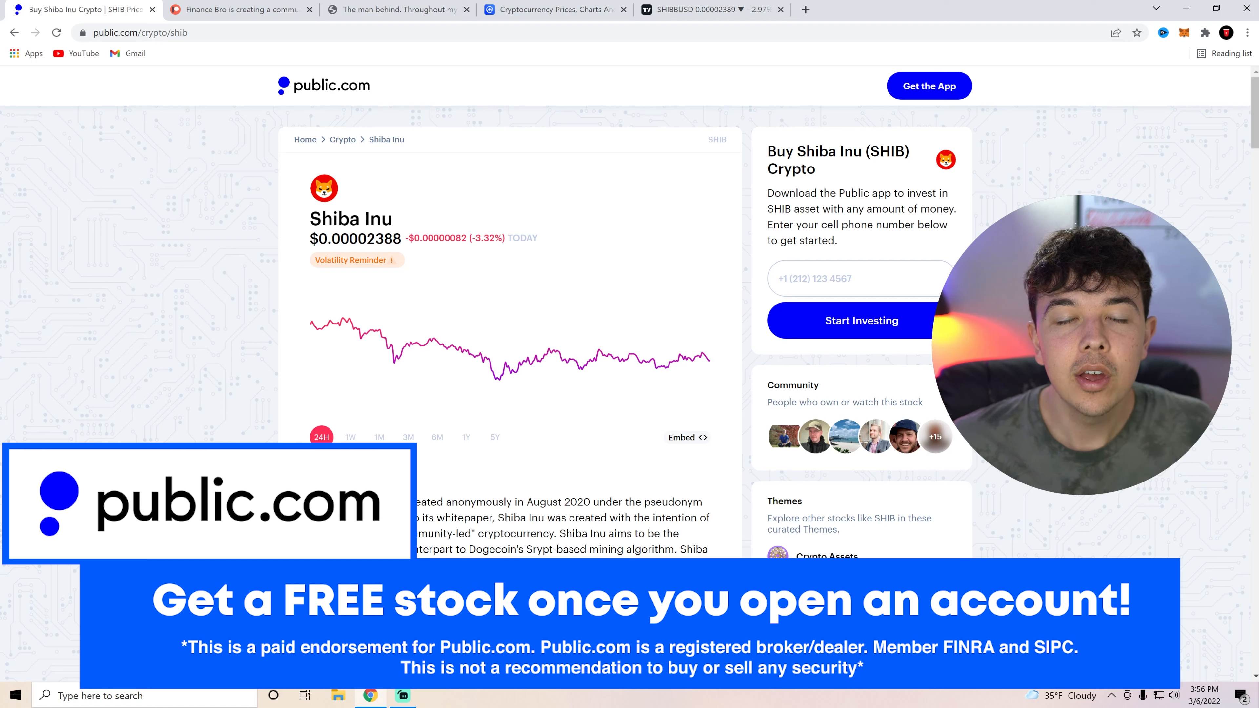
pyautogui.moveTo(521, 364)
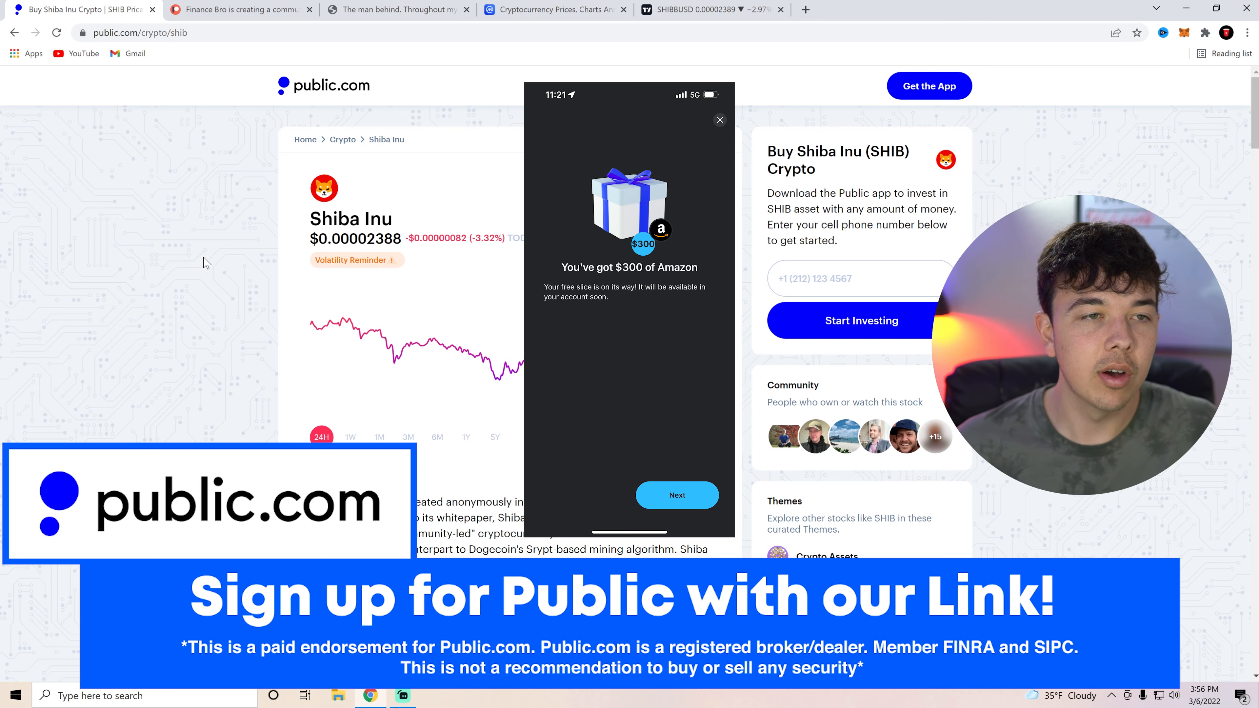
pyautogui.click(239, 8)
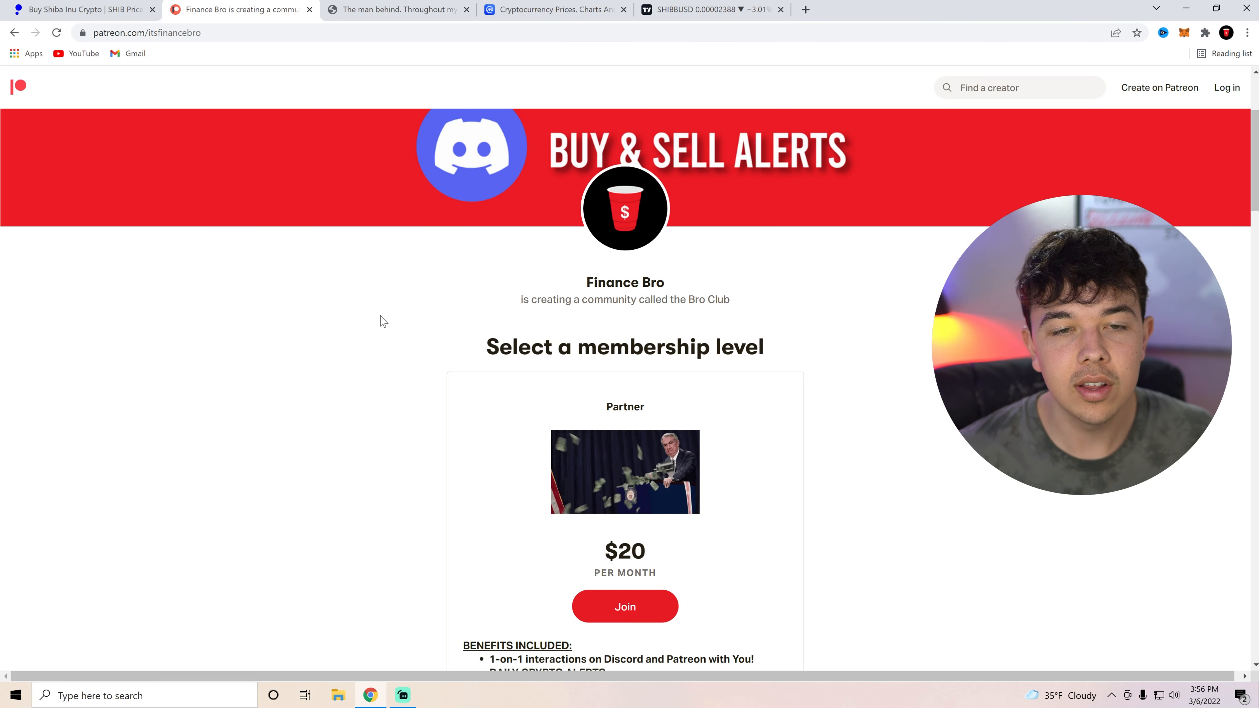
pyautogui.scroll(-3)
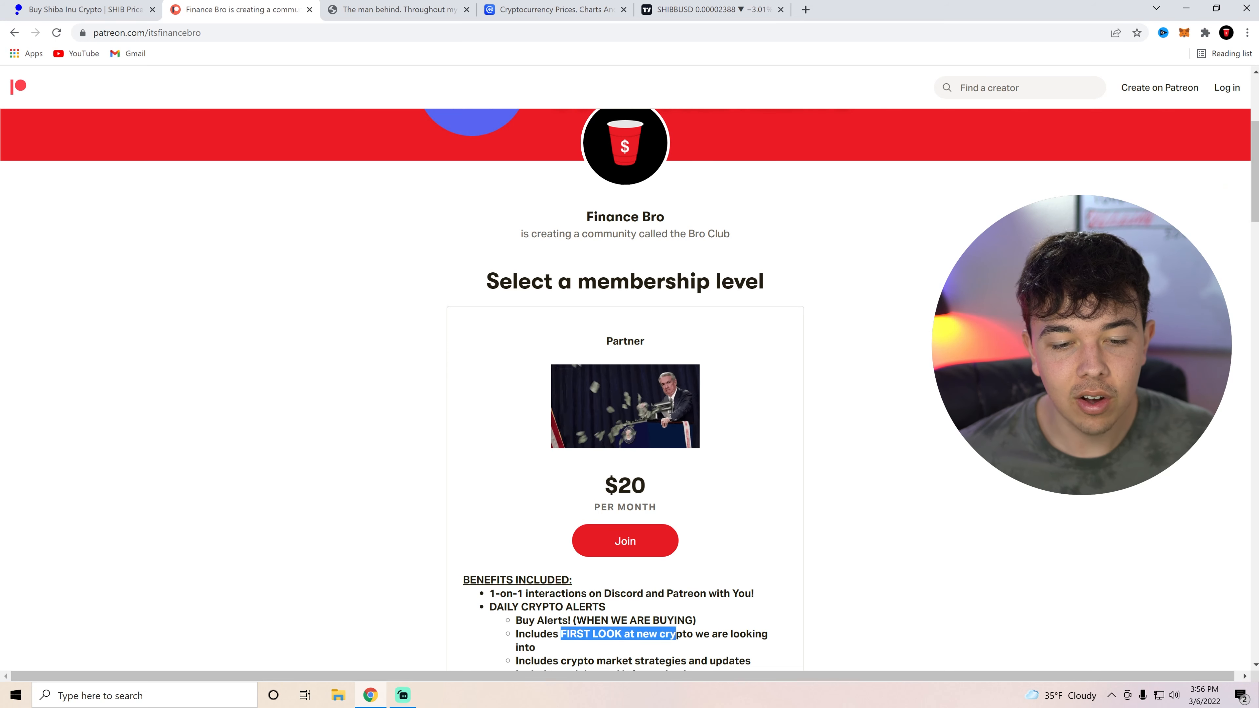
pyautogui.scroll(3)
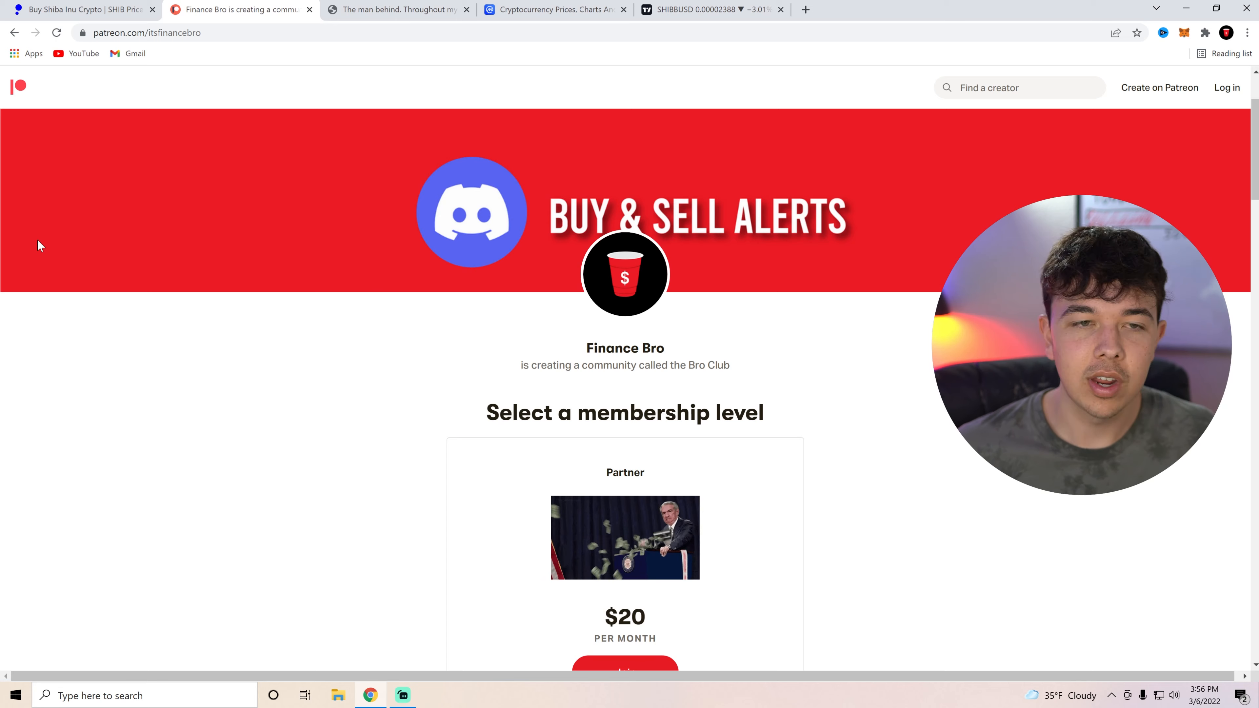
pyautogui.click(80, 10)
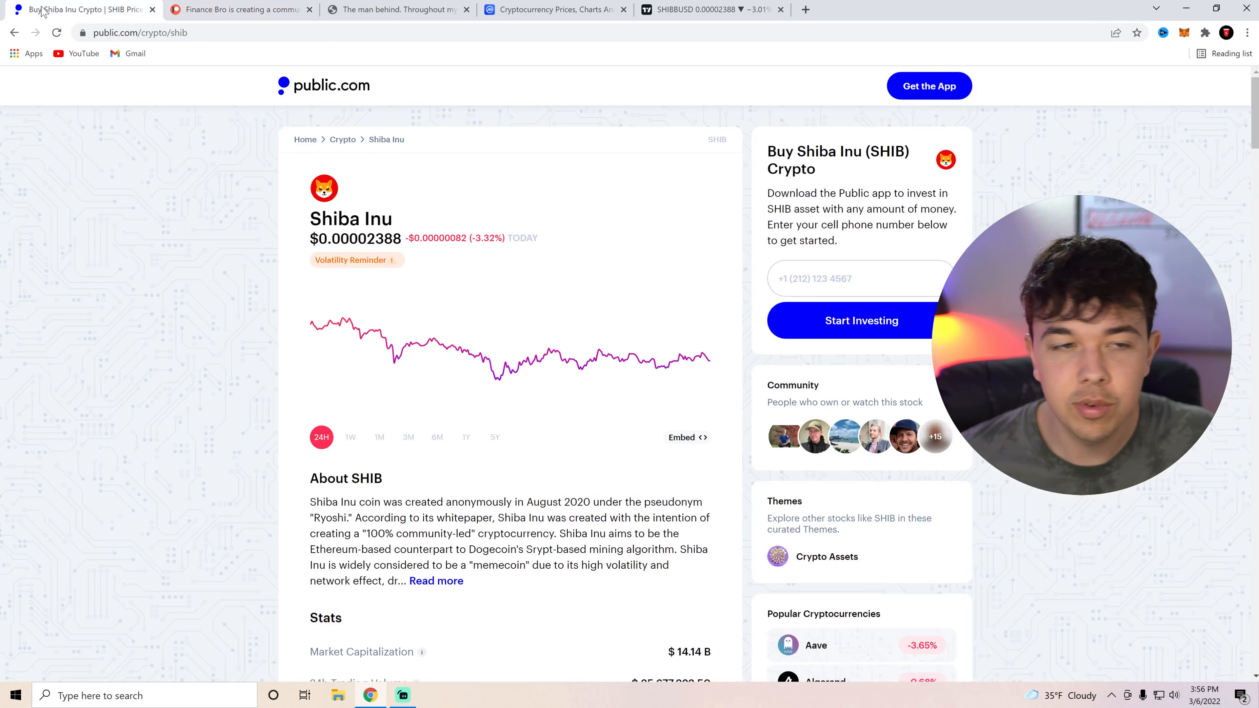
pyautogui.moveTo(94, 303)
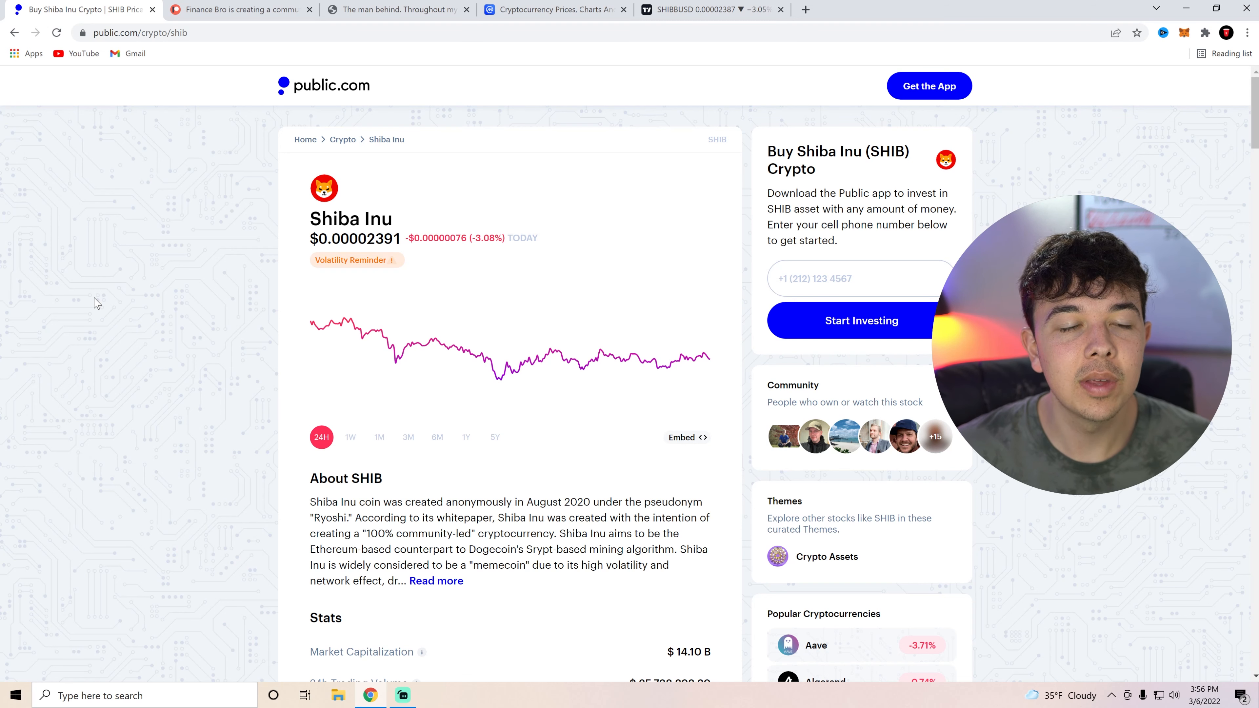
pyautogui.moveTo(185, 192)
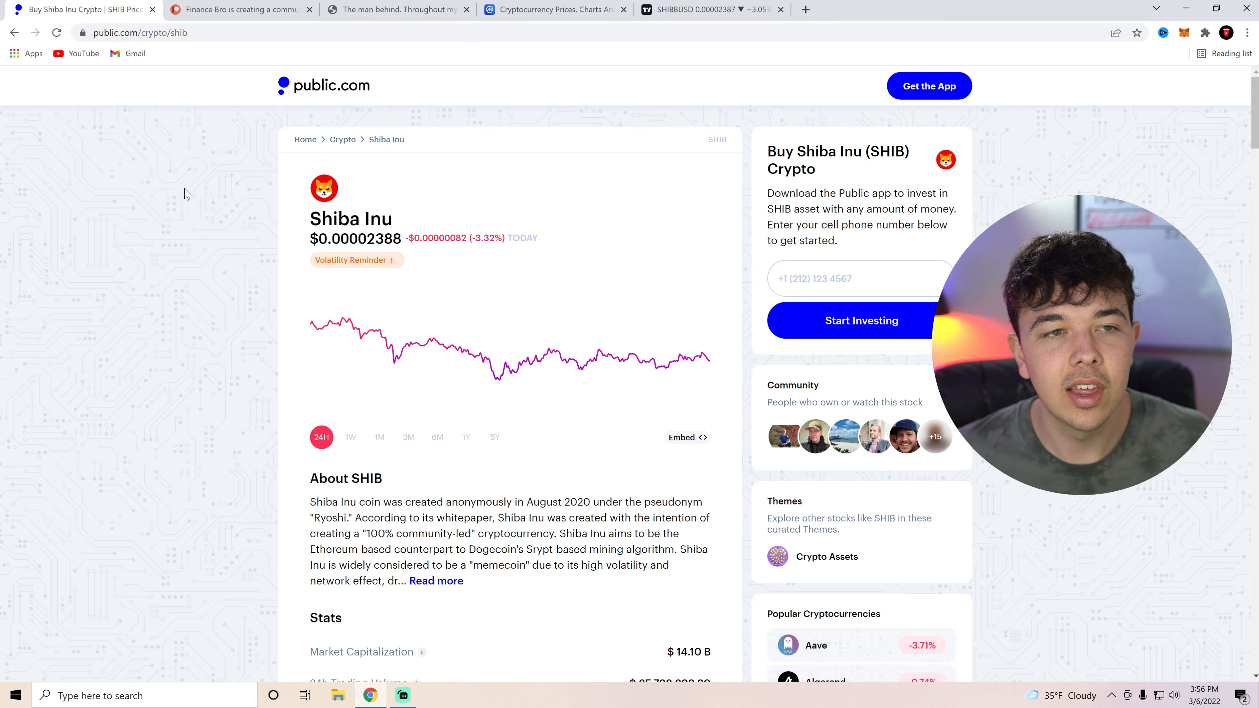
# Switch to the Medium article 'The man behind' by pb5_five and skim its opening passages
pyautogui.click(394, 8)
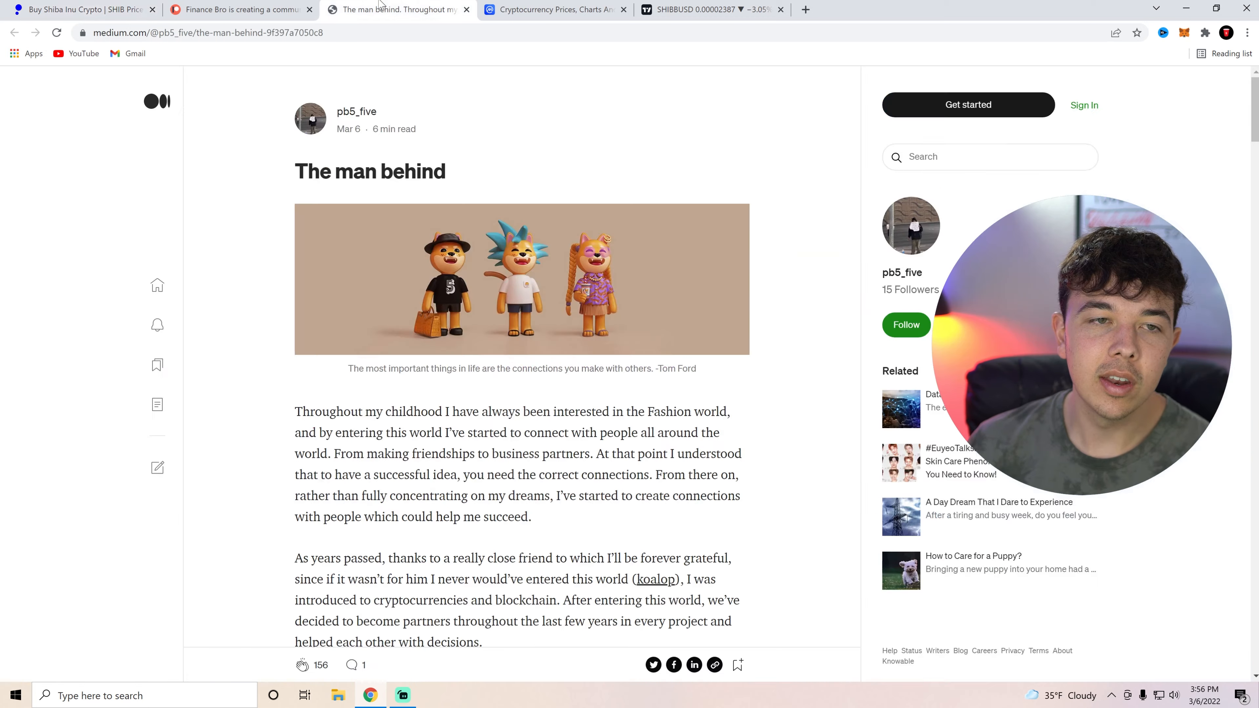
pyautogui.moveTo(418, 427)
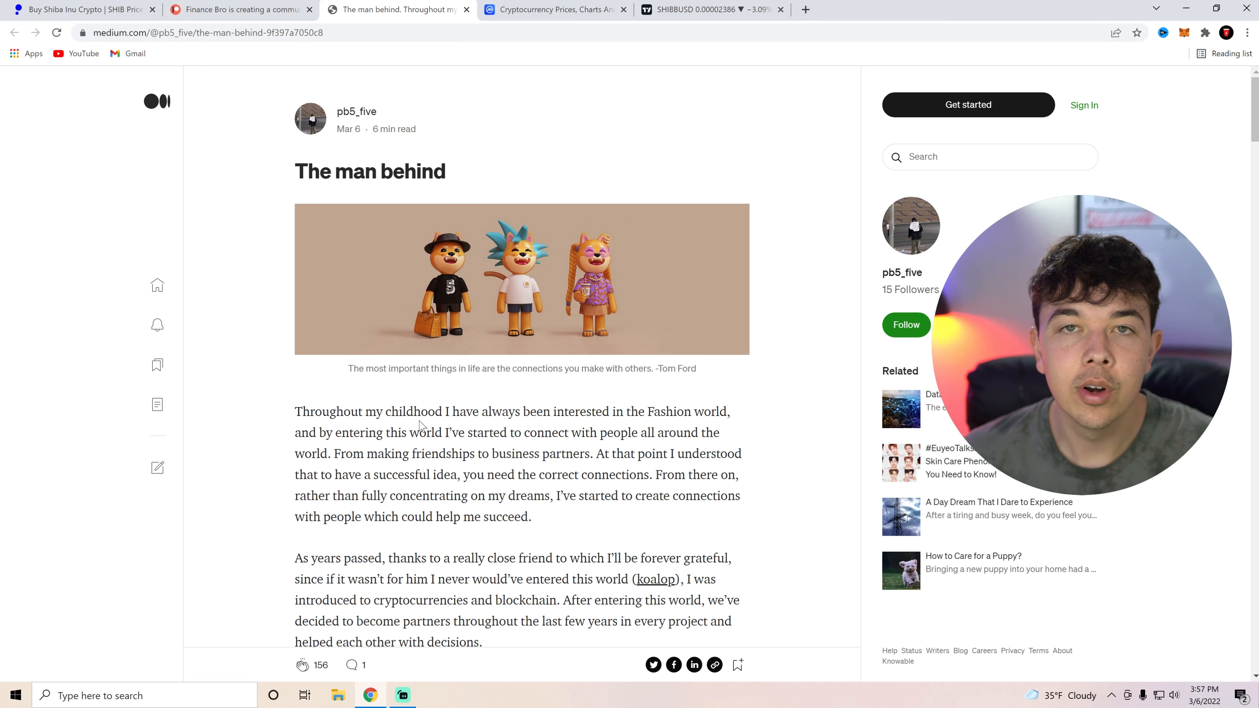
pyautogui.scroll(-3)
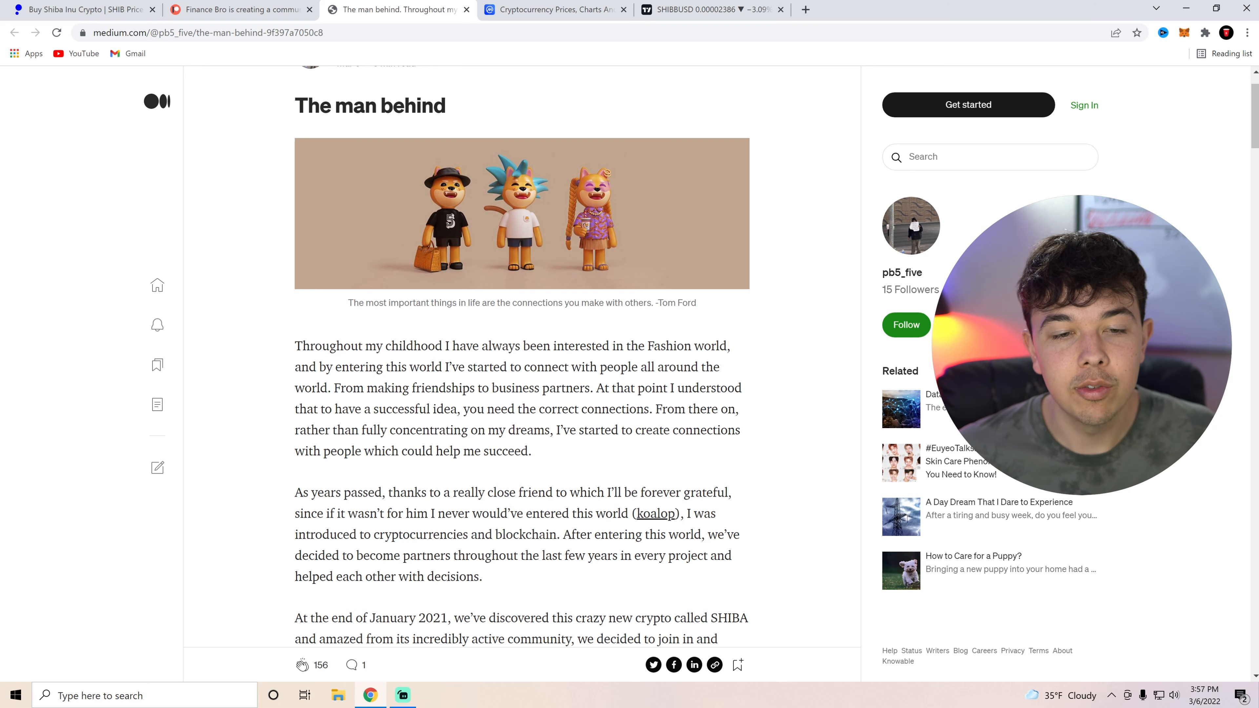
pyautogui.scroll(-3)
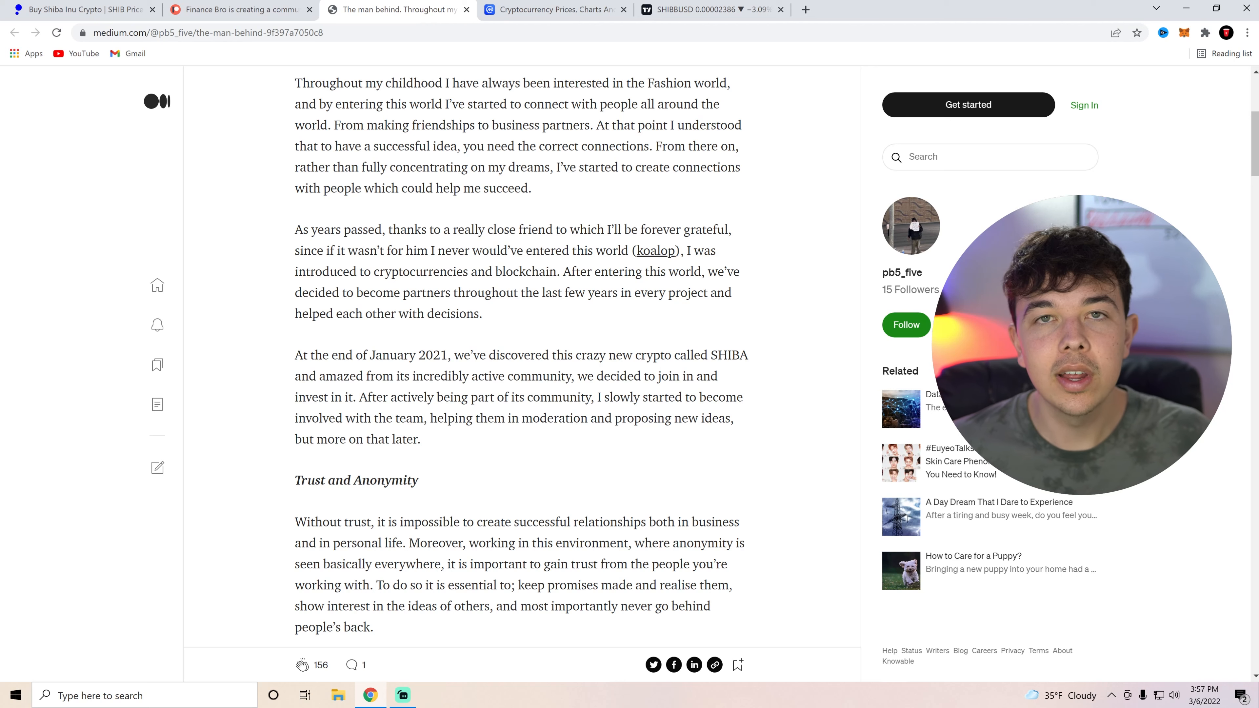
pyautogui.scroll(3)
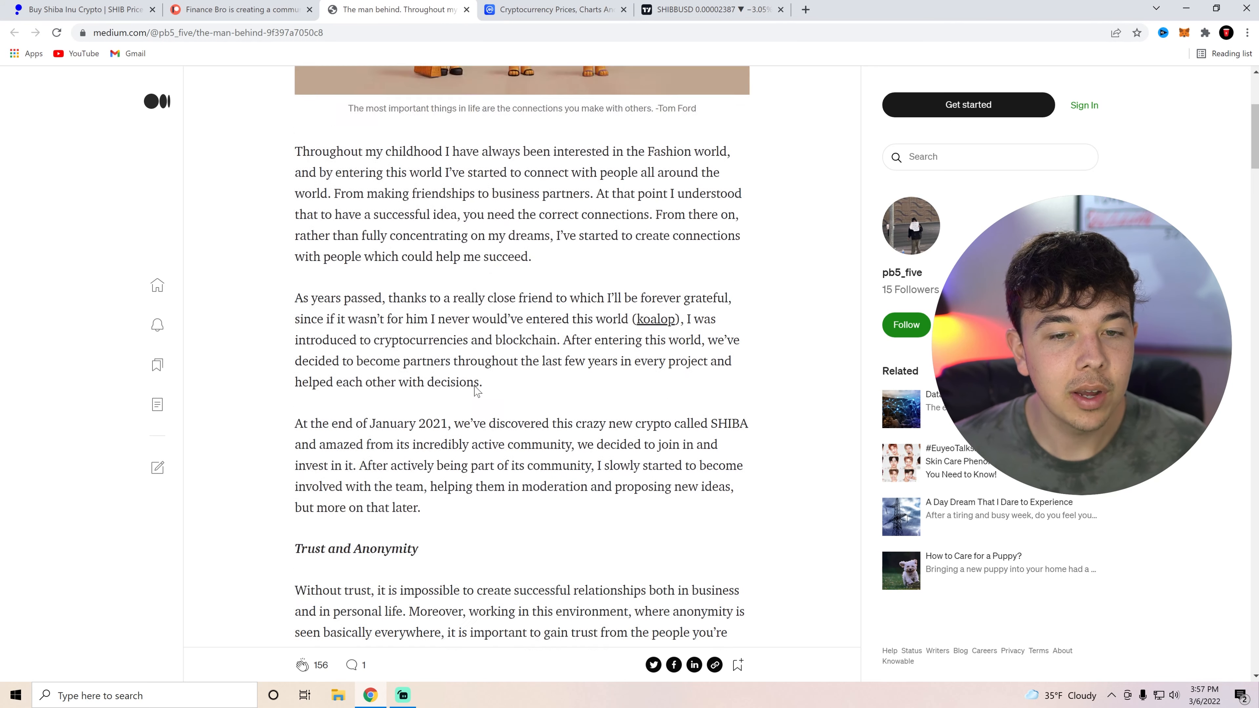
pyautogui.scroll(3)
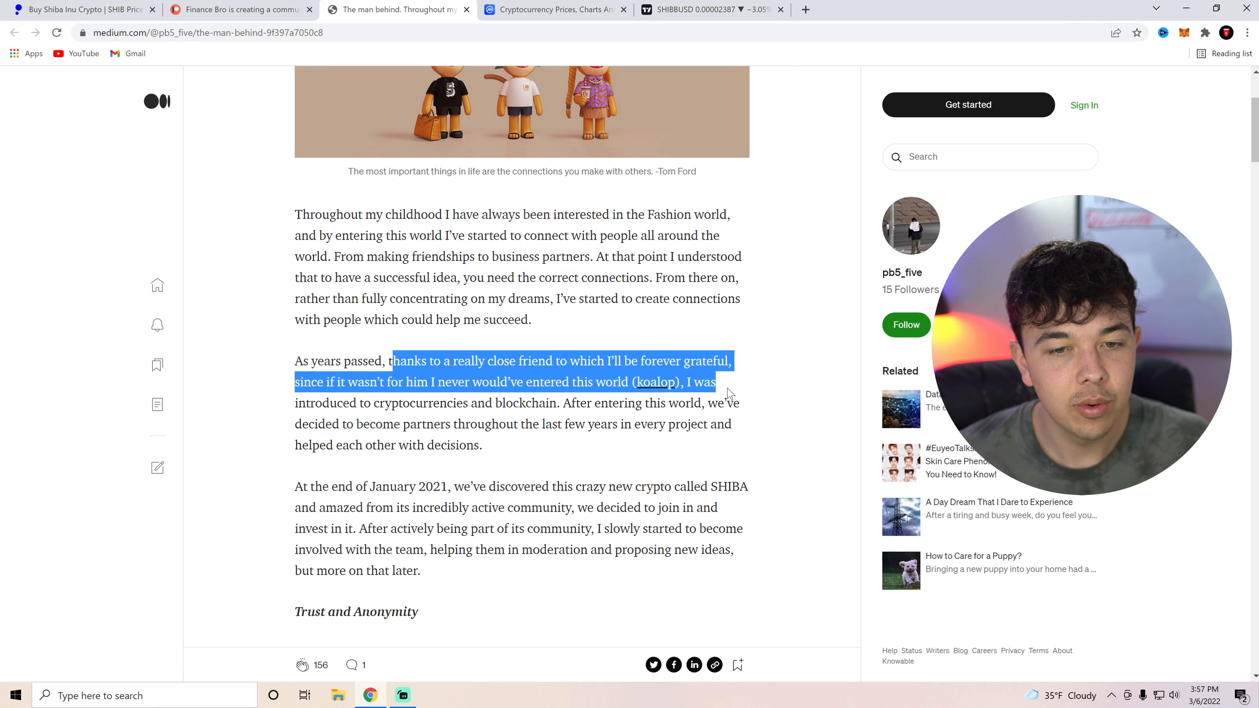
# Highlight the paragraph about the close friend who introduced SHIBA and read on
pyautogui.click(570, 393)
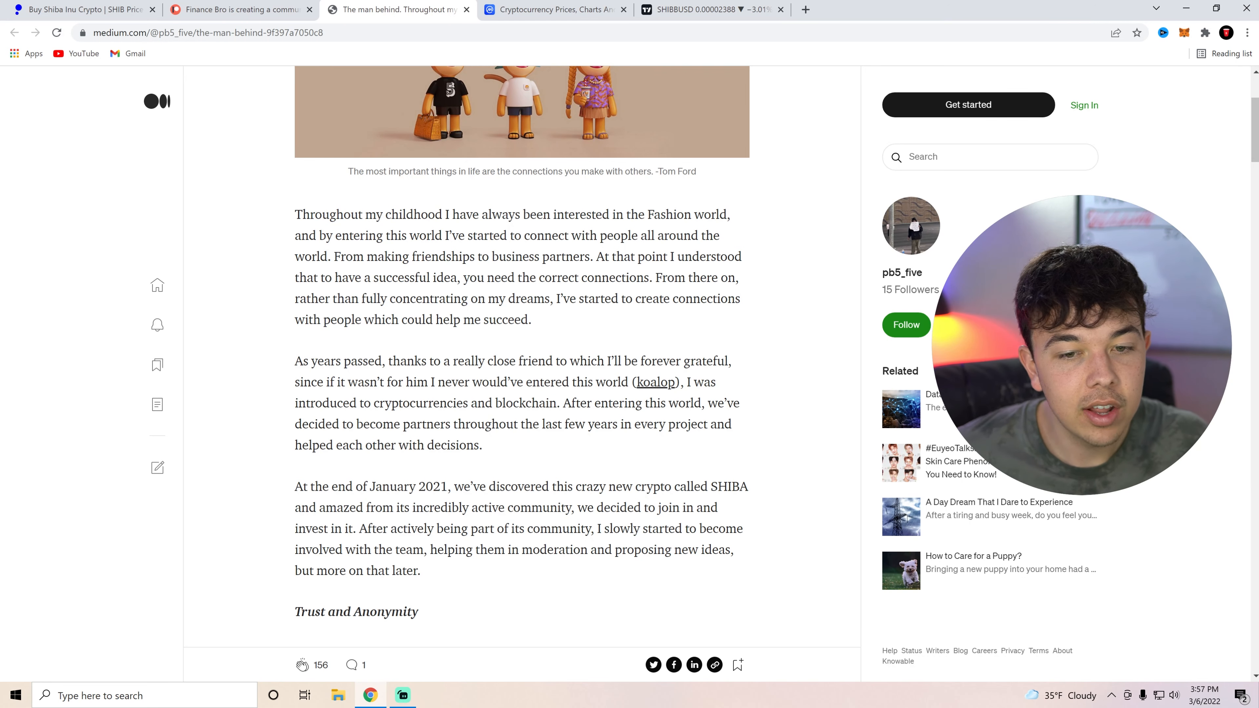
pyautogui.doubleClick(440, 446)
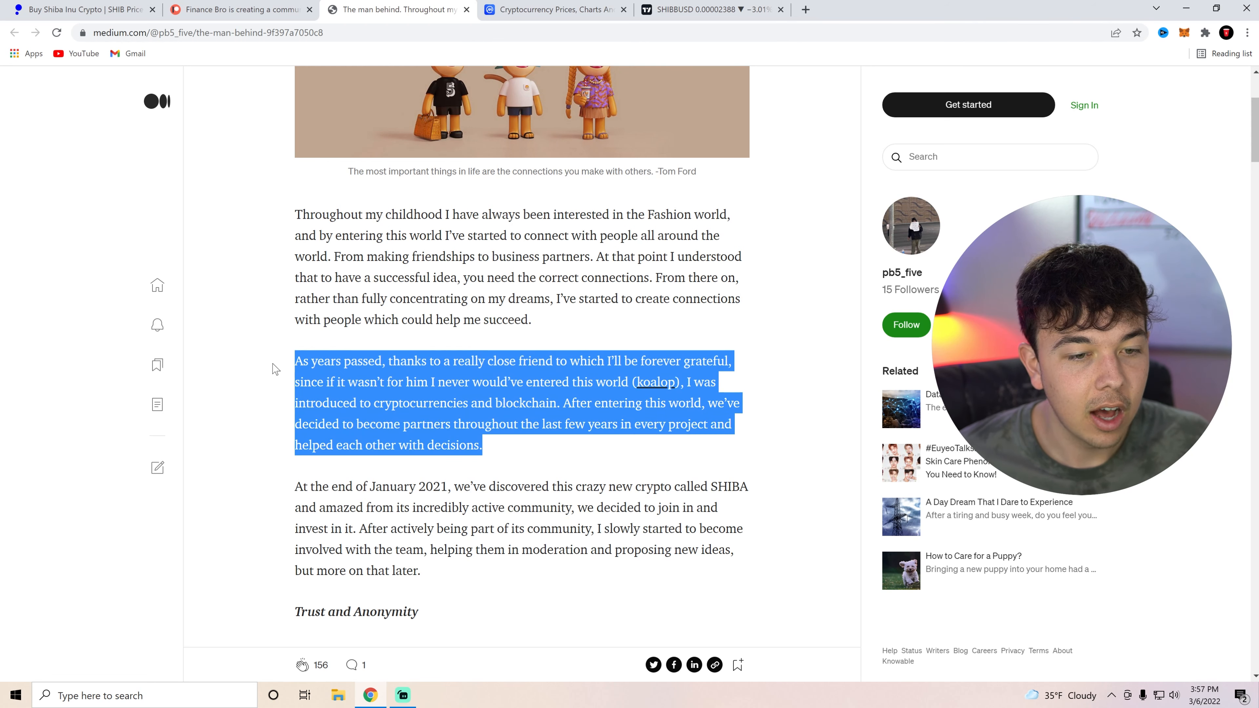
pyautogui.scroll(-3)
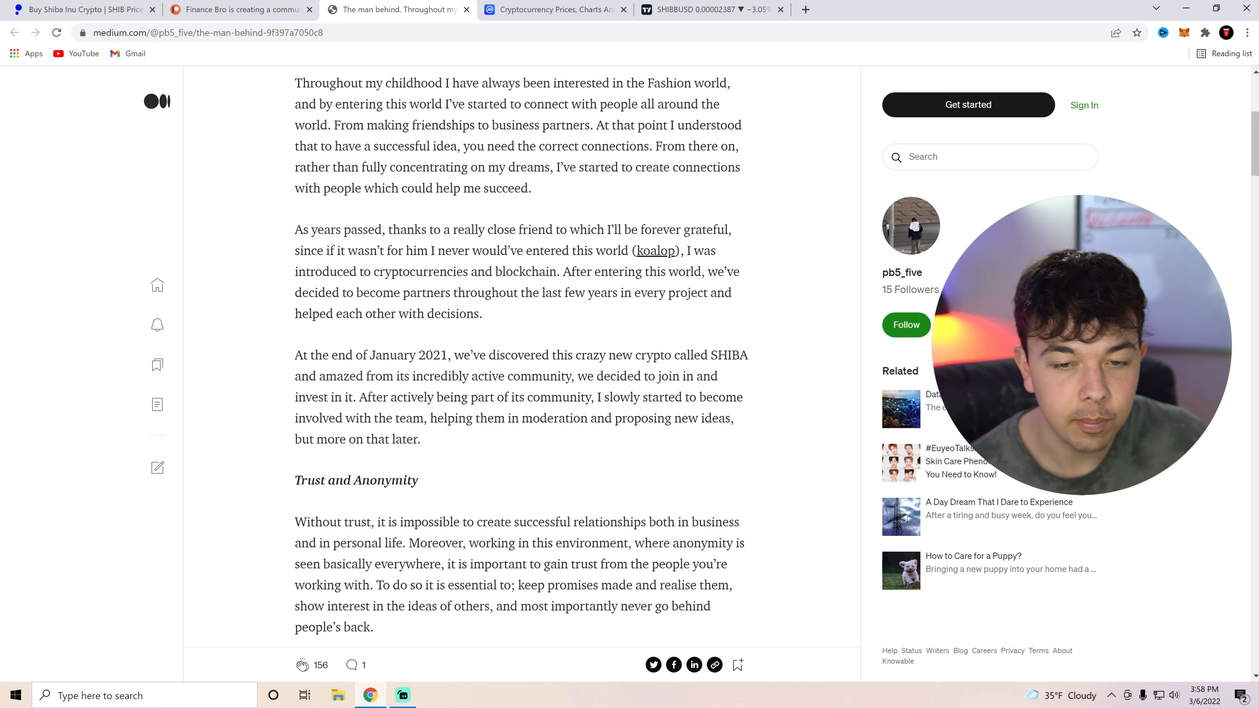
pyautogui.scroll(-3)
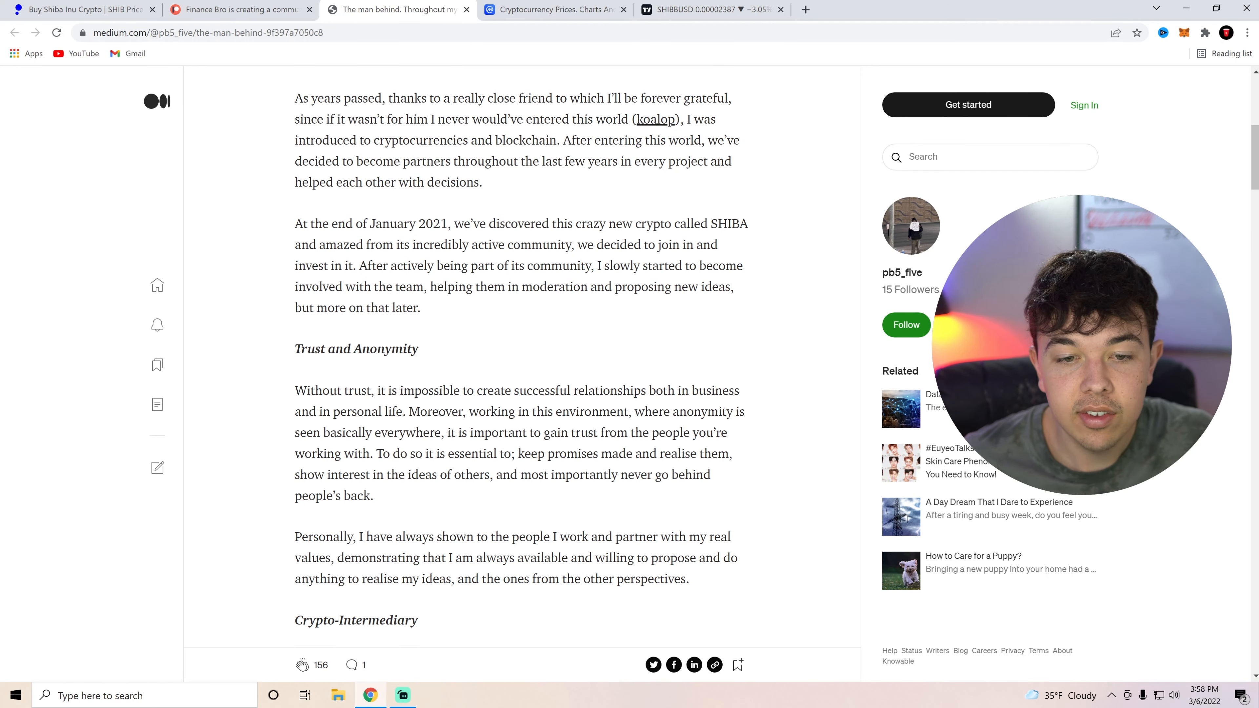
pyautogui.scroll(-3)
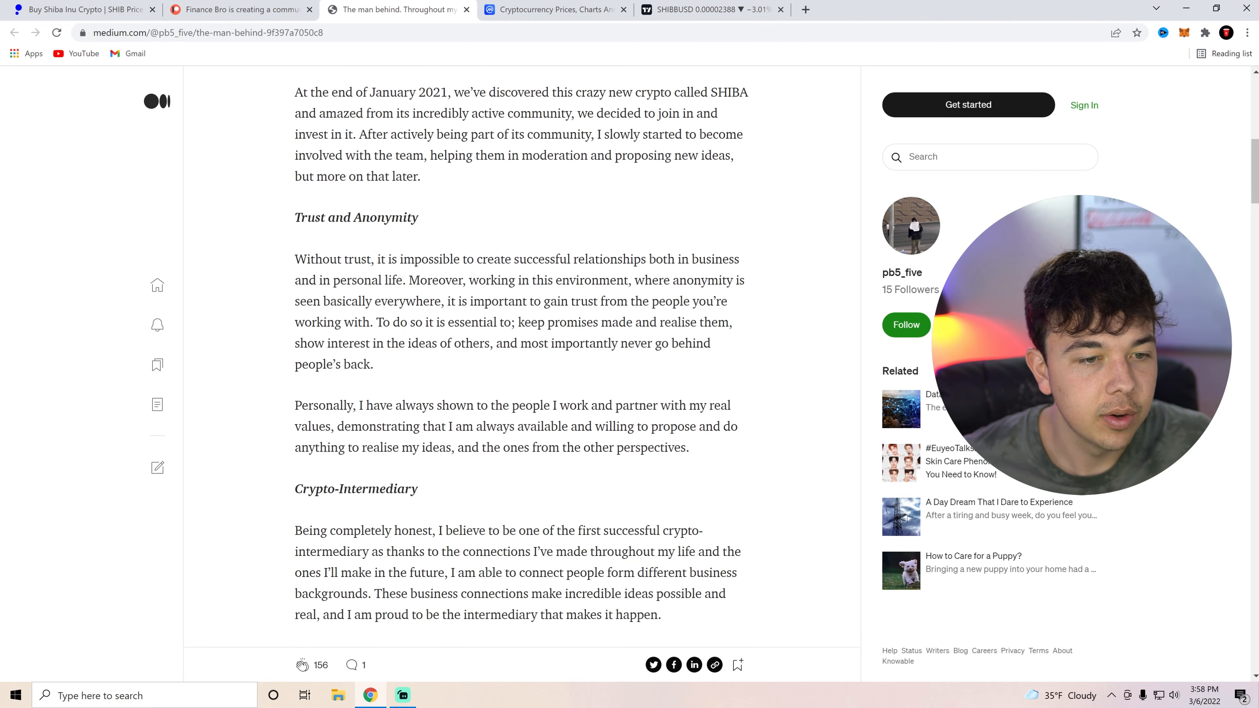
pyautogui.scroll(-3)
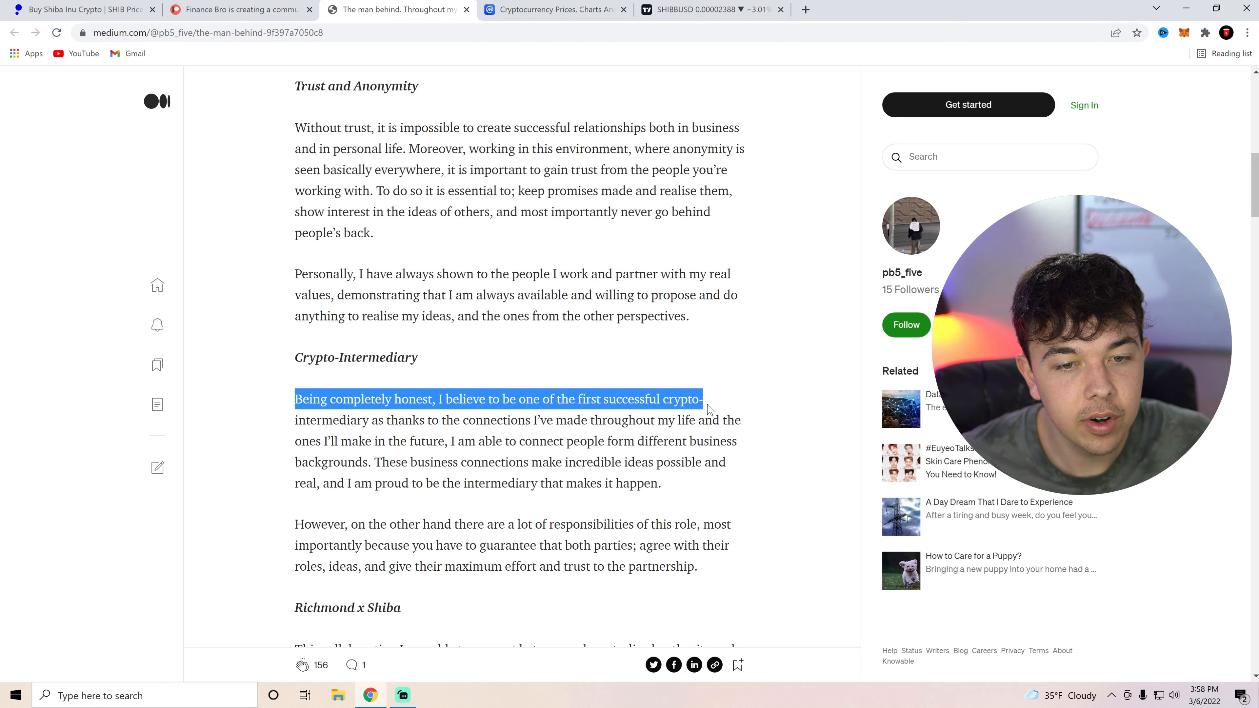
pyautogui.click(570, 441)
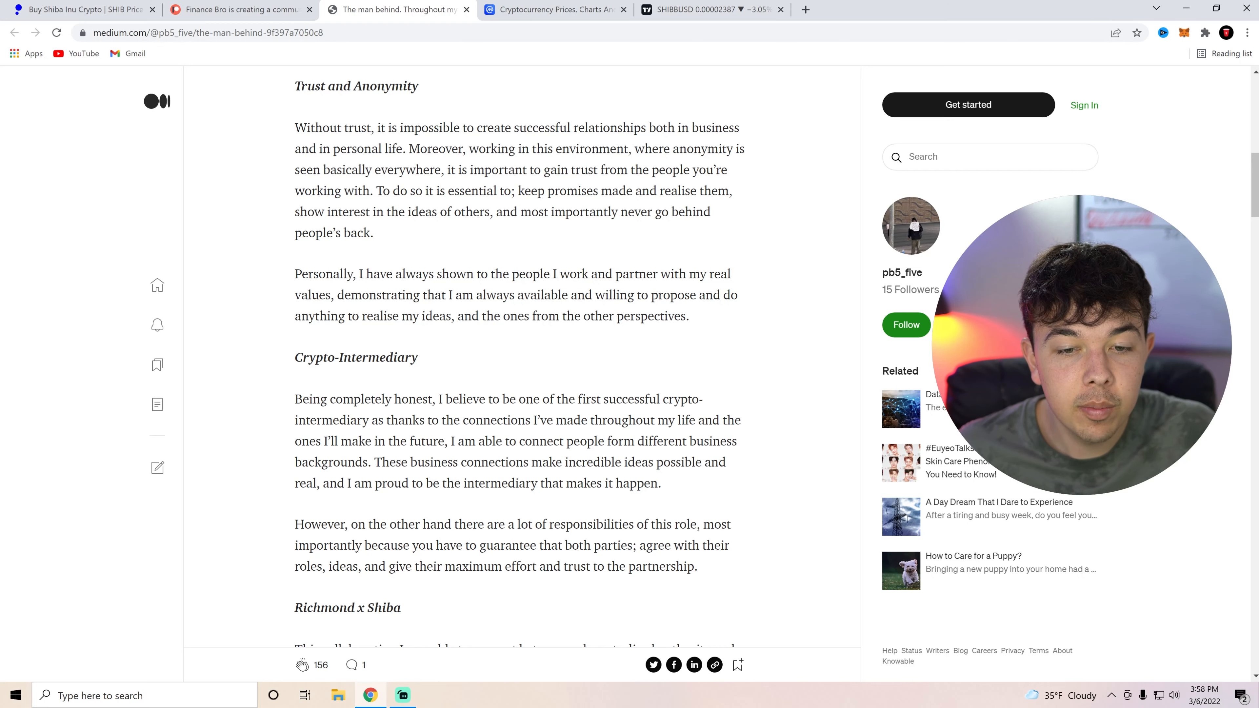
pyautogui.scroll(-3)
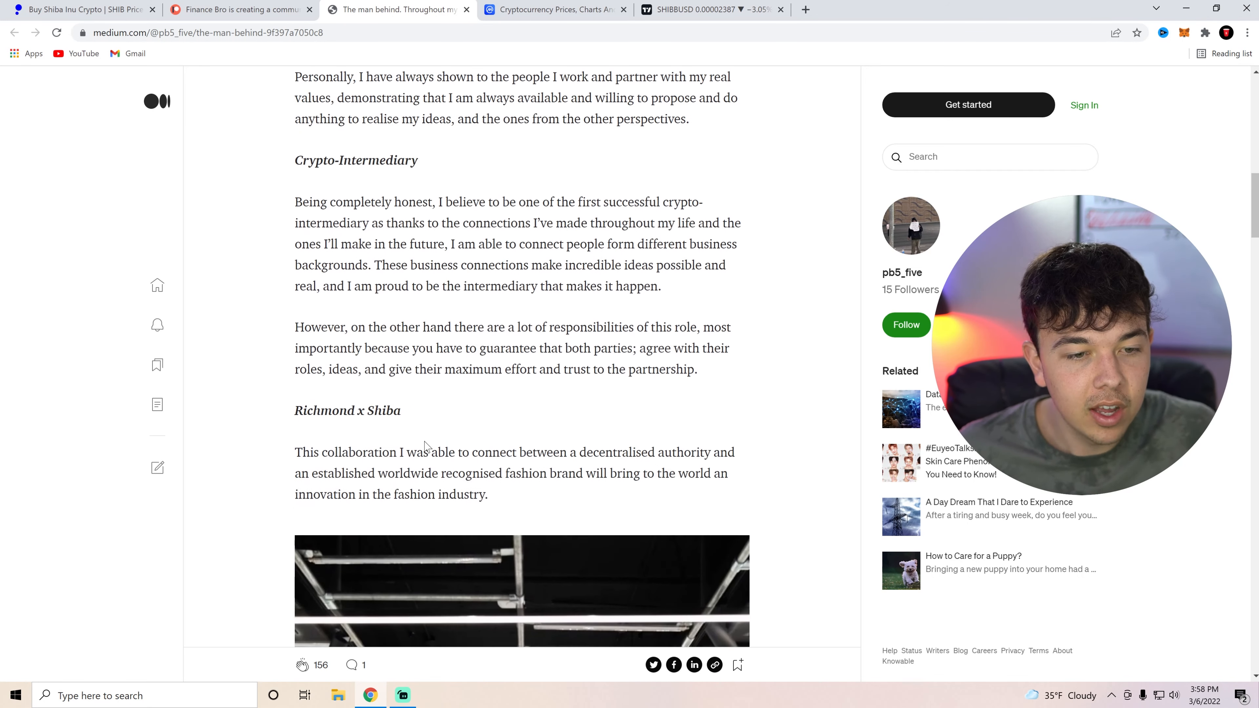
pyautogui.moveTo(470, 405)
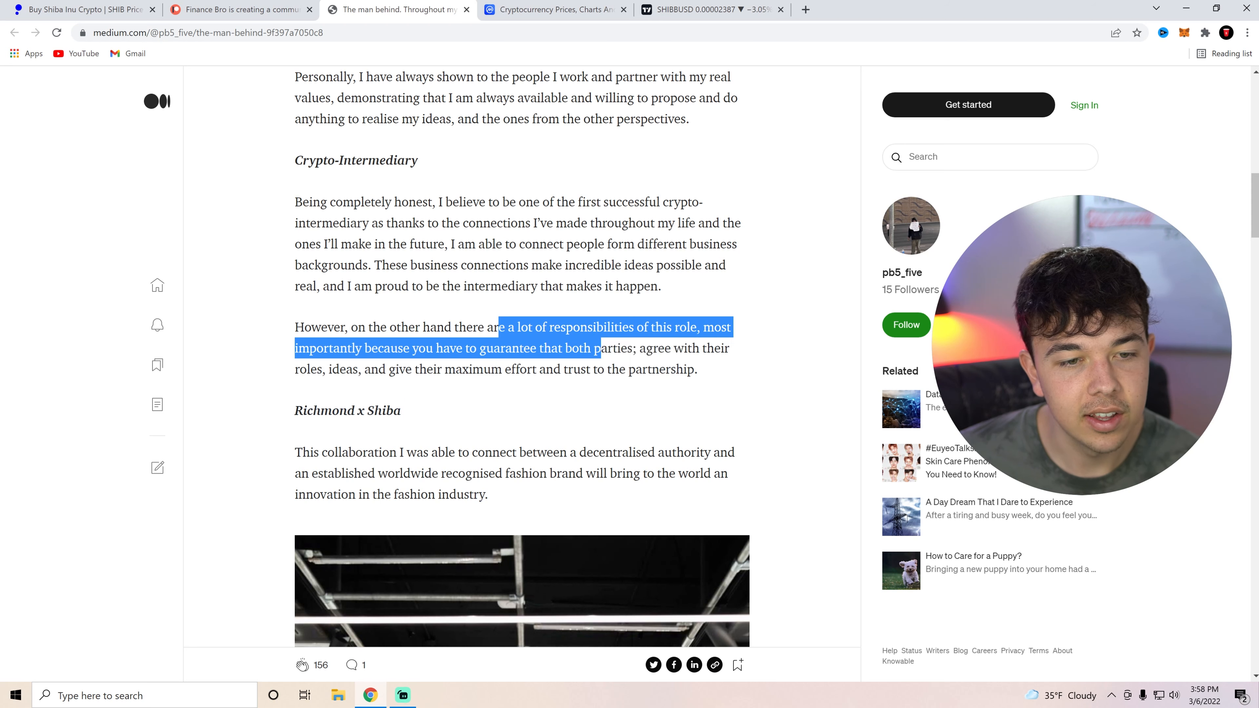
pyautogui.scroll(-3)
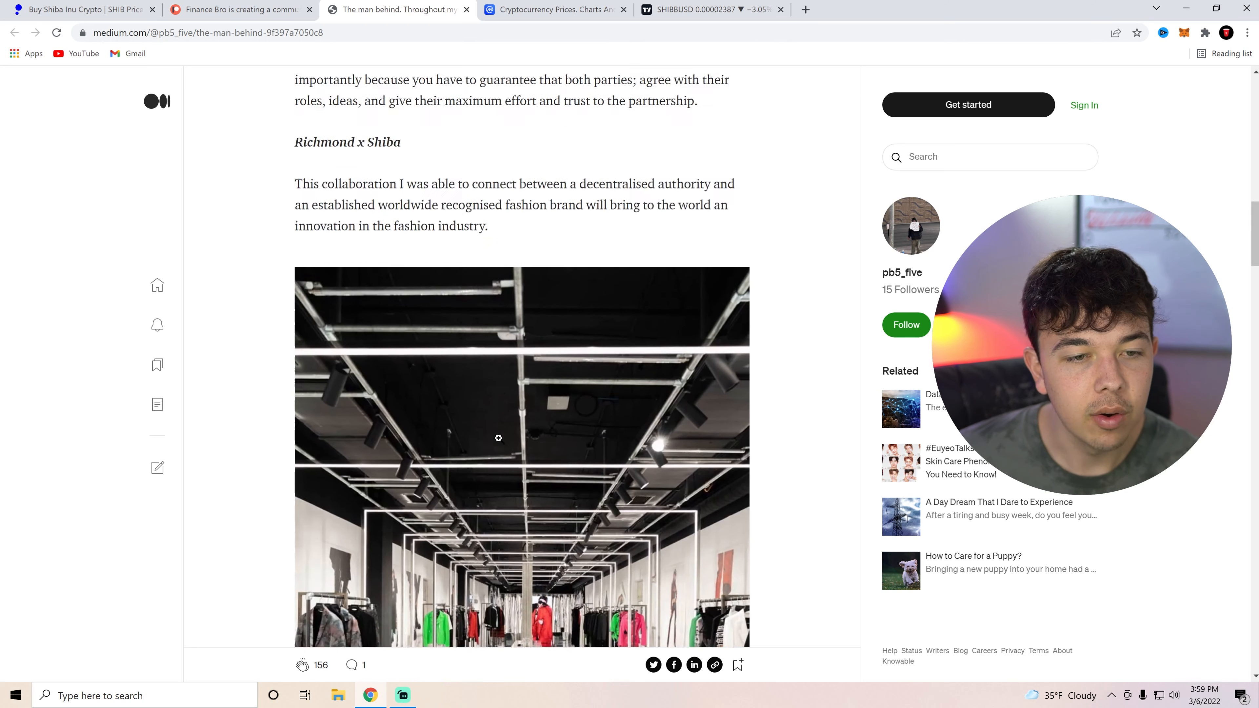
pyautogui.scroll(-3)
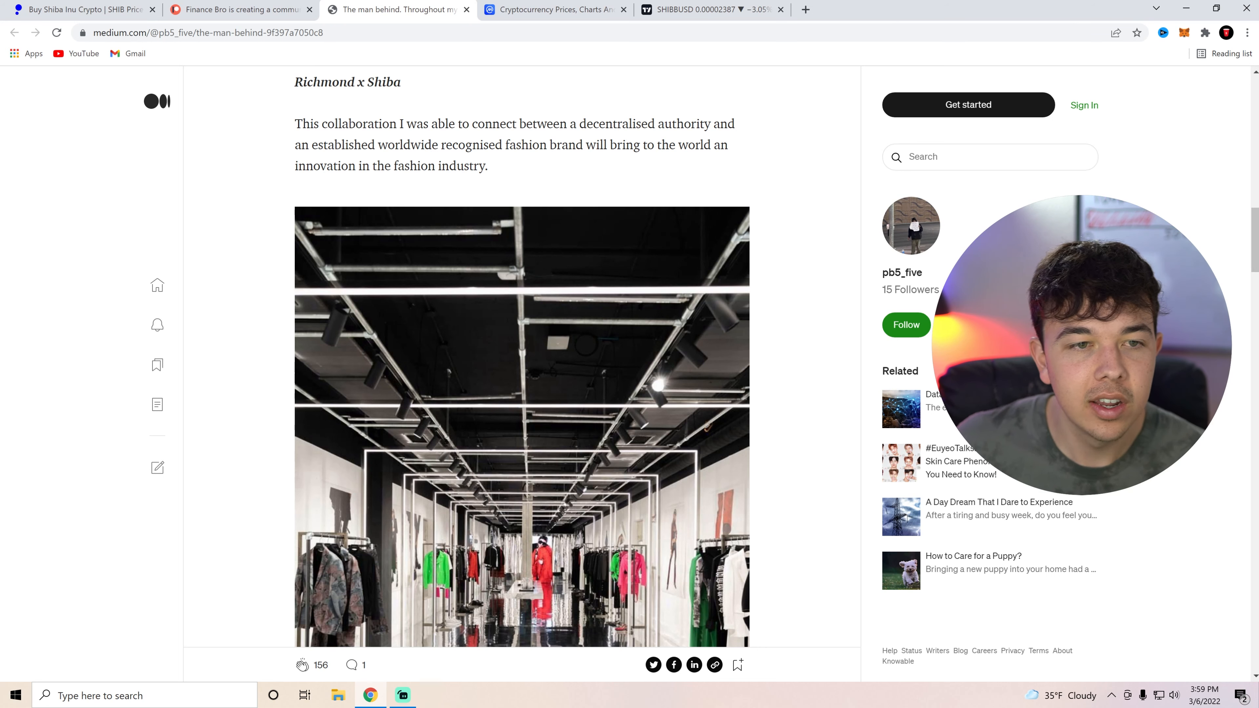
pyautogui.scroll(-3)
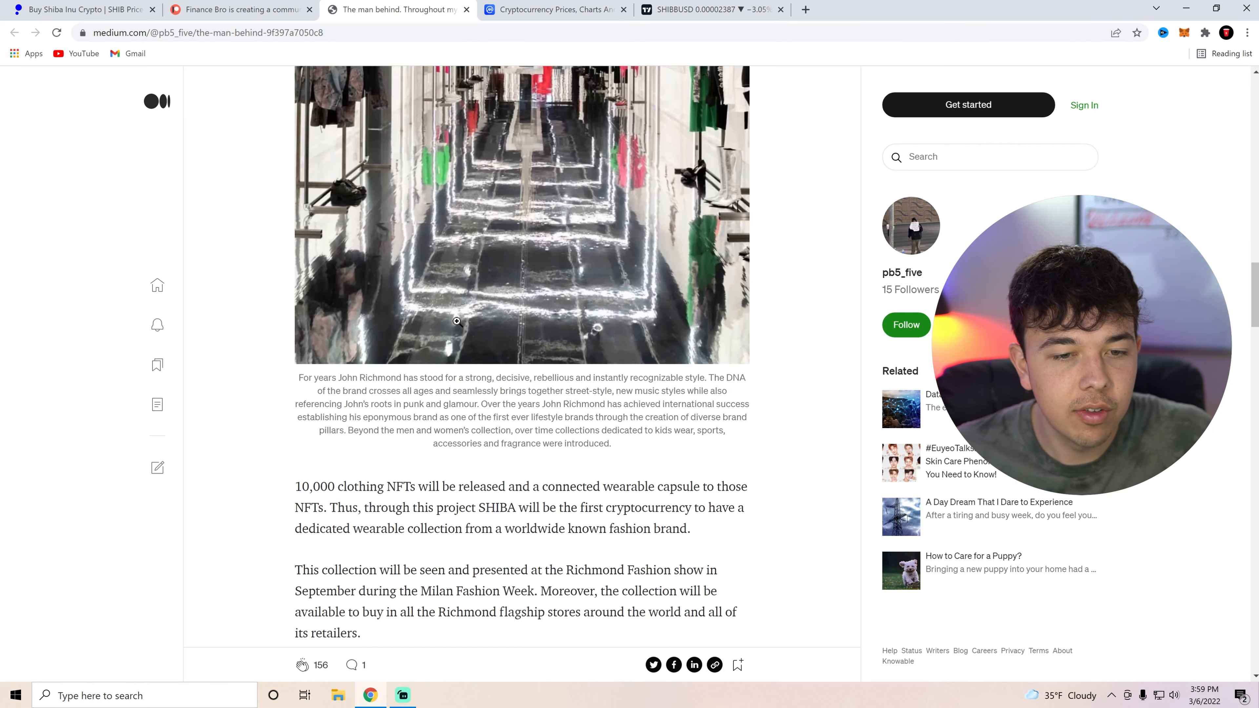
pyautogui.scroll(-3)
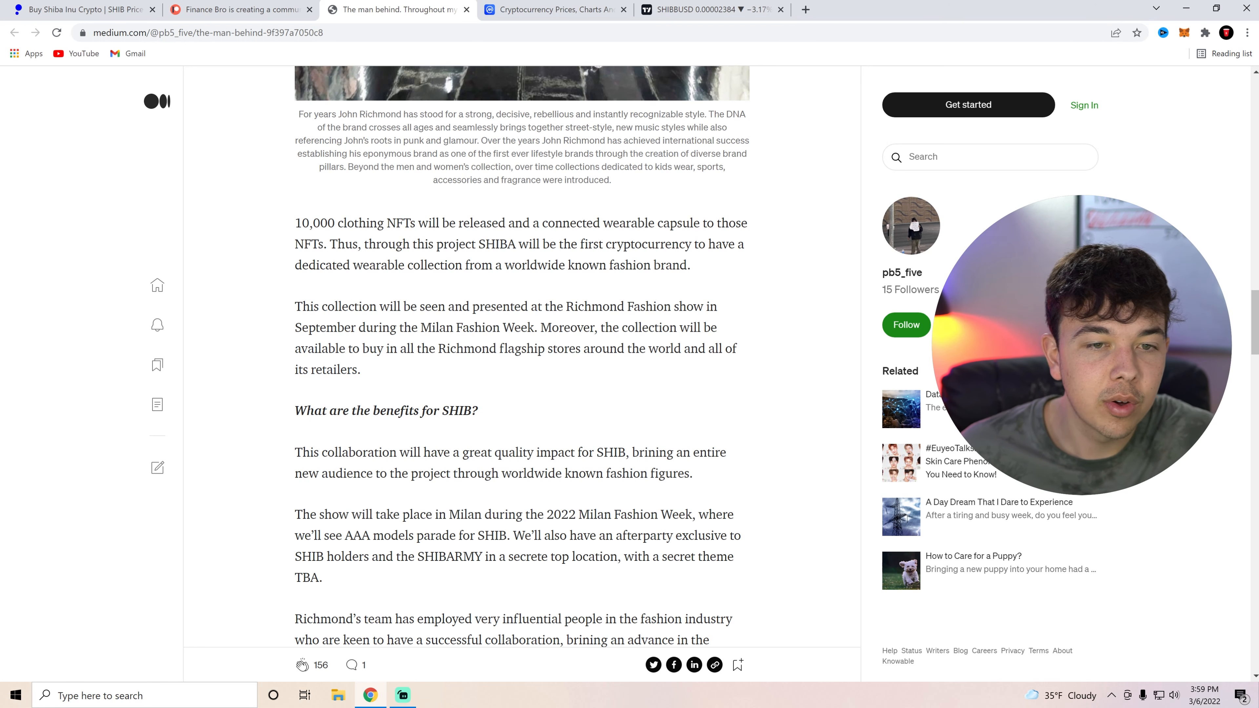
pyautogui.scroll(-3)
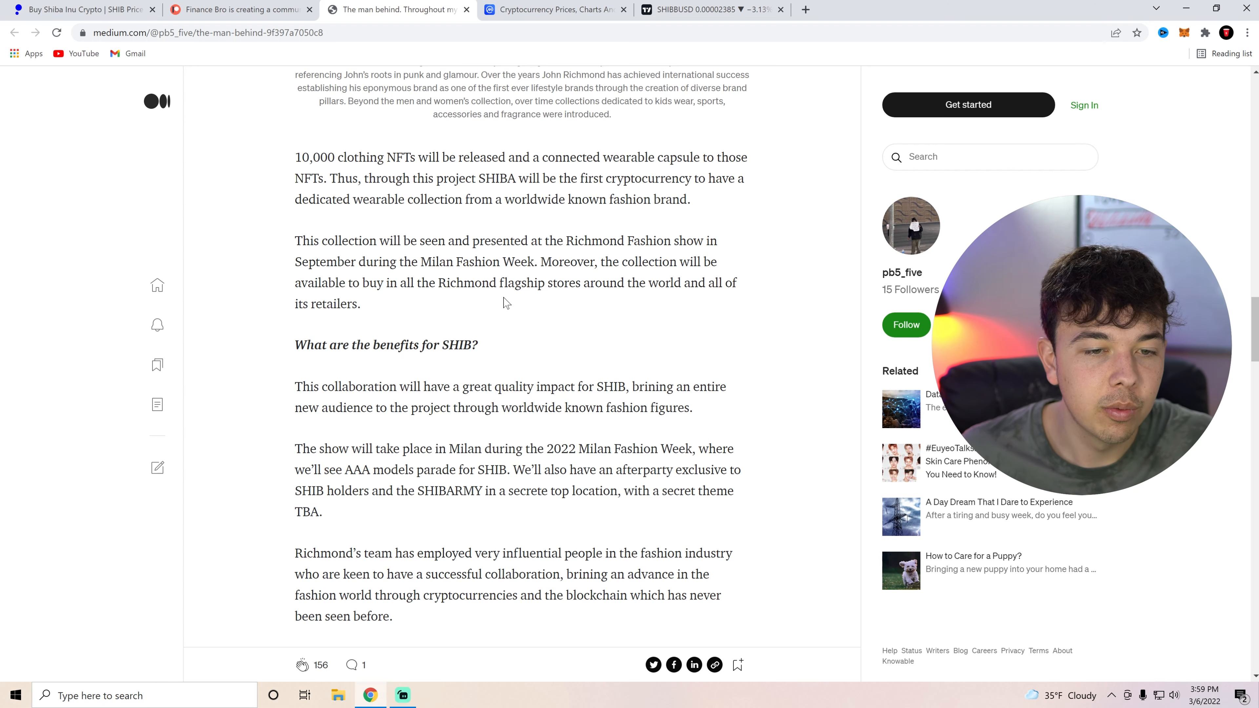
pyautogui.scroll(-3)
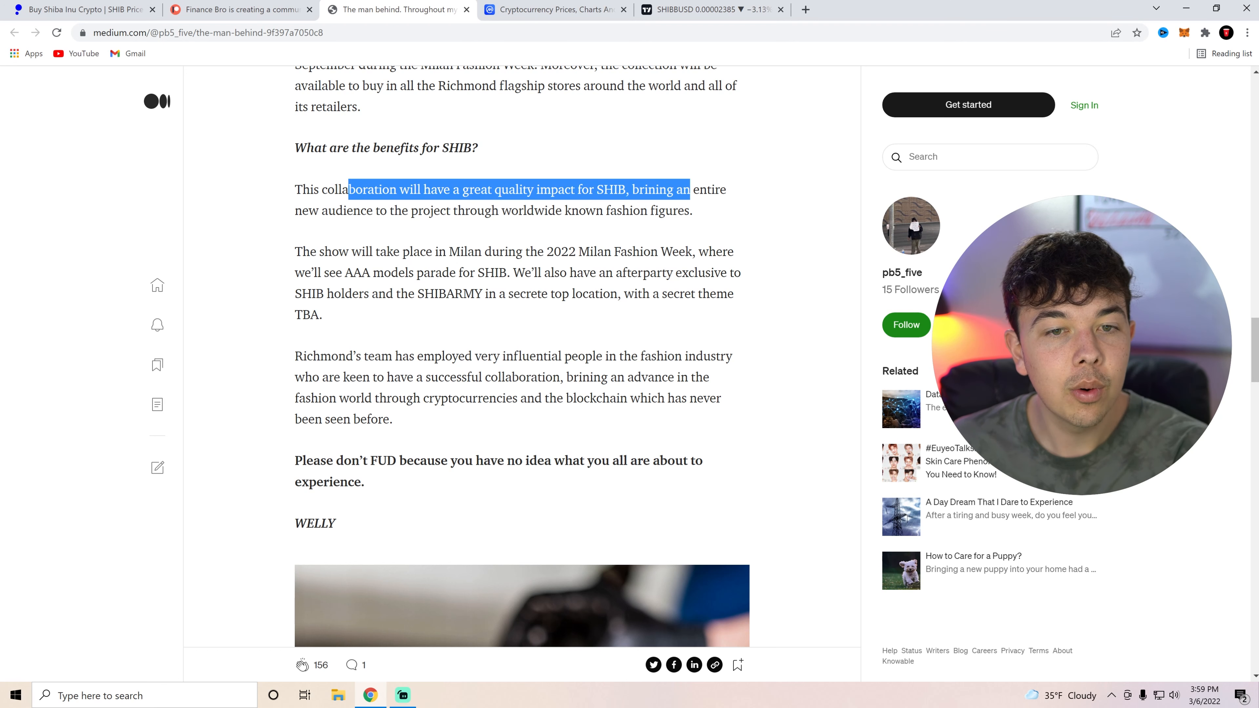
pyautogui.click(699, 212)
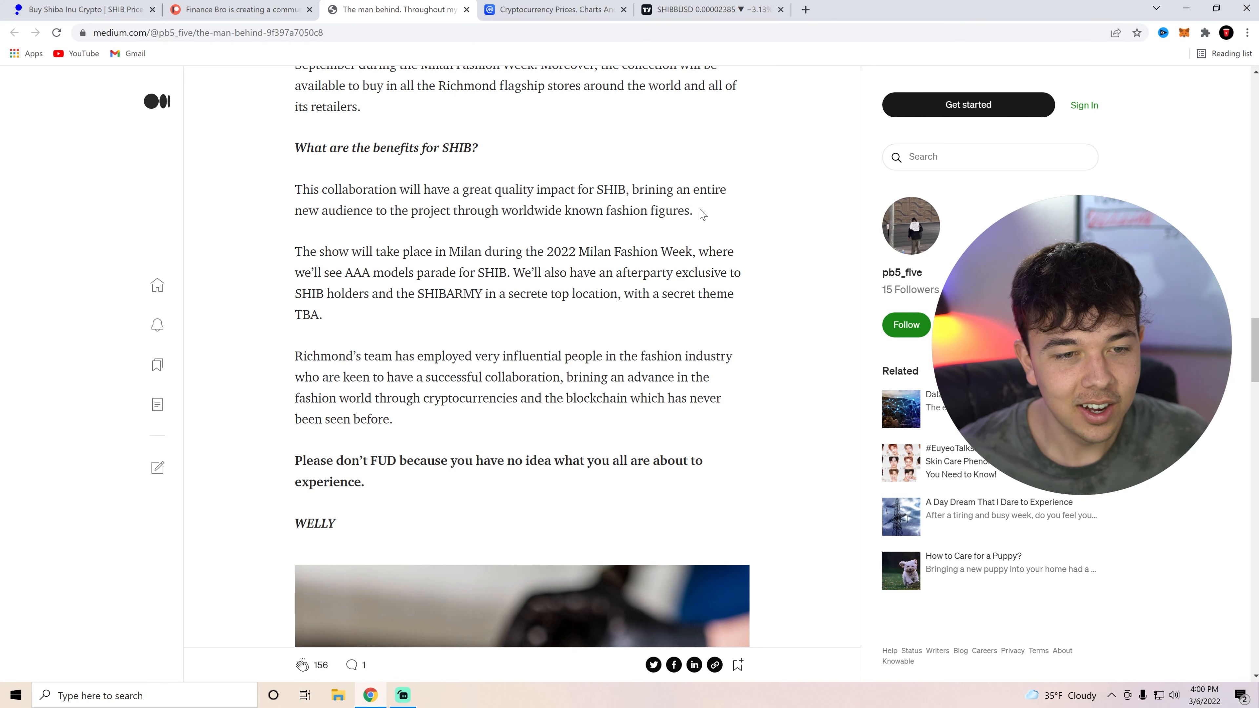
pyautogui.scroll(-3)
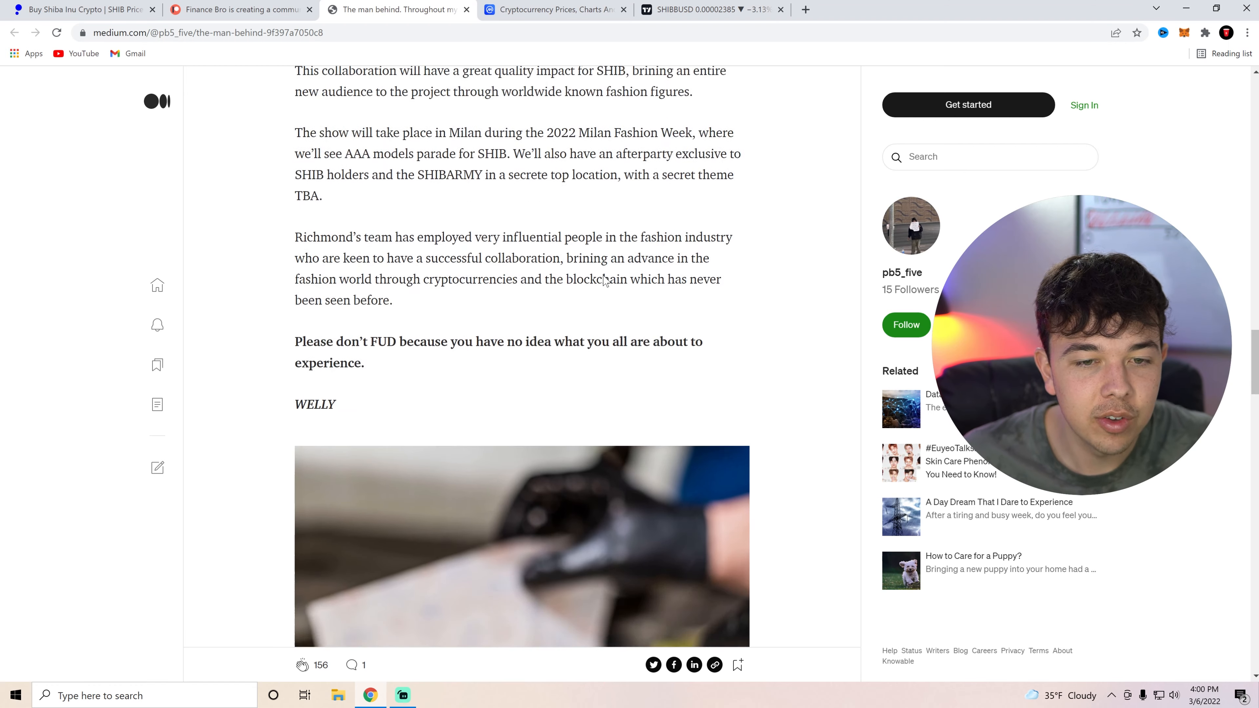
pyautogui.scroll(-3)
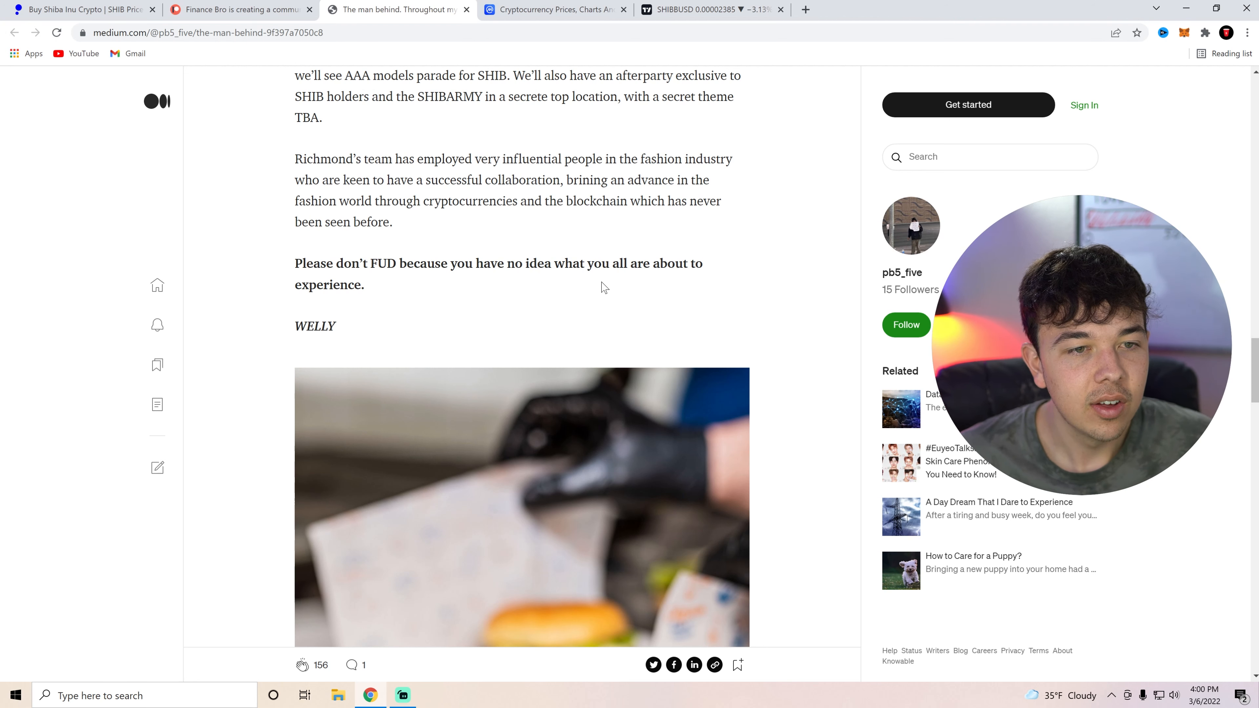
pyautogui.scroll(-3)
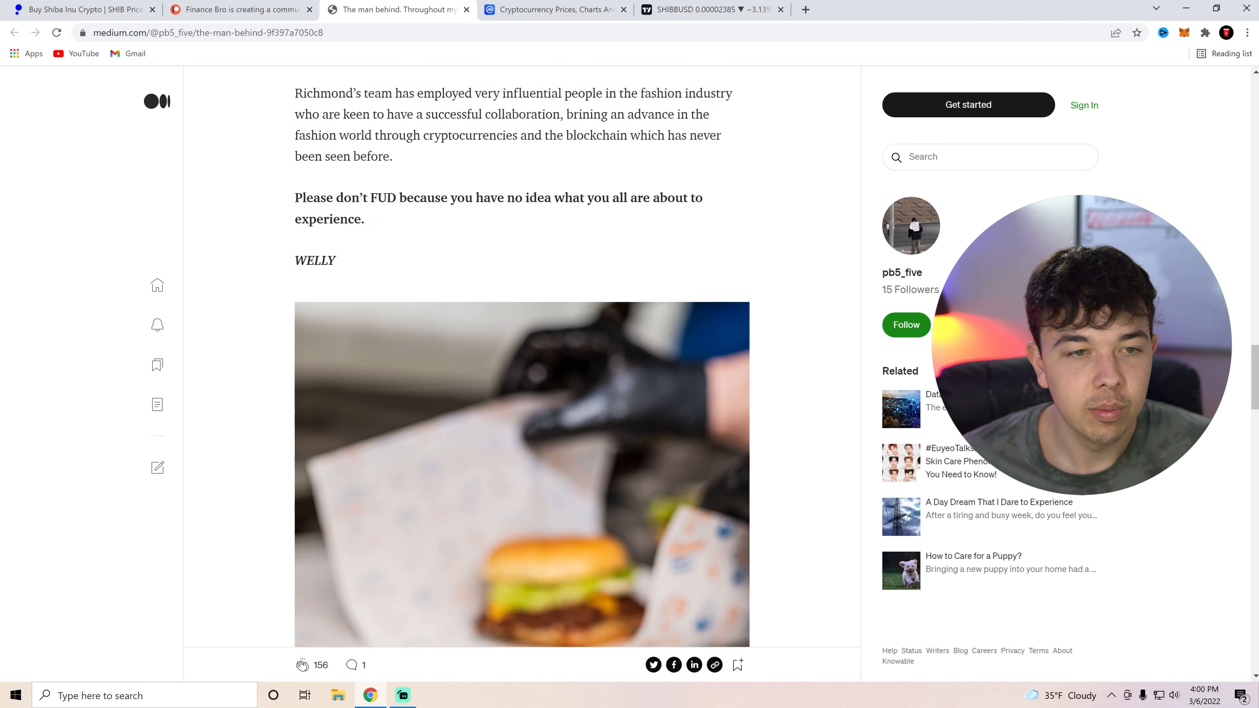
pyautogui.scroll(-3)
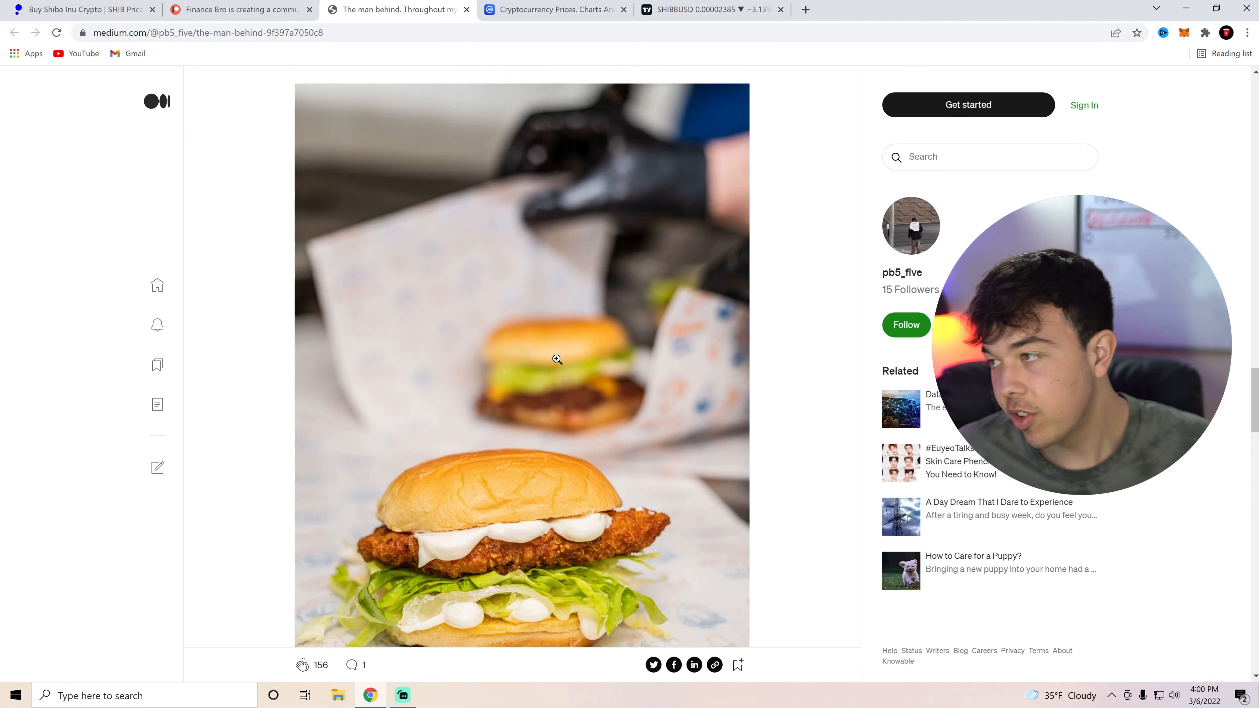
pyautogui.scroll(3)
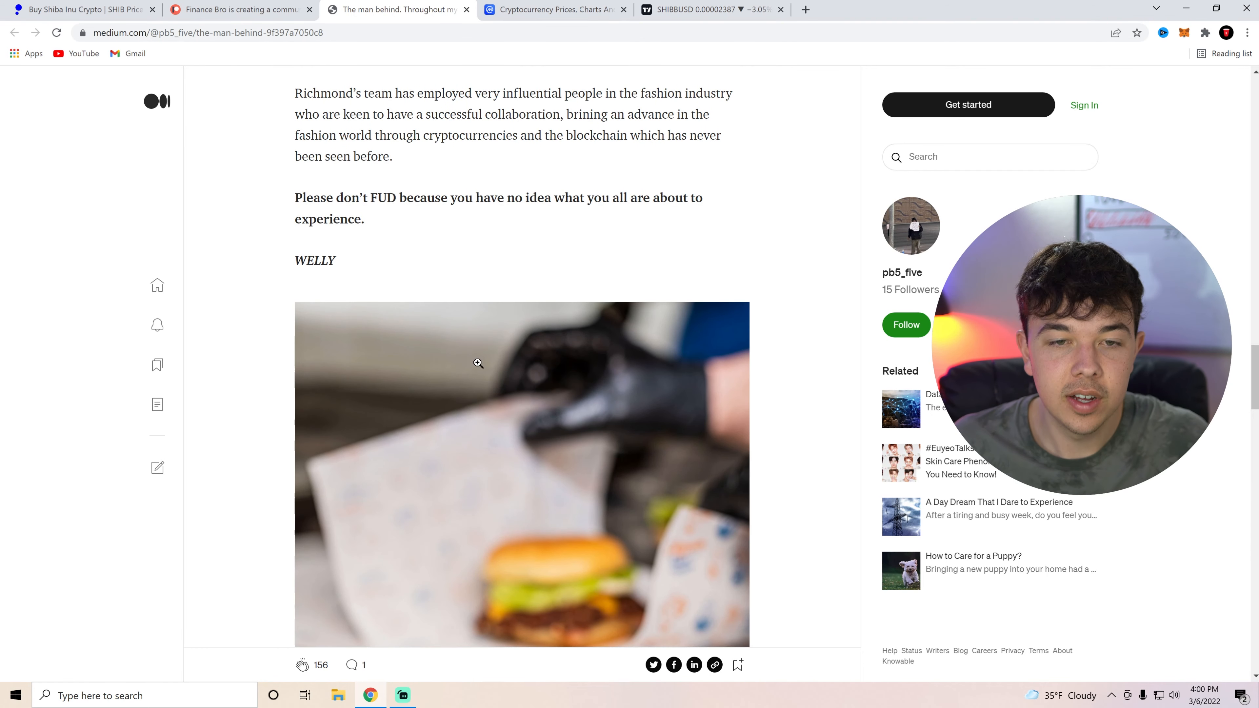
pyautogui.scroll(-3)
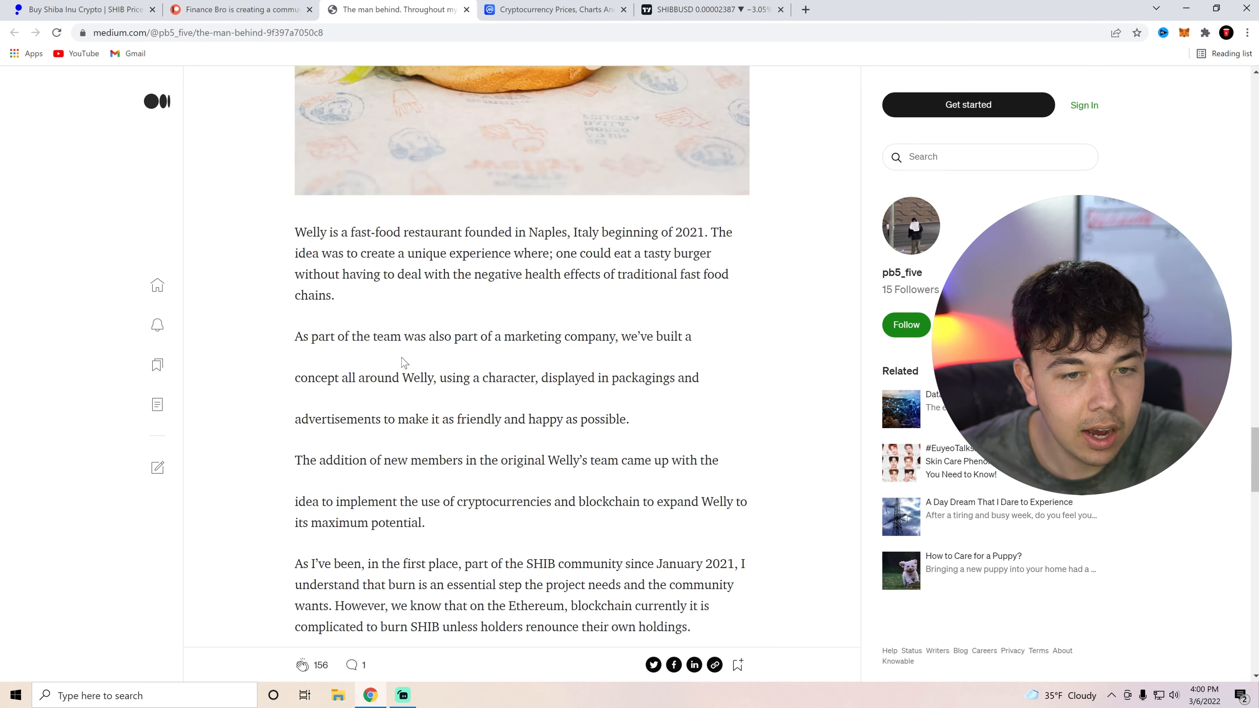
pyautogui.moveTo(295, 232); pyautogui.dragTo(335, 295)
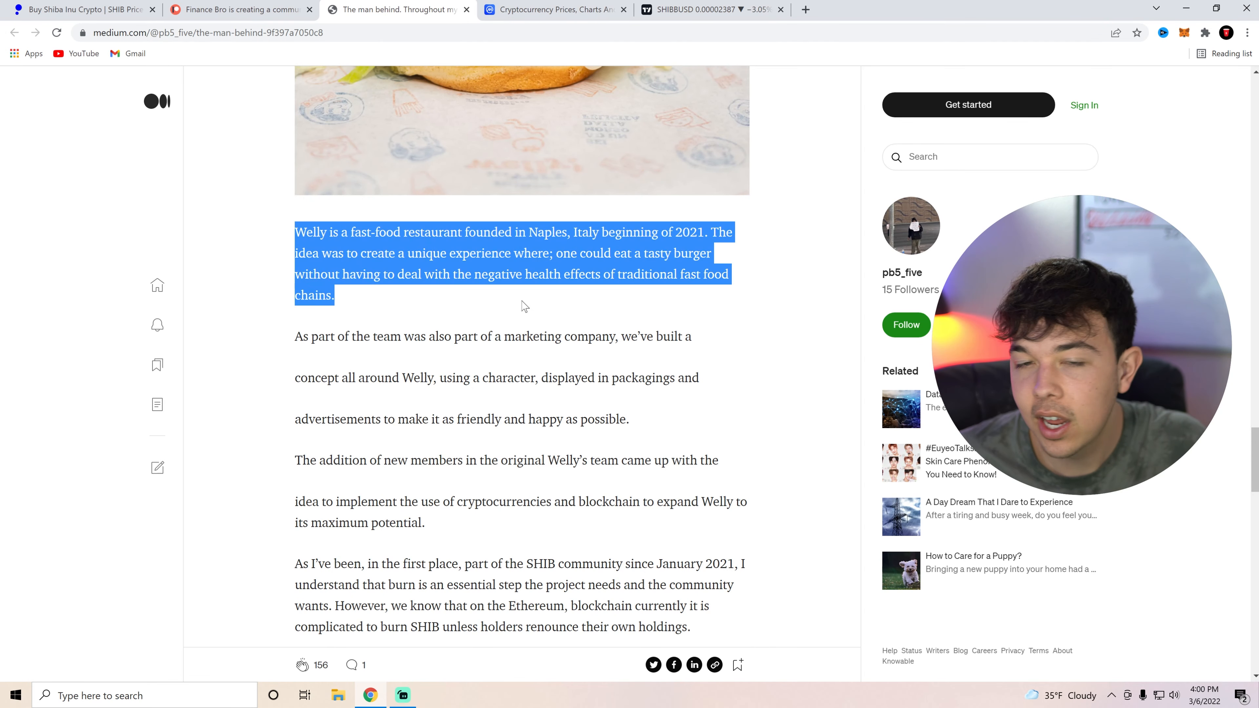
pyautogui.click(522, 306)
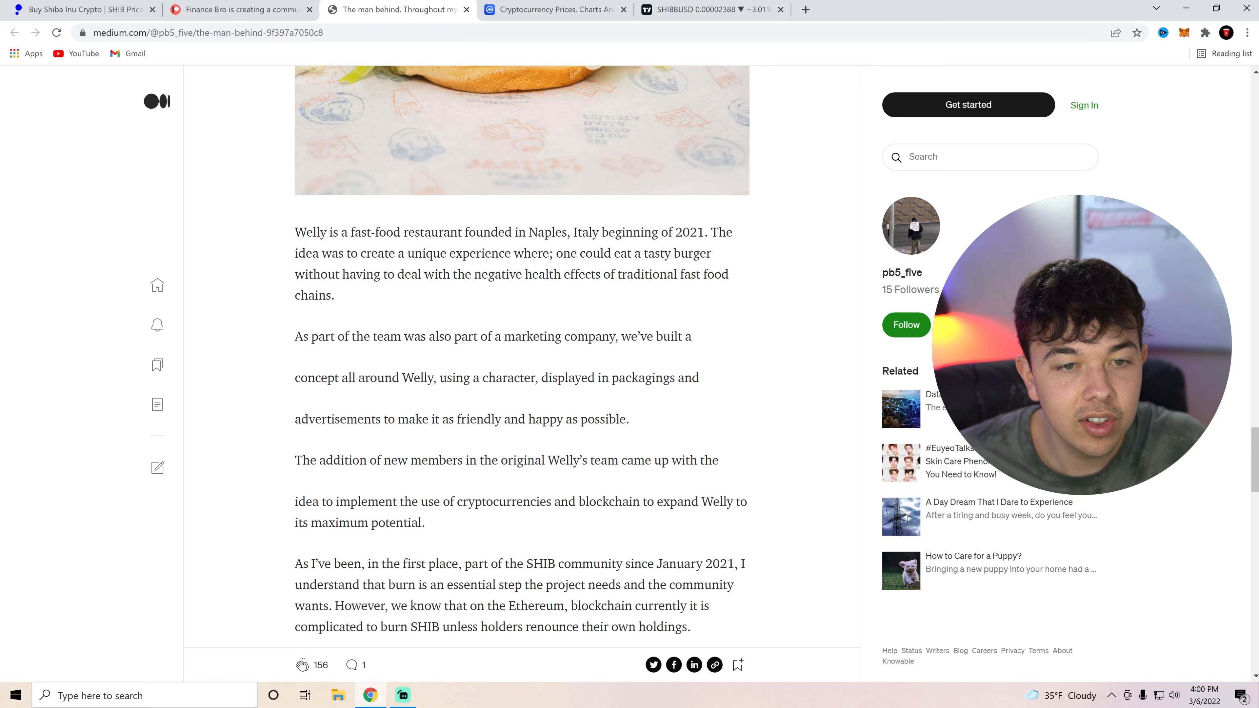
pyautogui.scroll(-3)
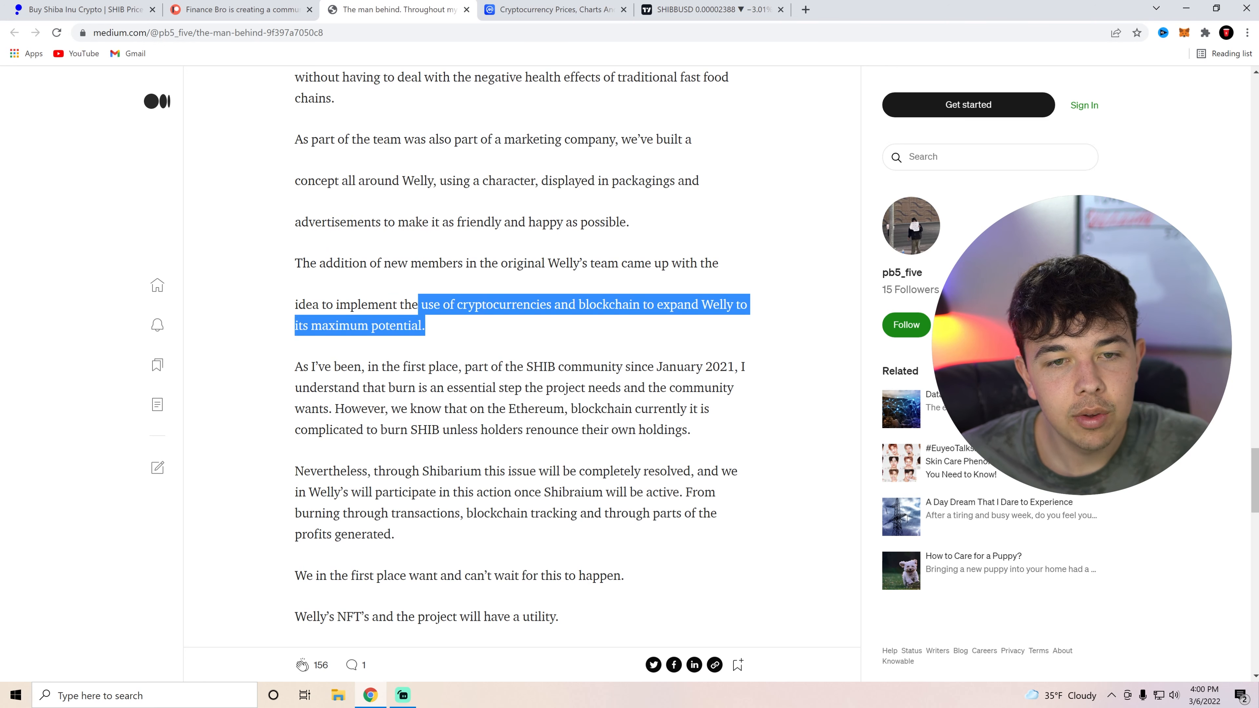
pyautogui.click(453, 341)
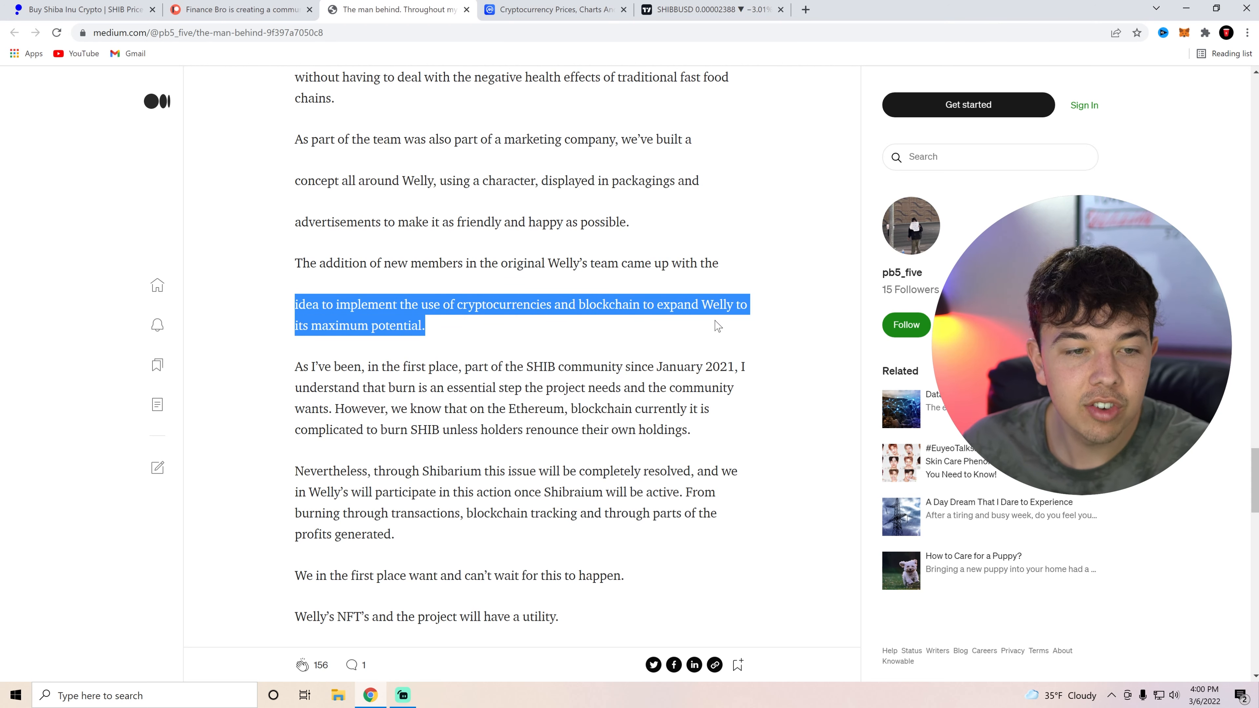
pyautogui.click(622, 336)
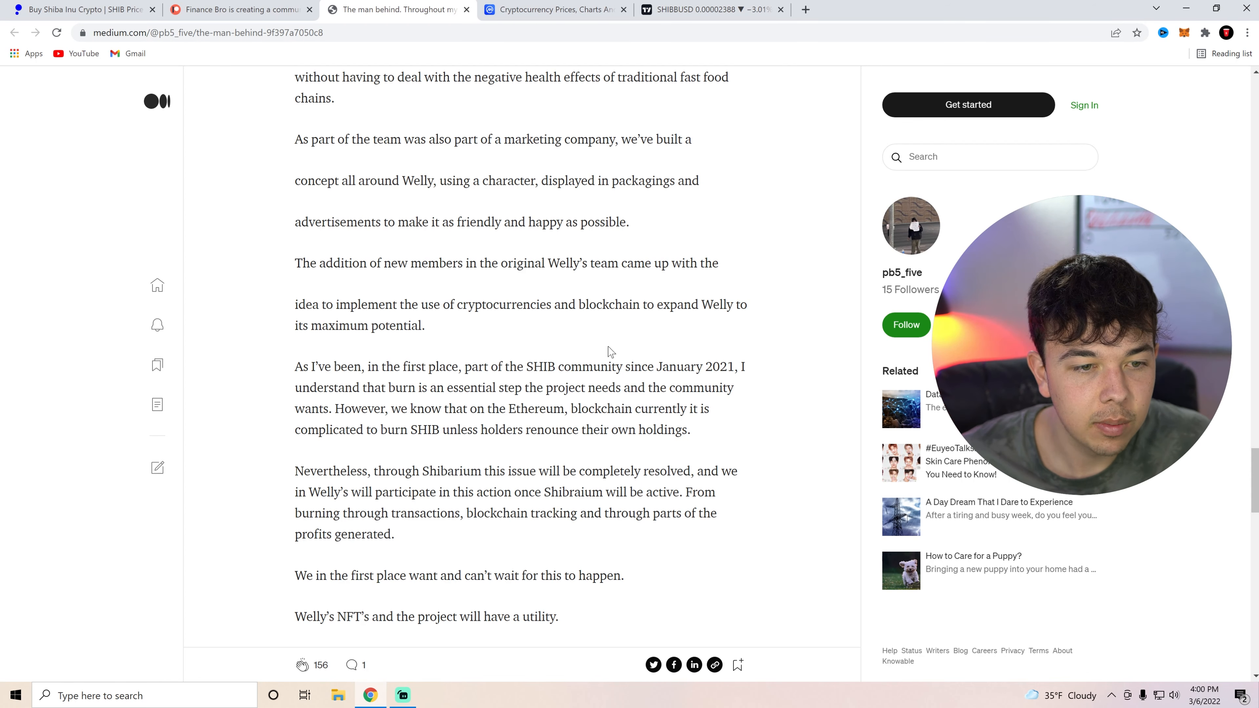
pyautogui.scroll(-3)
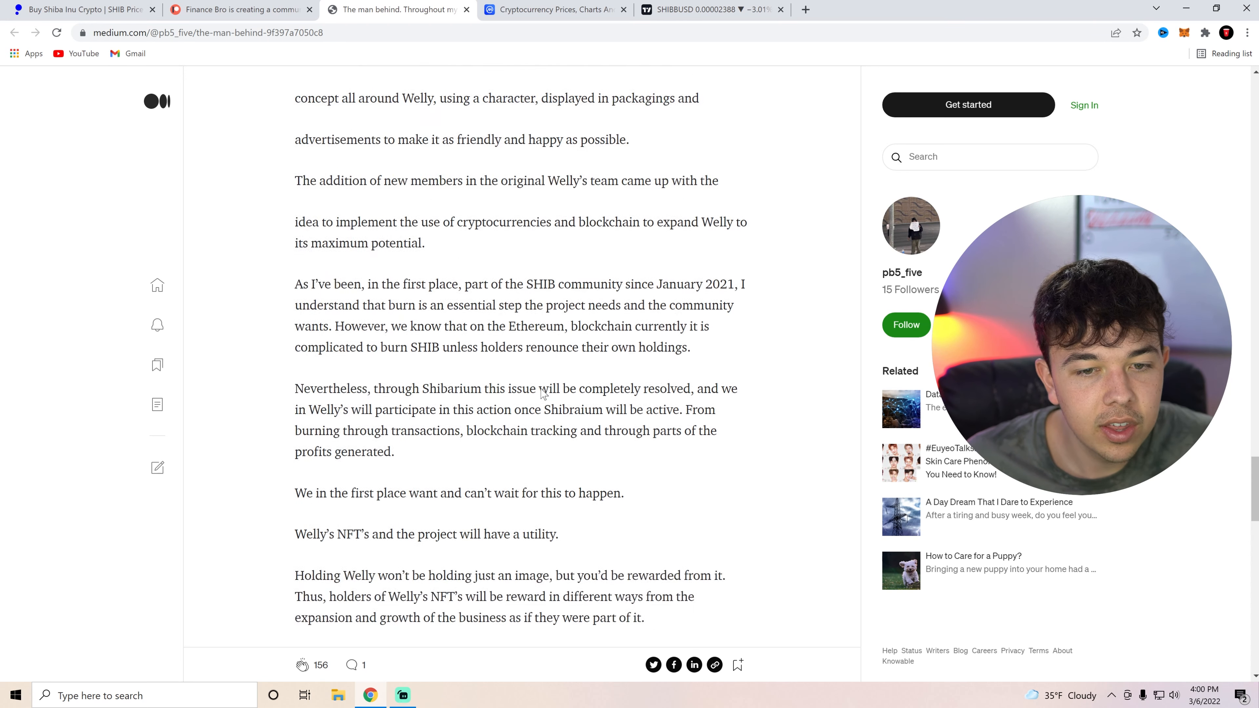
pyautogui.scroll(-3)
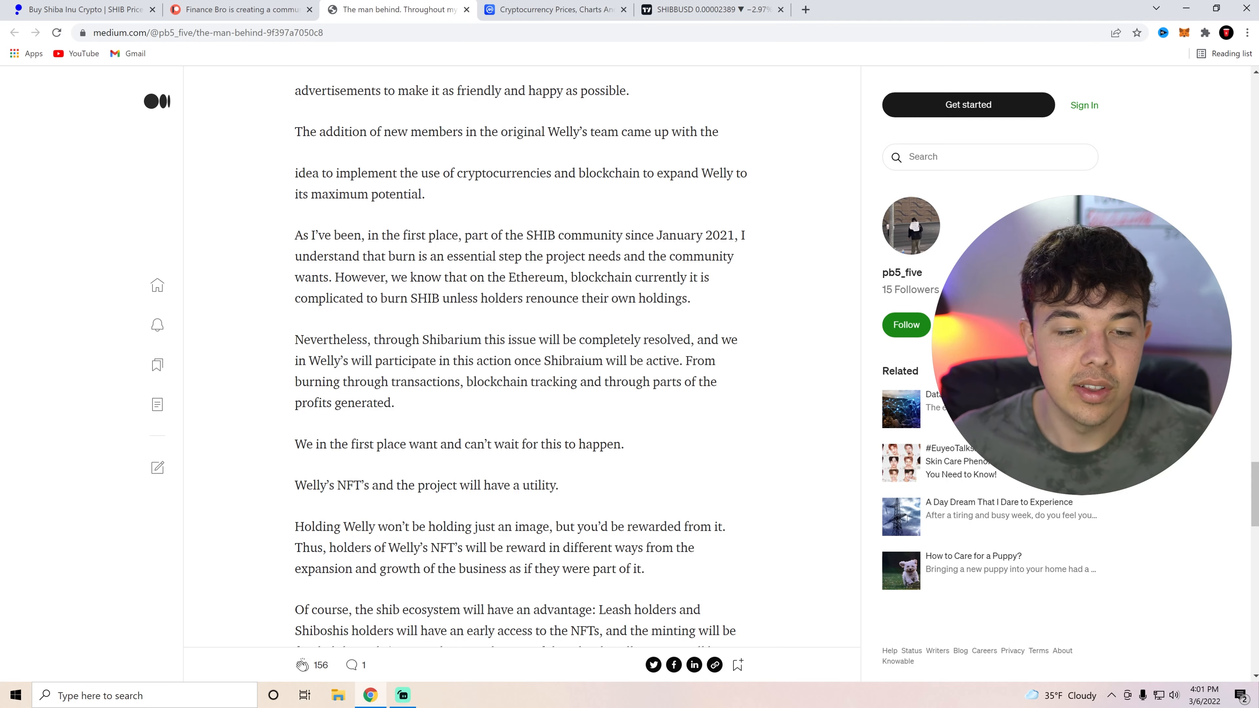
pyautogui.scroll(-3)
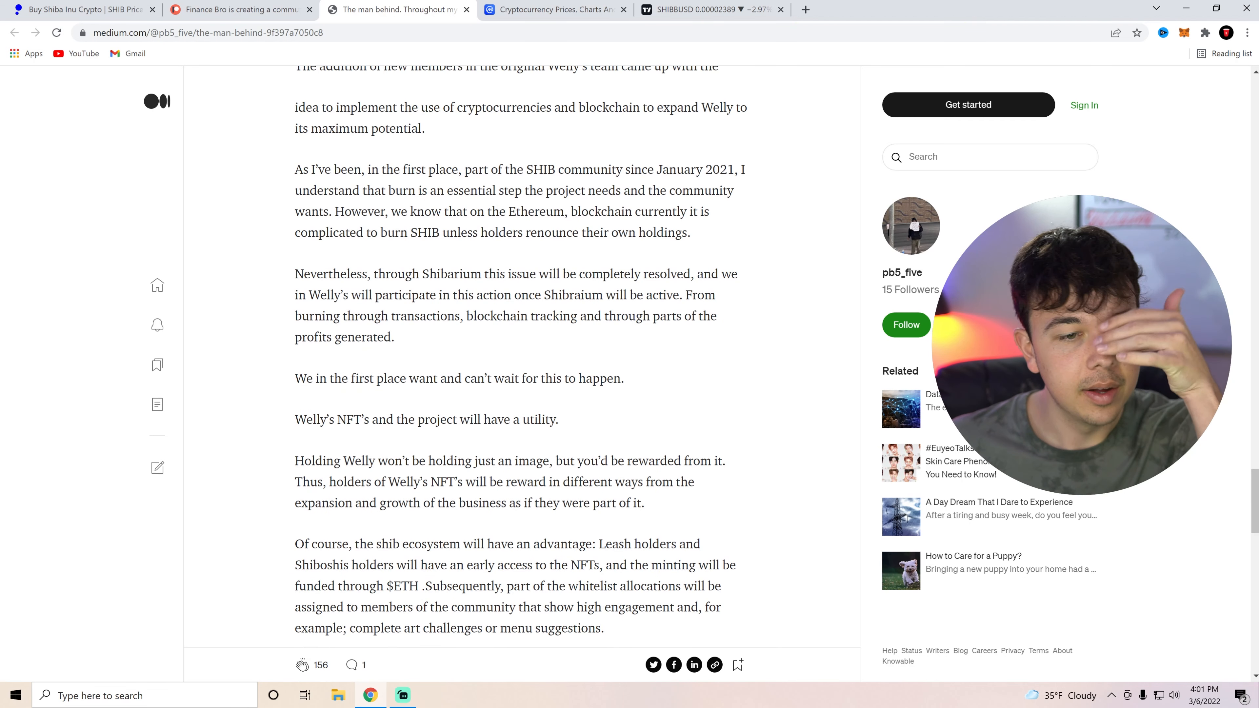
pyautogui.scroll(-3)
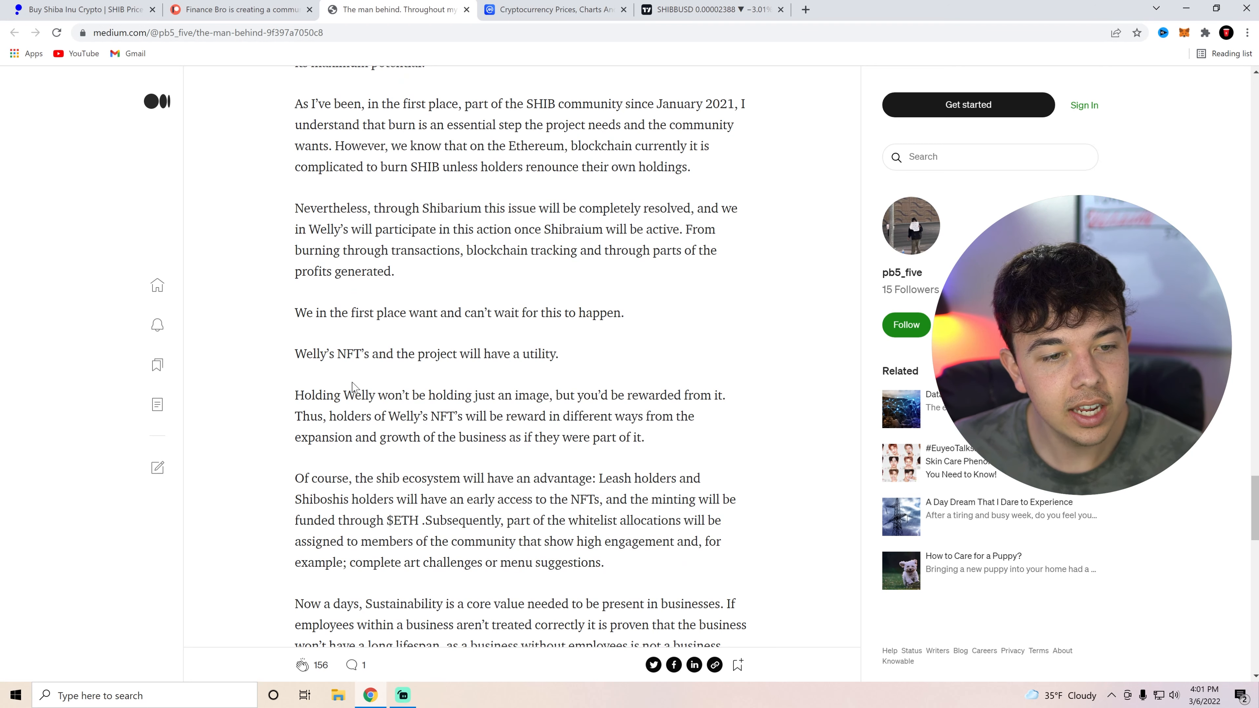
pyautogui.doubleClick(397, 395)
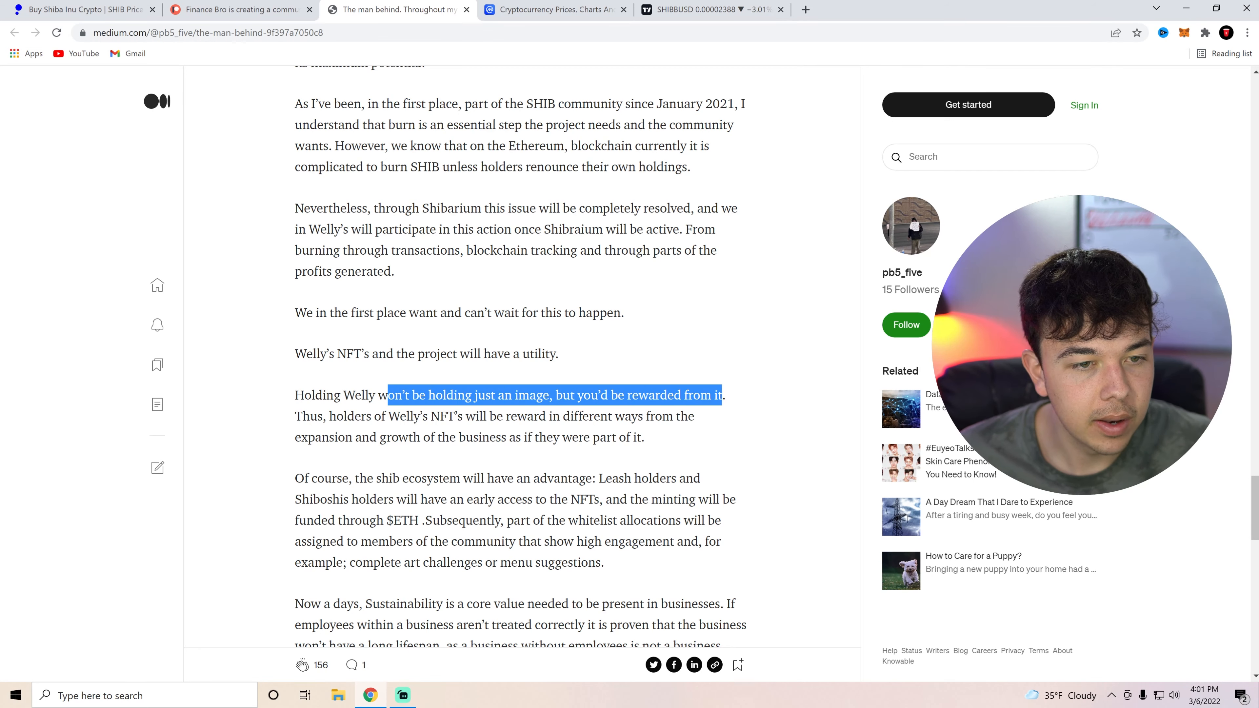
pyautogui.scroll(-3)
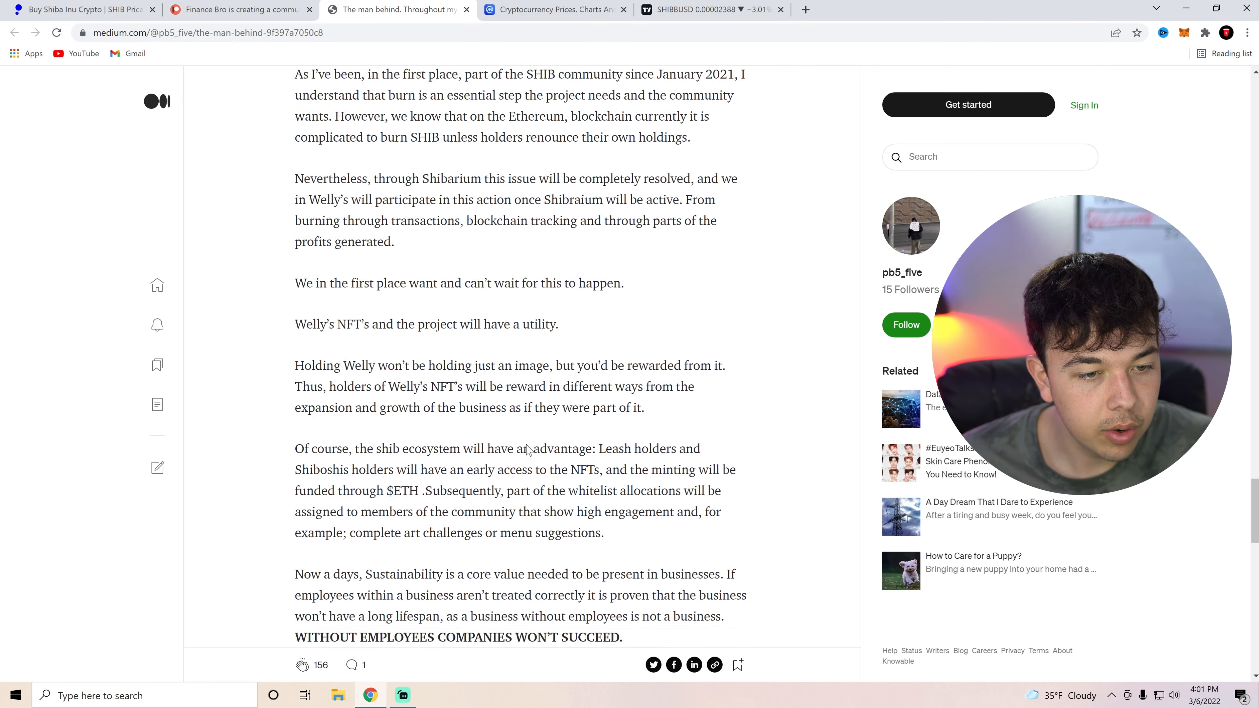
pyautogui.scroll(-3)
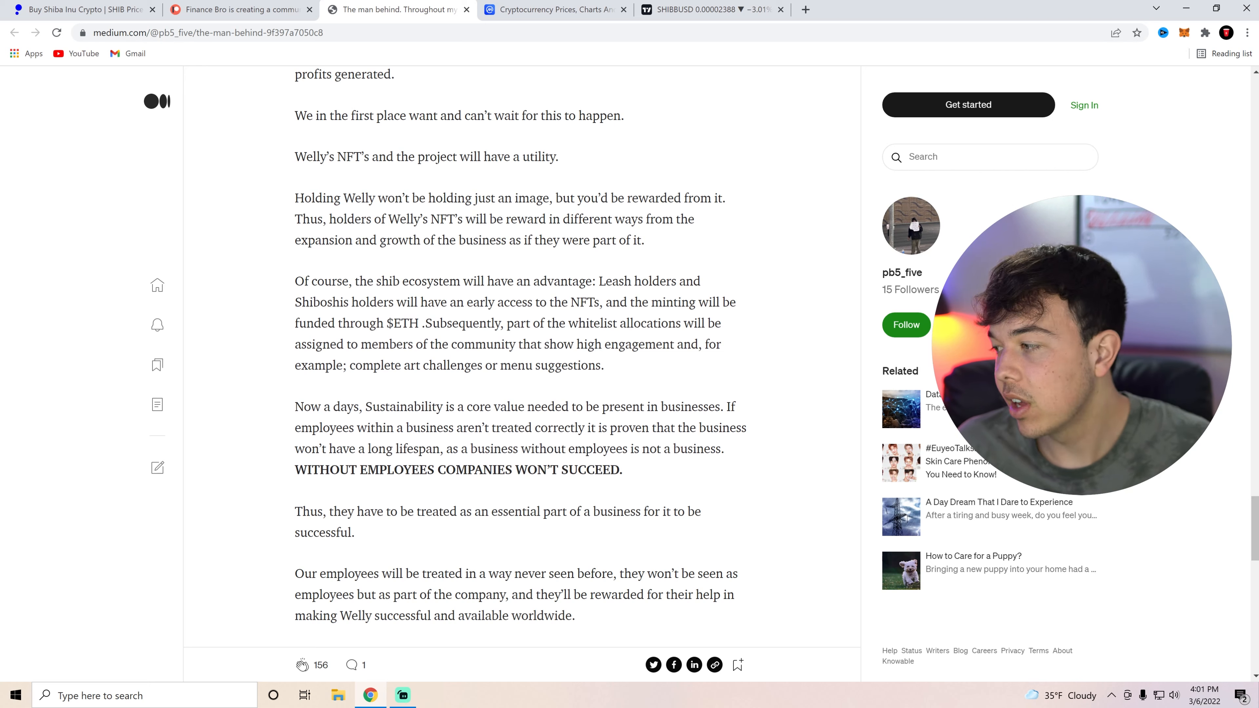
pyautogui.scroll(-3)
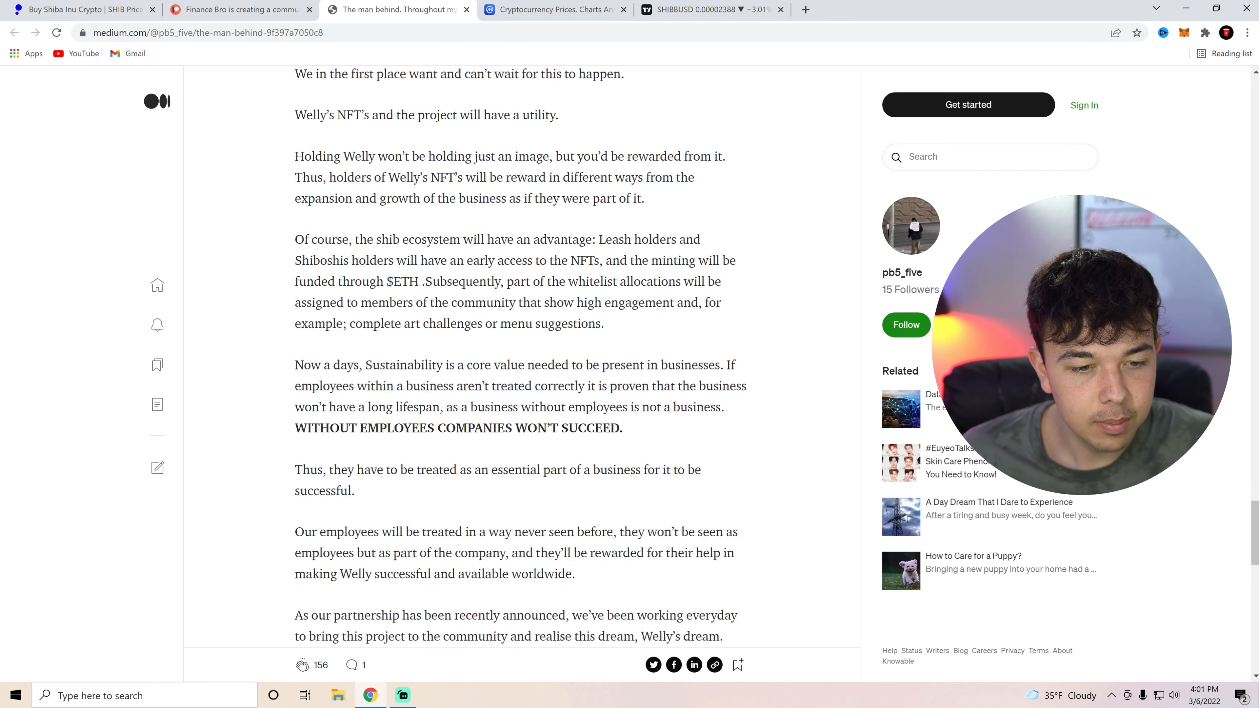
pyautogui.scroll(-3)
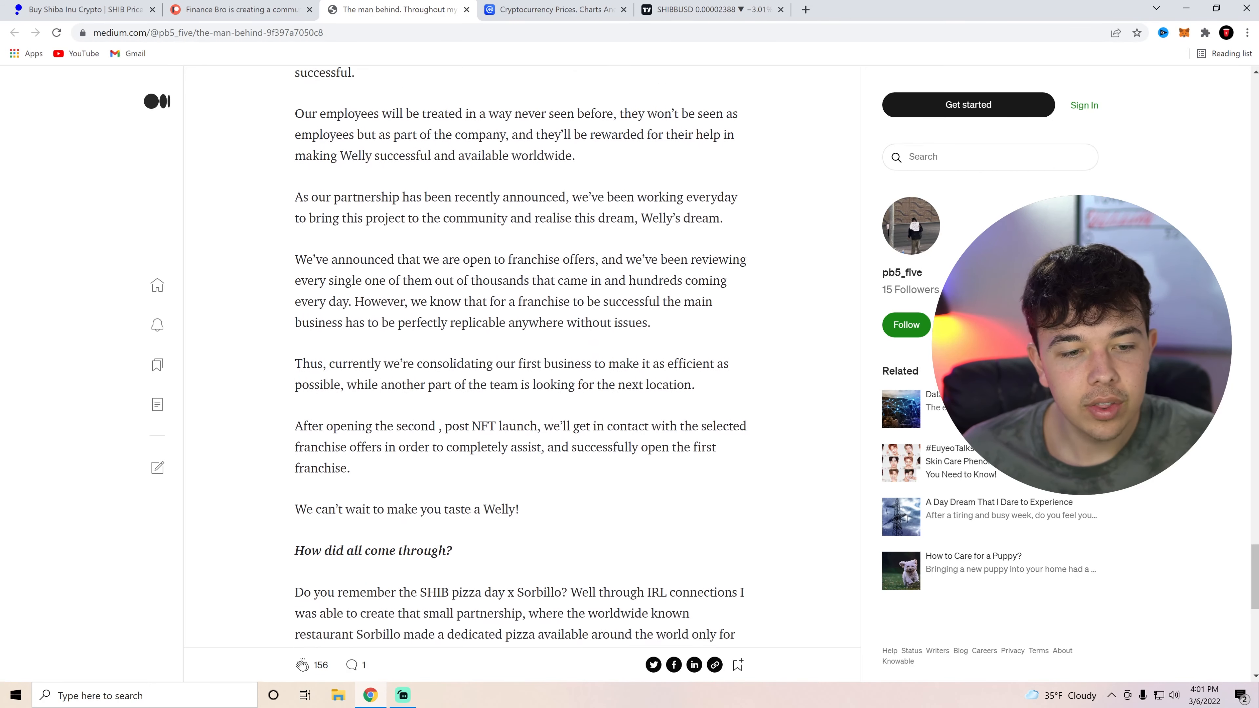
pyautogui.scroll(-3)
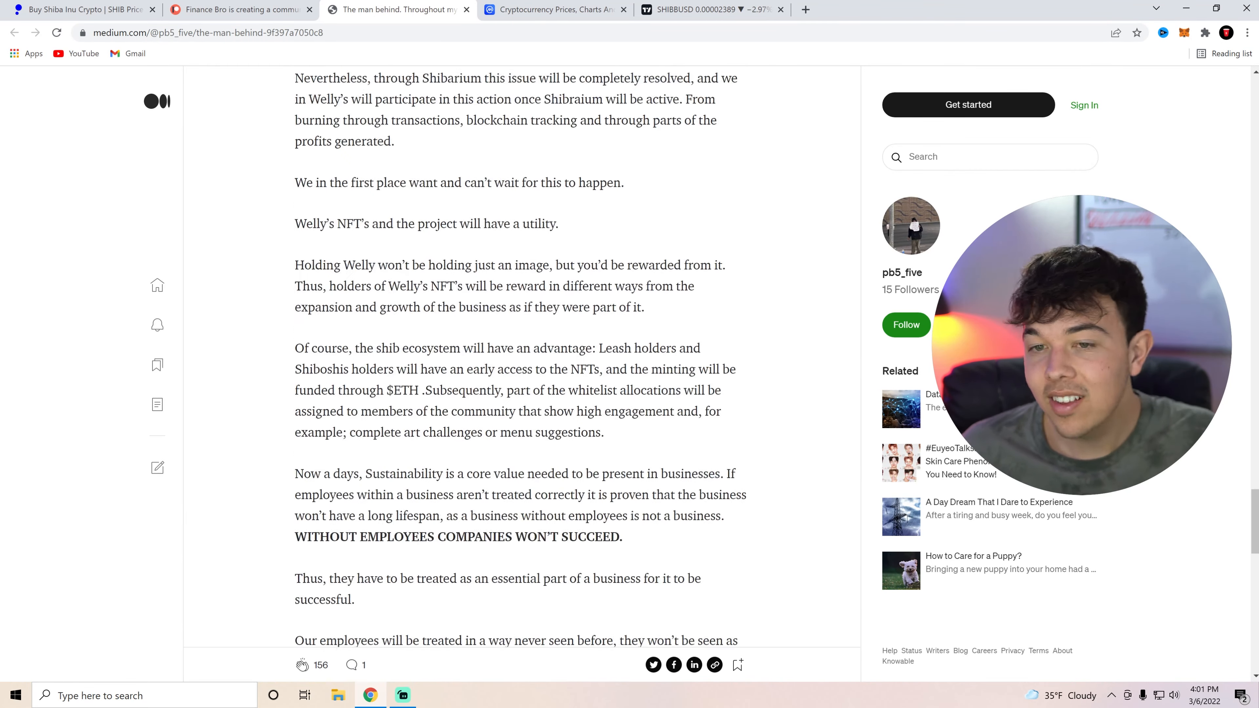
pyautogui.scroll(-3)
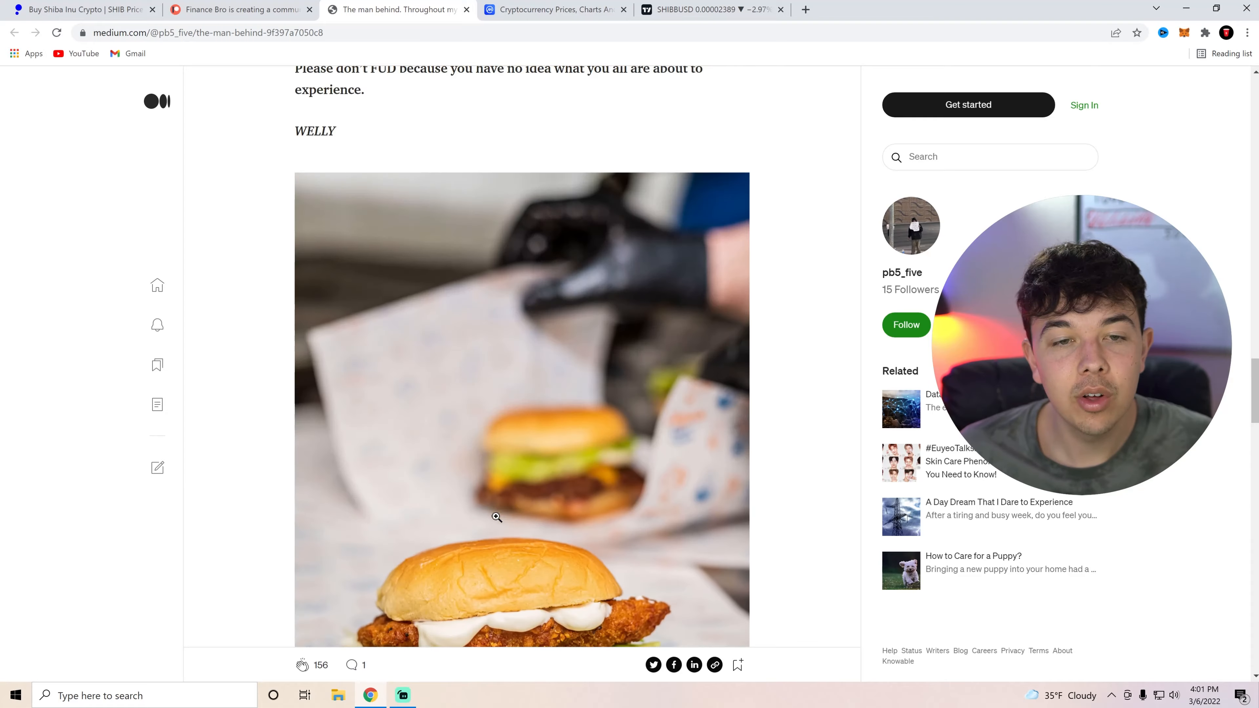
pyautogui.scroll(-3)
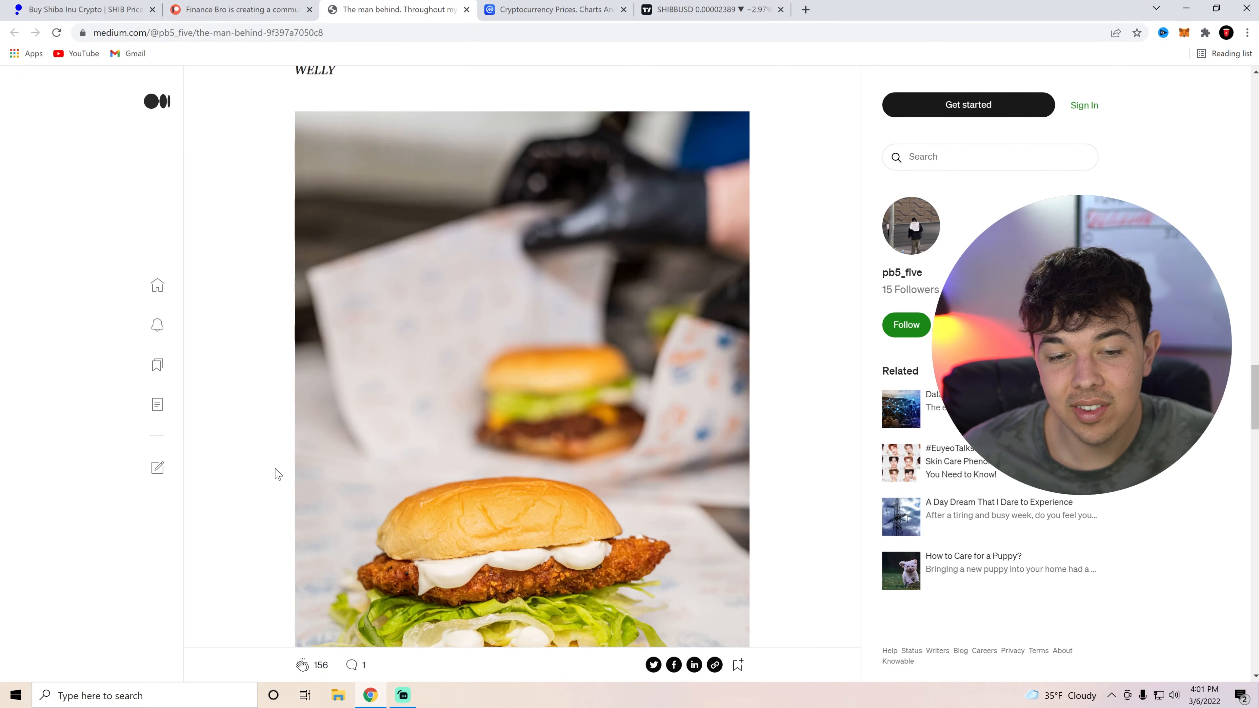
pyautogui.scroll(-3)
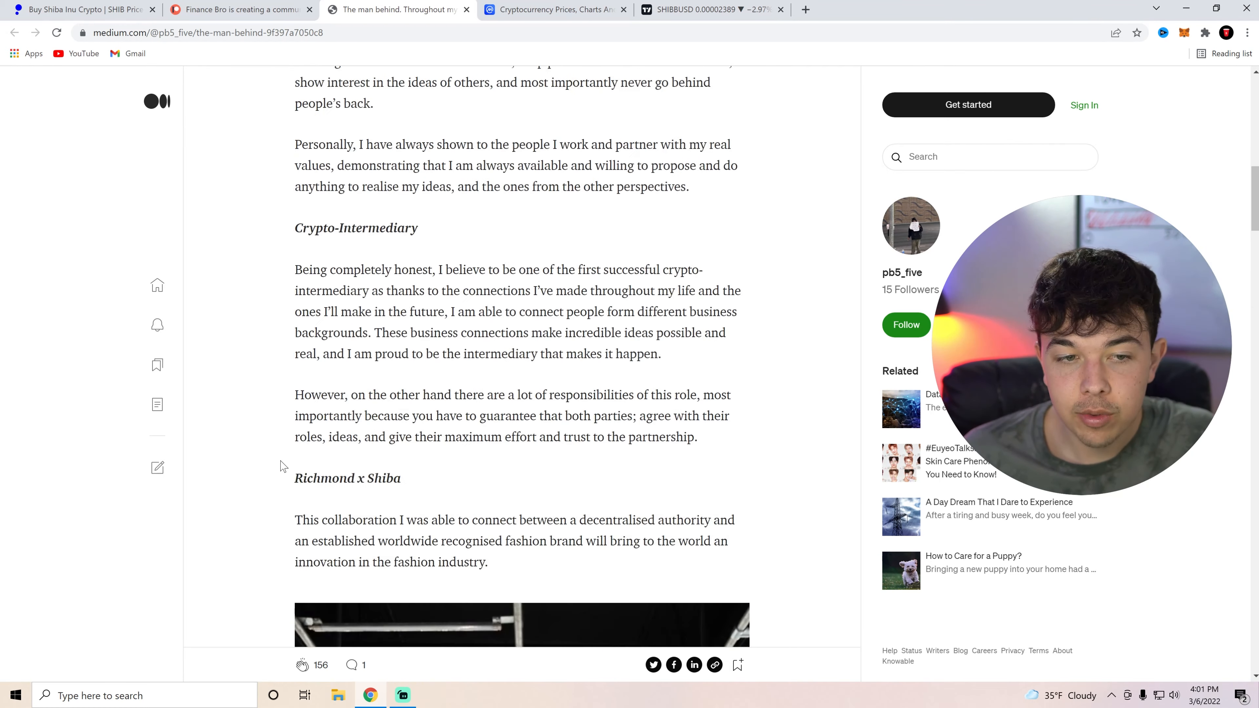
pyautogui.scroll(-3)
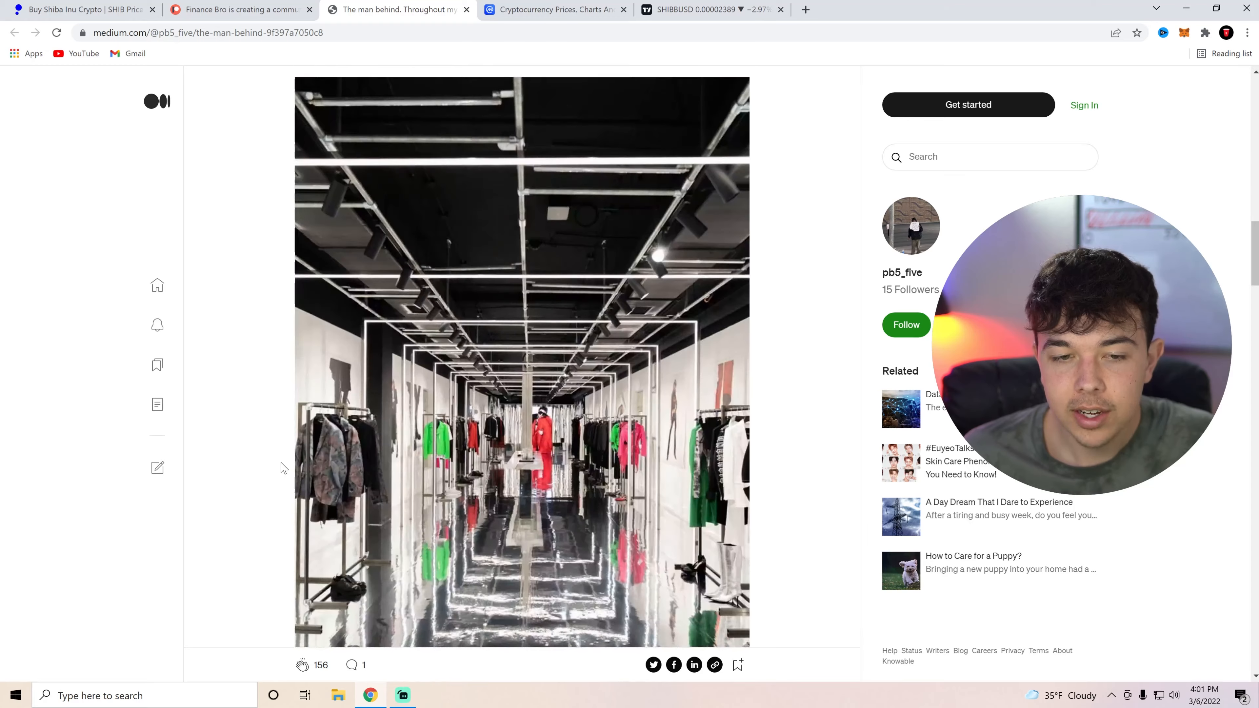
pyautogui.scroll(-3)
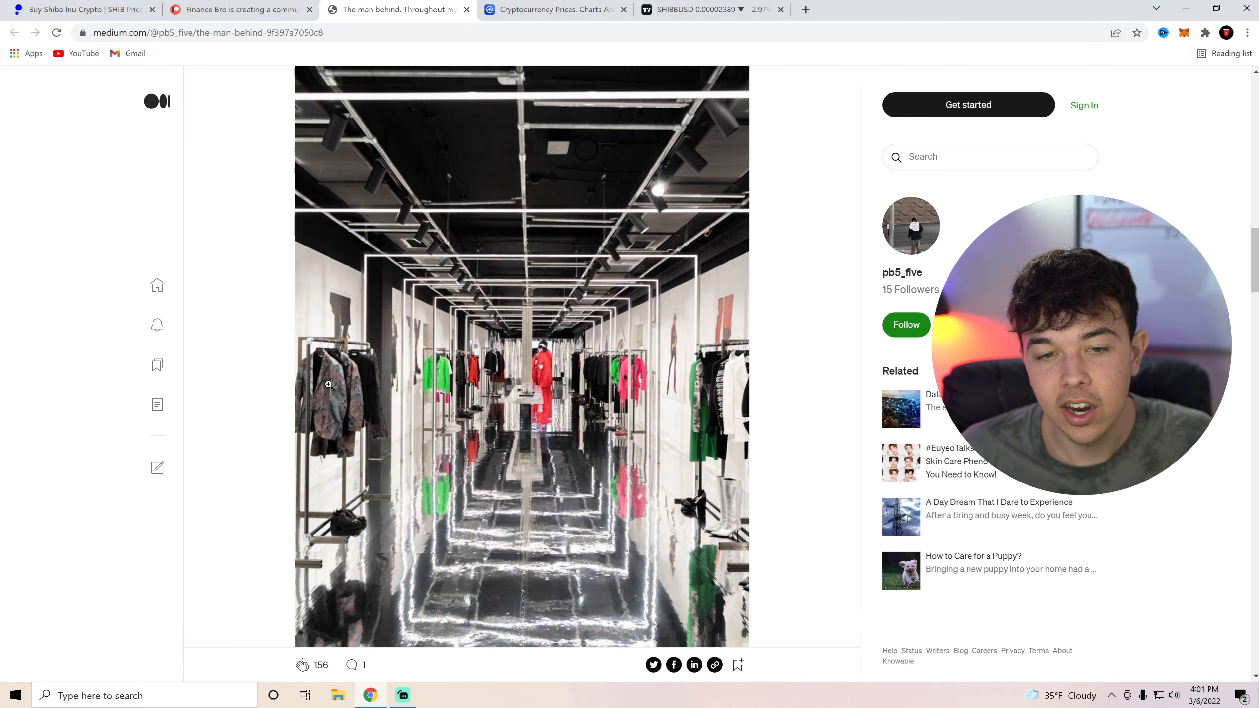
pyautogui.scroll(-3)
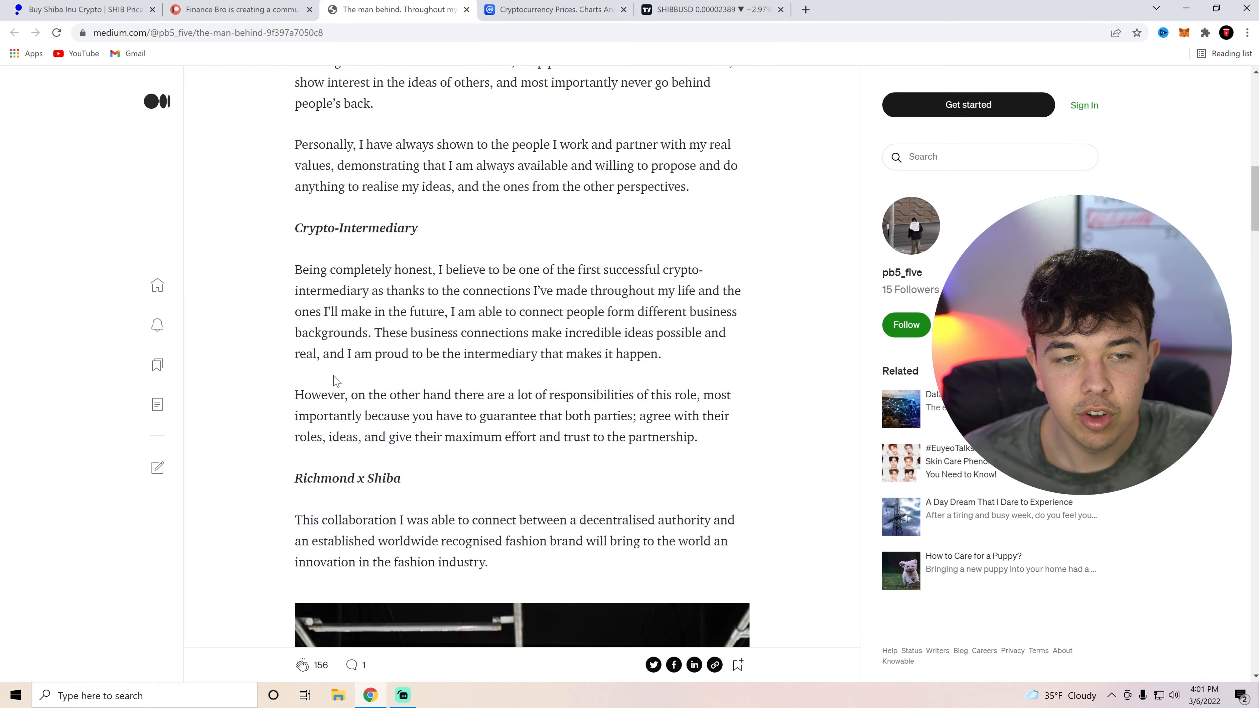
pyautogui.scroll(3)
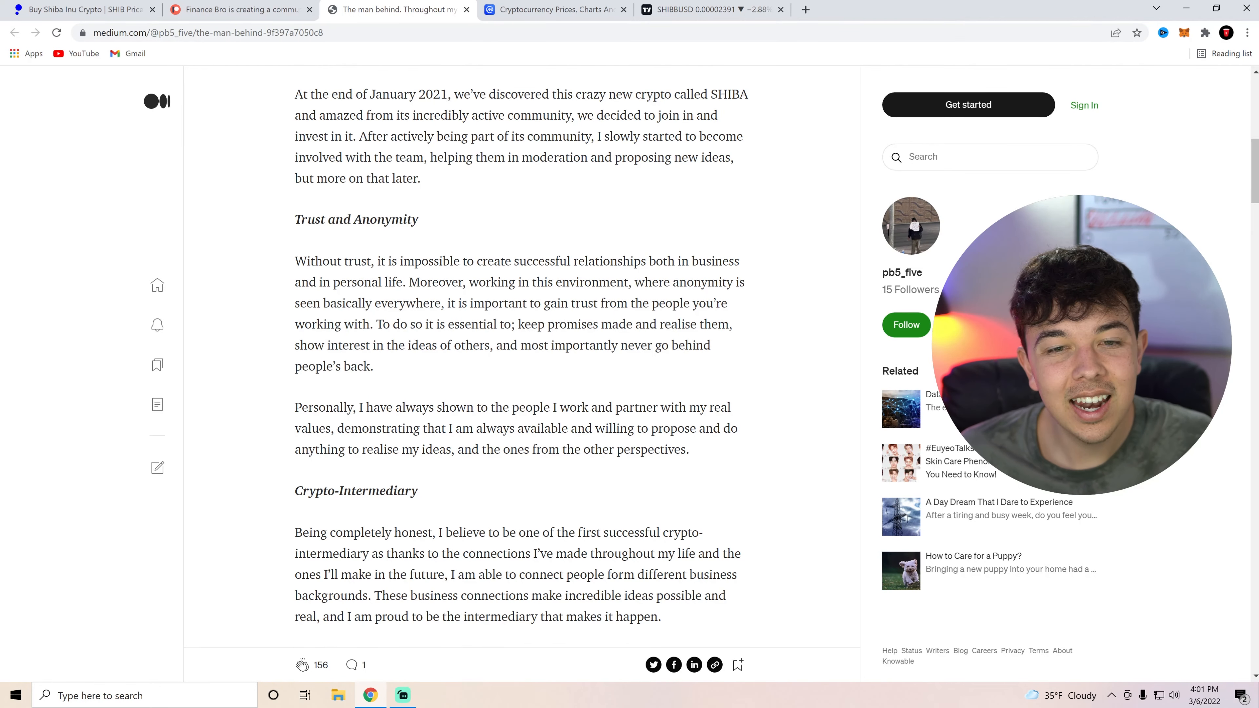
pyautogui.scroll(3)
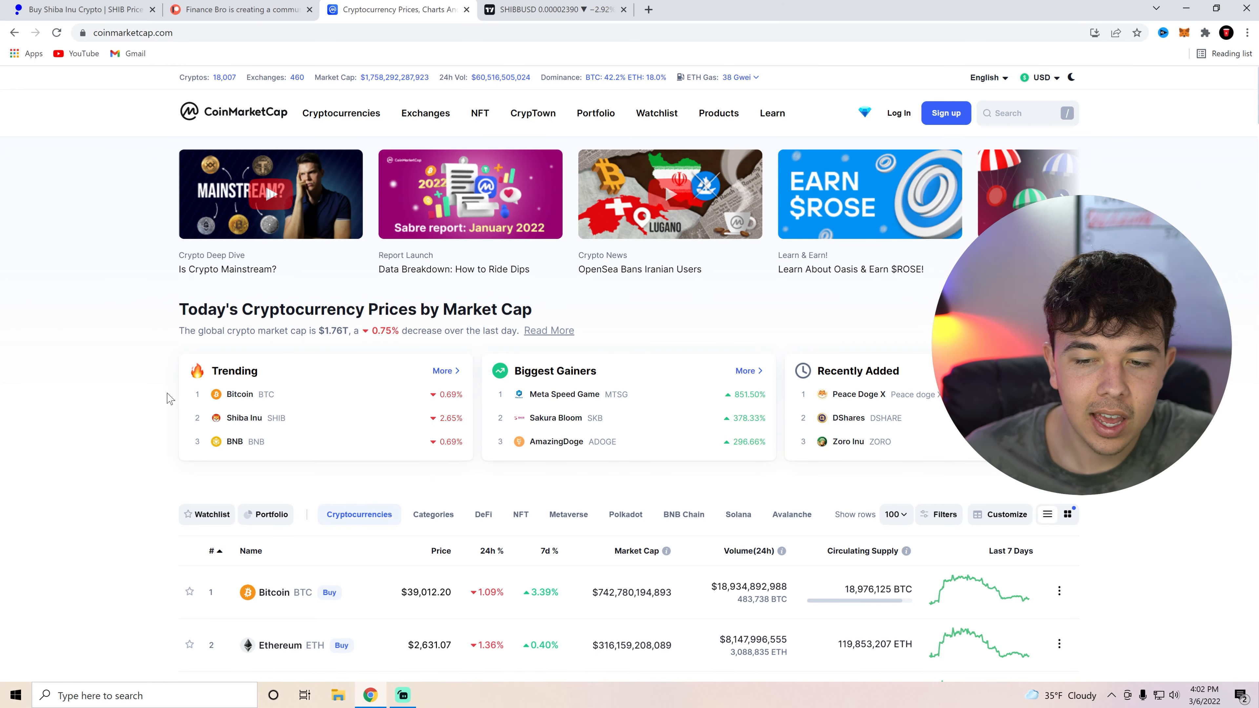
# Find Shiba Inu at rank 15 in the CoinMarketCap table and open its coin page
pyautogui.scroll(-3)
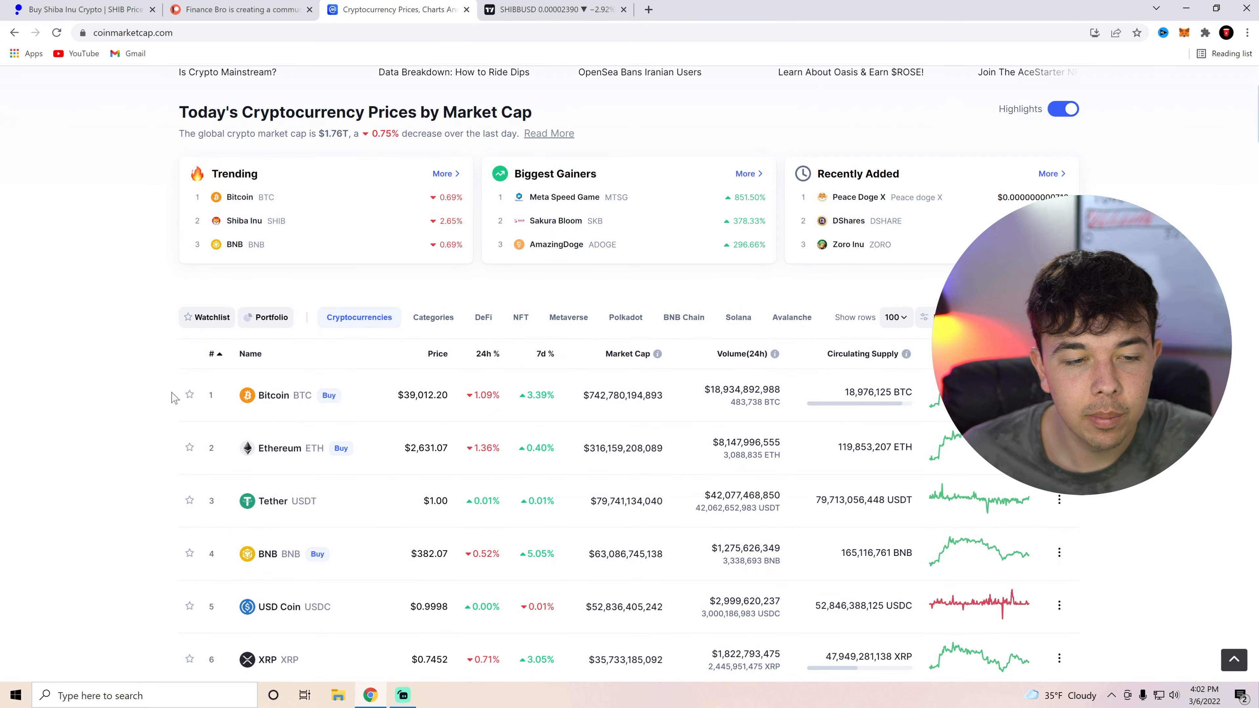
pyautogui.scroll(-3)
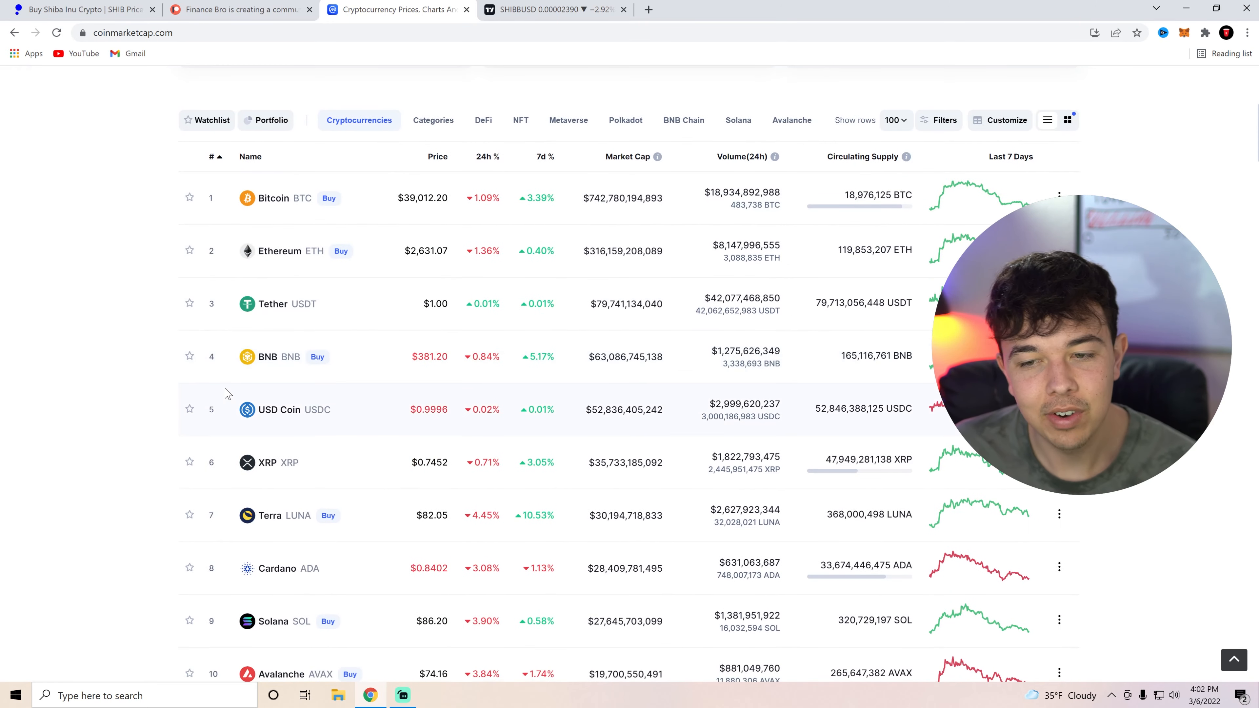
pyautogui.scroll(-3)
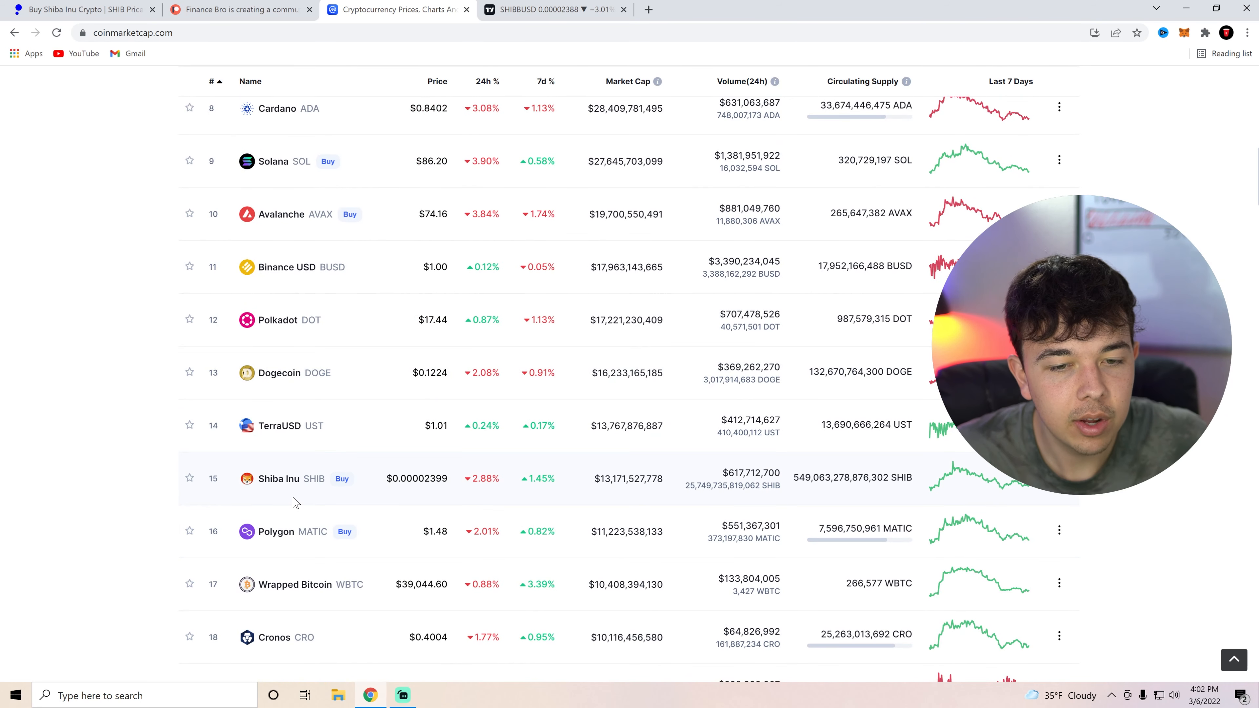
pyautogui.moveTo(292, 495)
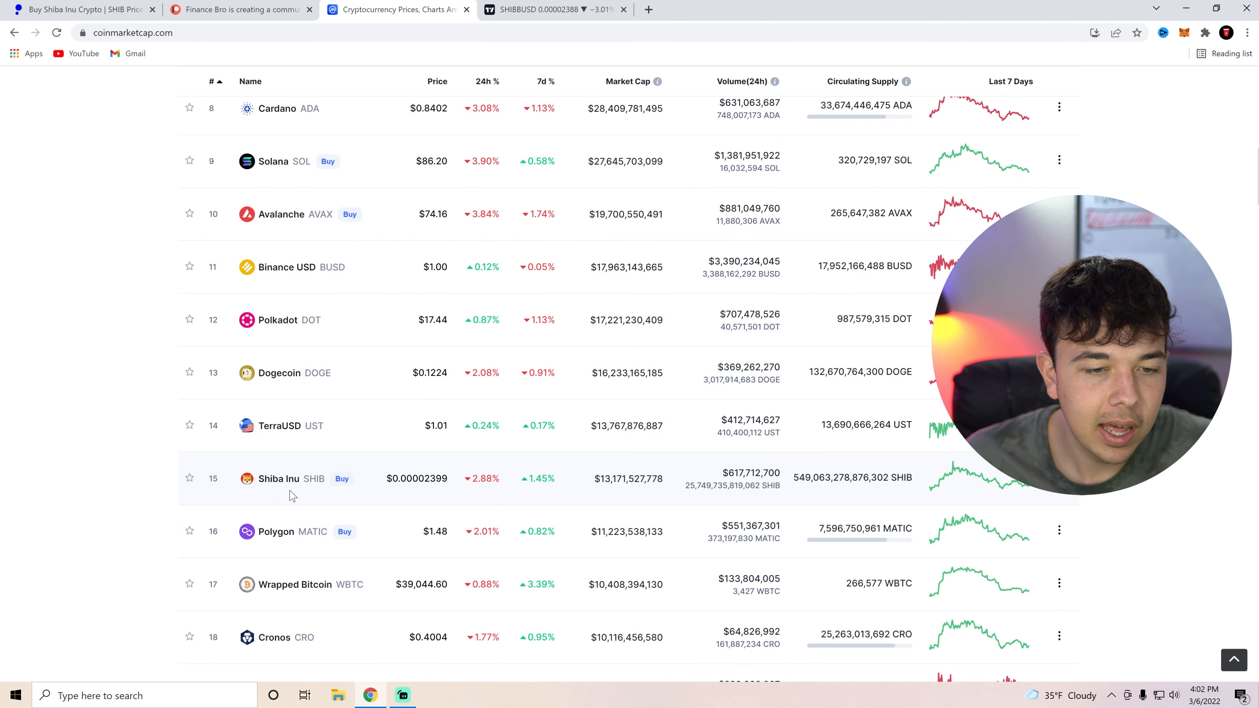
pyautogui.click(279, 479)
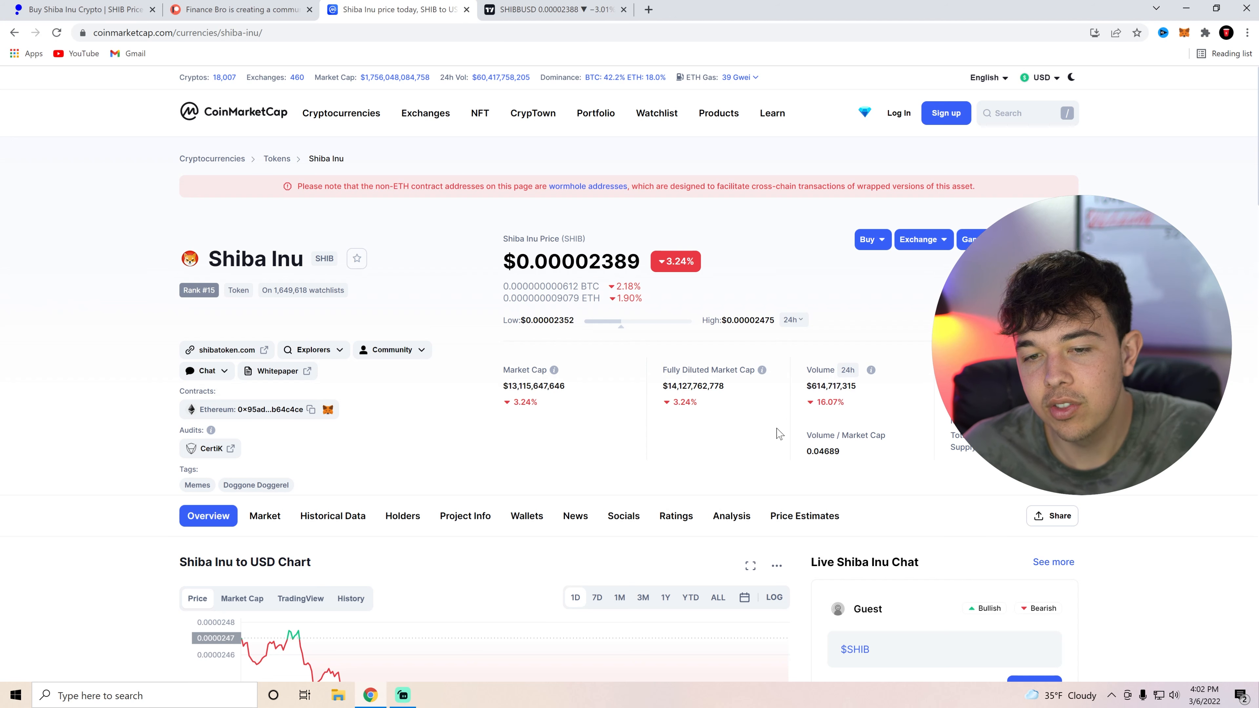
pyautogui.moveTo(706, 425)
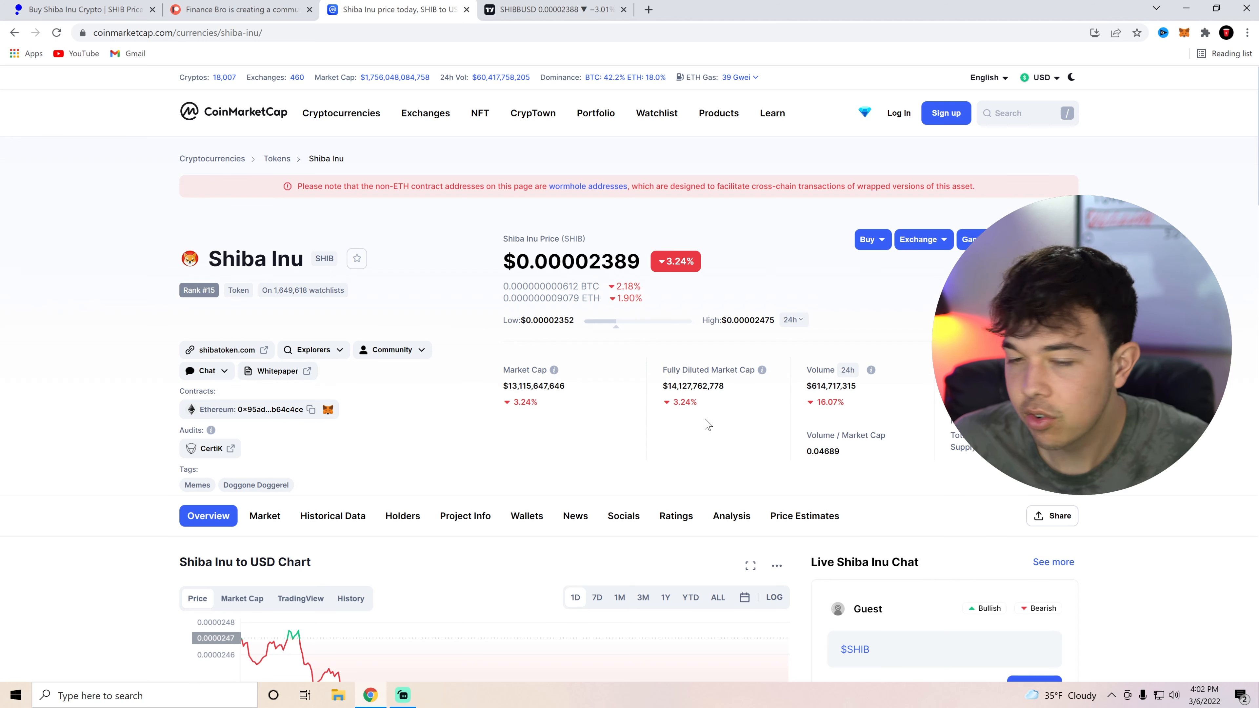
pyautogui.scroll(-3)
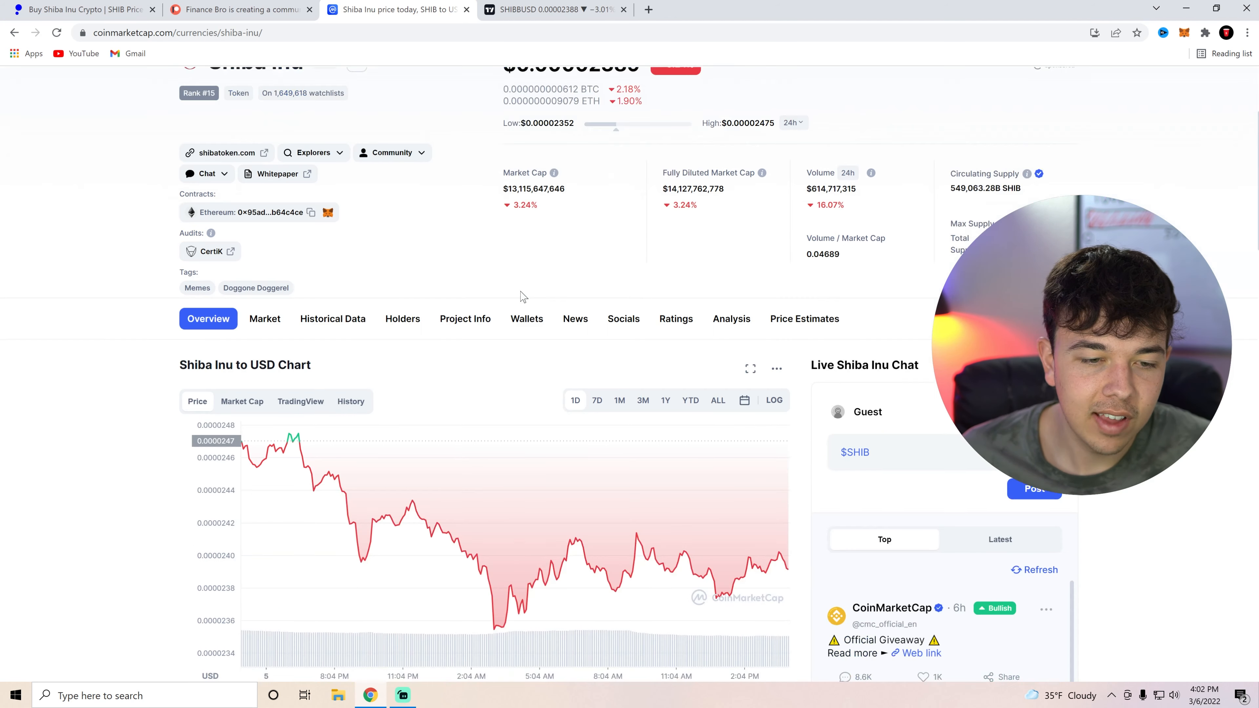
pyautogui.scroll(-3)
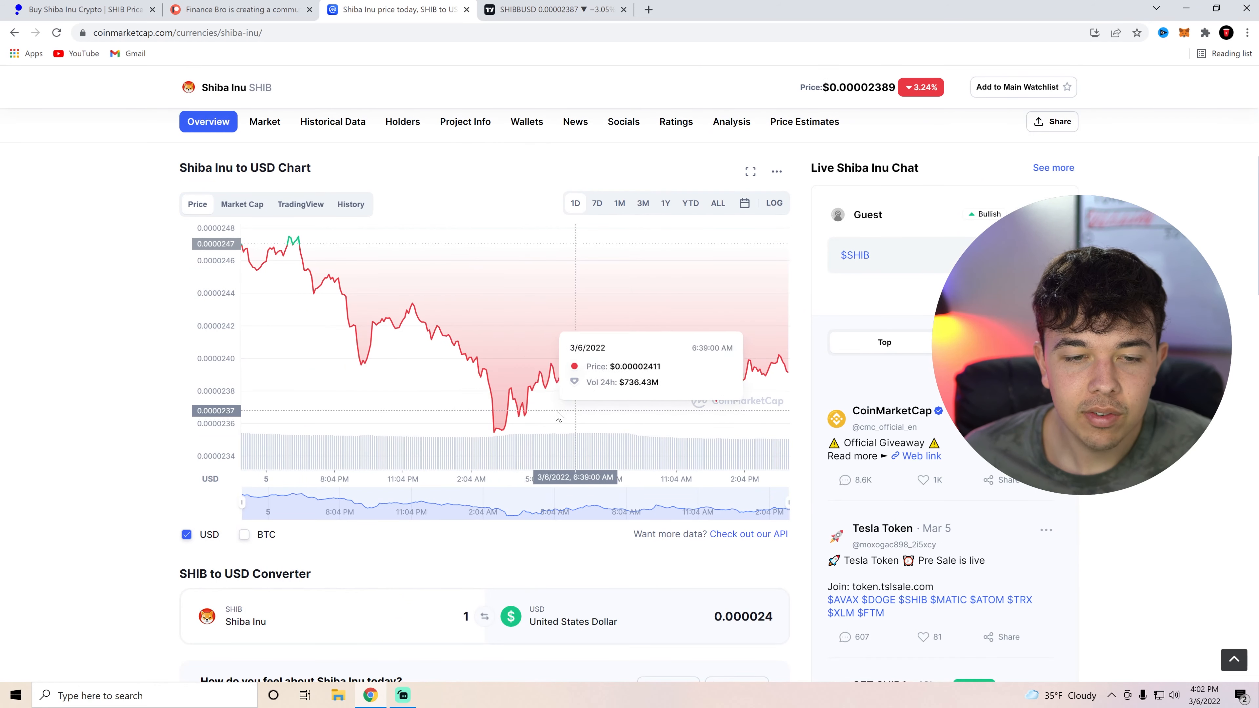
pyautogui.click(332, 122)
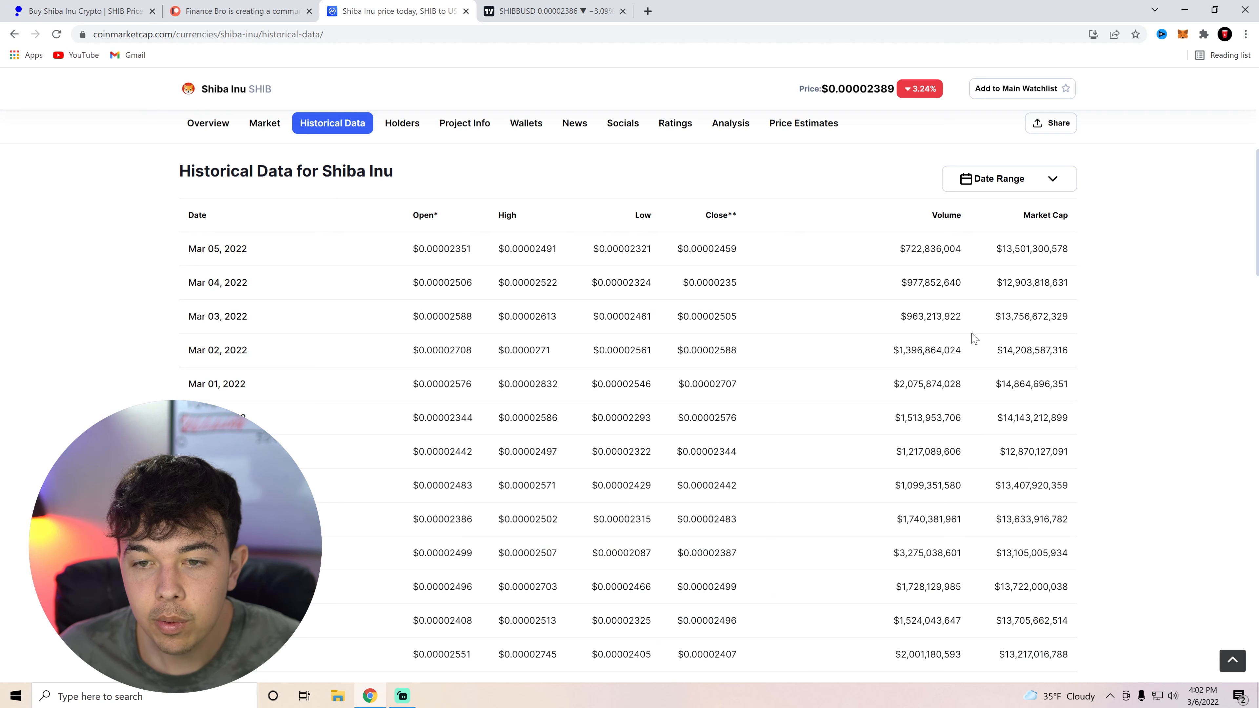
pyautogui.moveTo(865, 249)
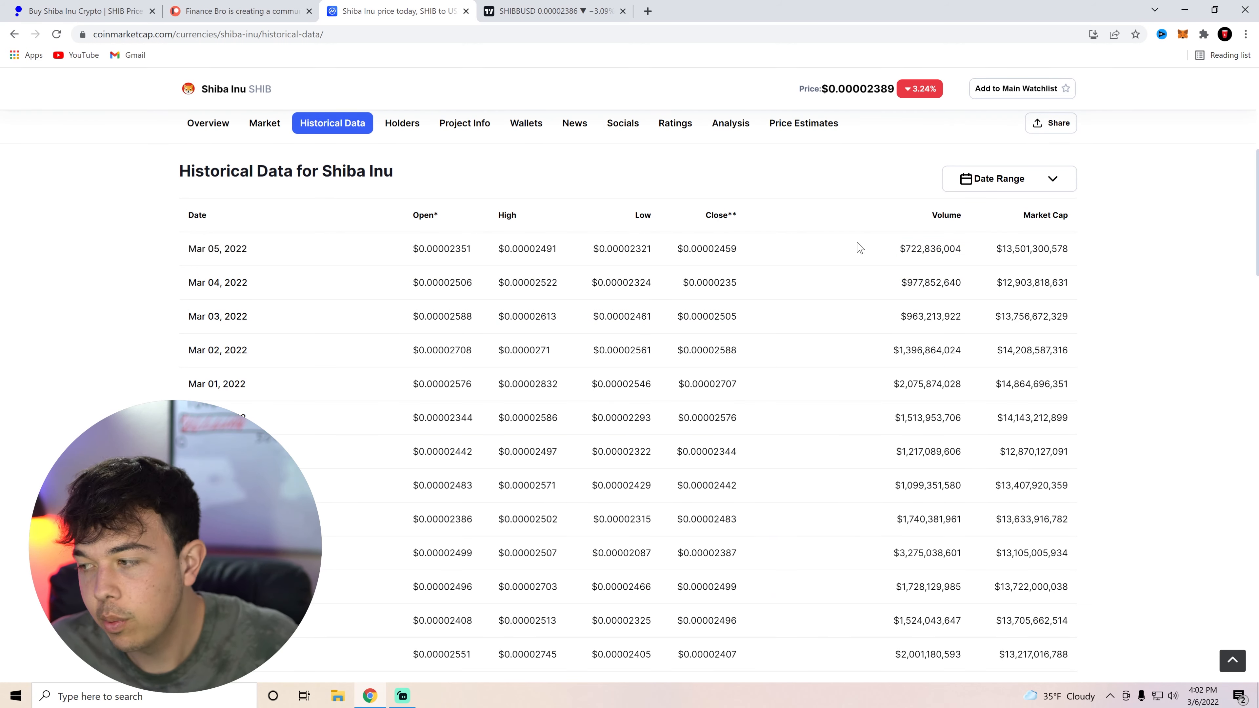
pyautogui.moveTo(966, 334)
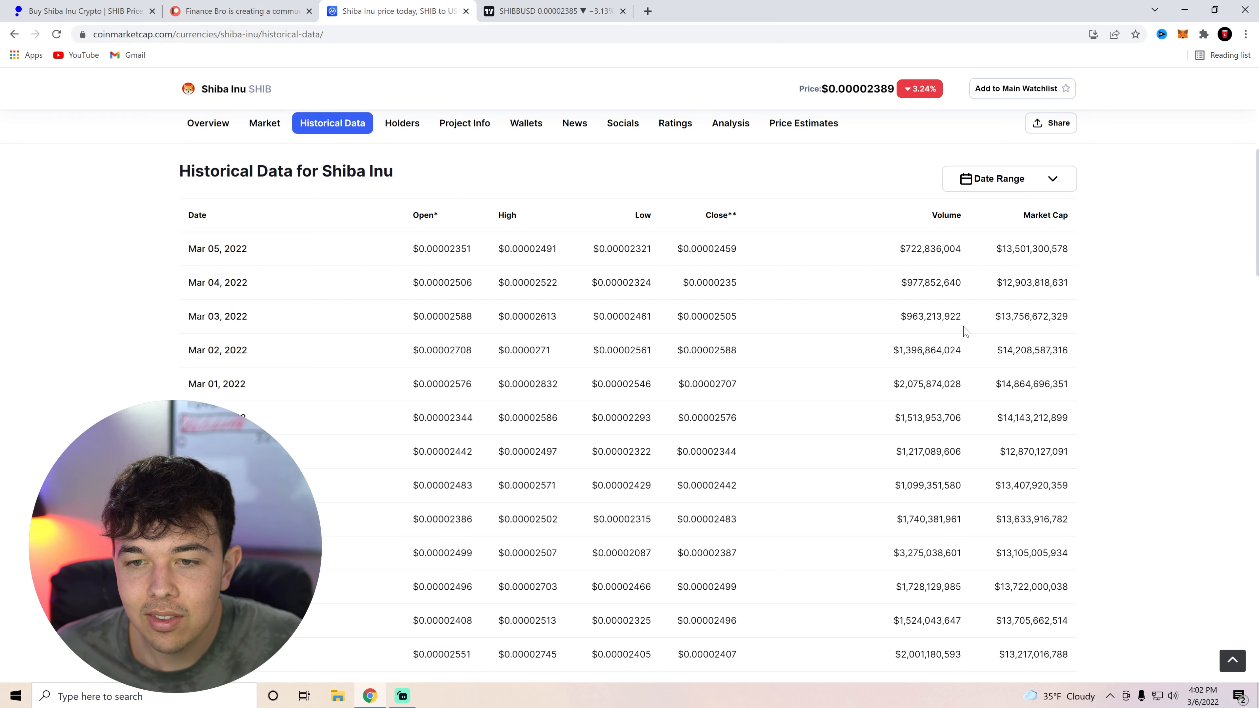
pyautogui.moveTo(873, 347)
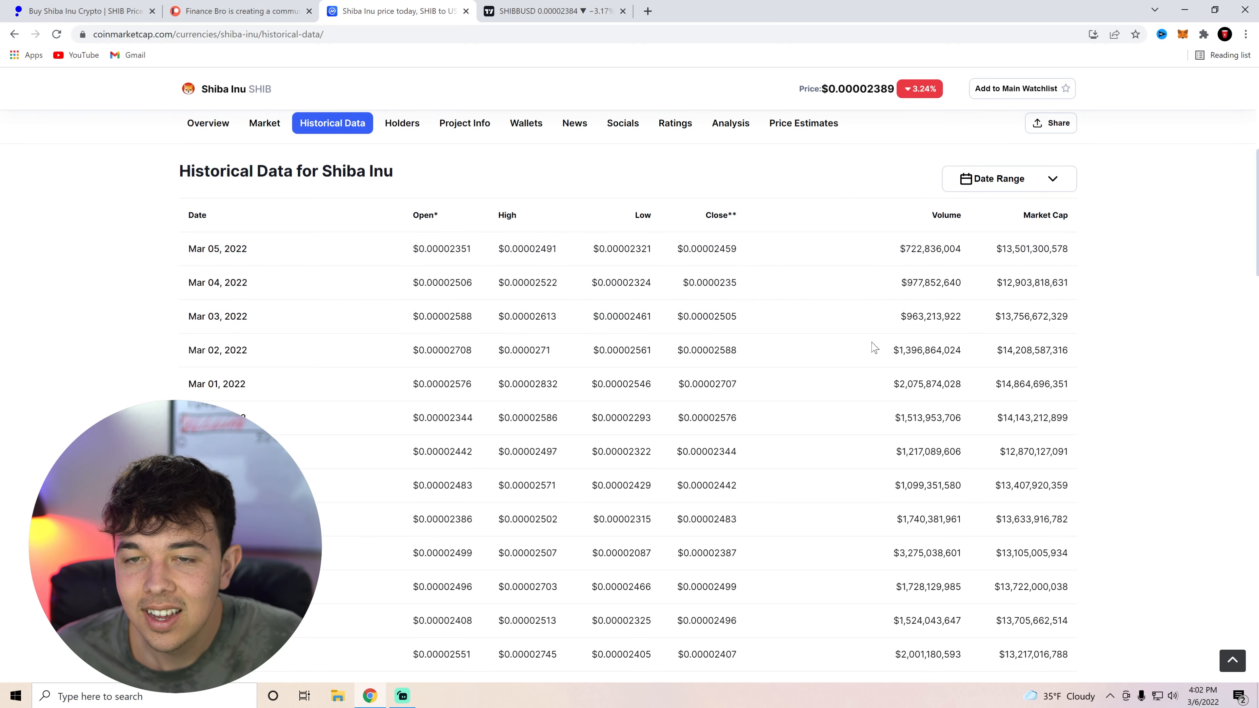
pyautogui.scroll(3)
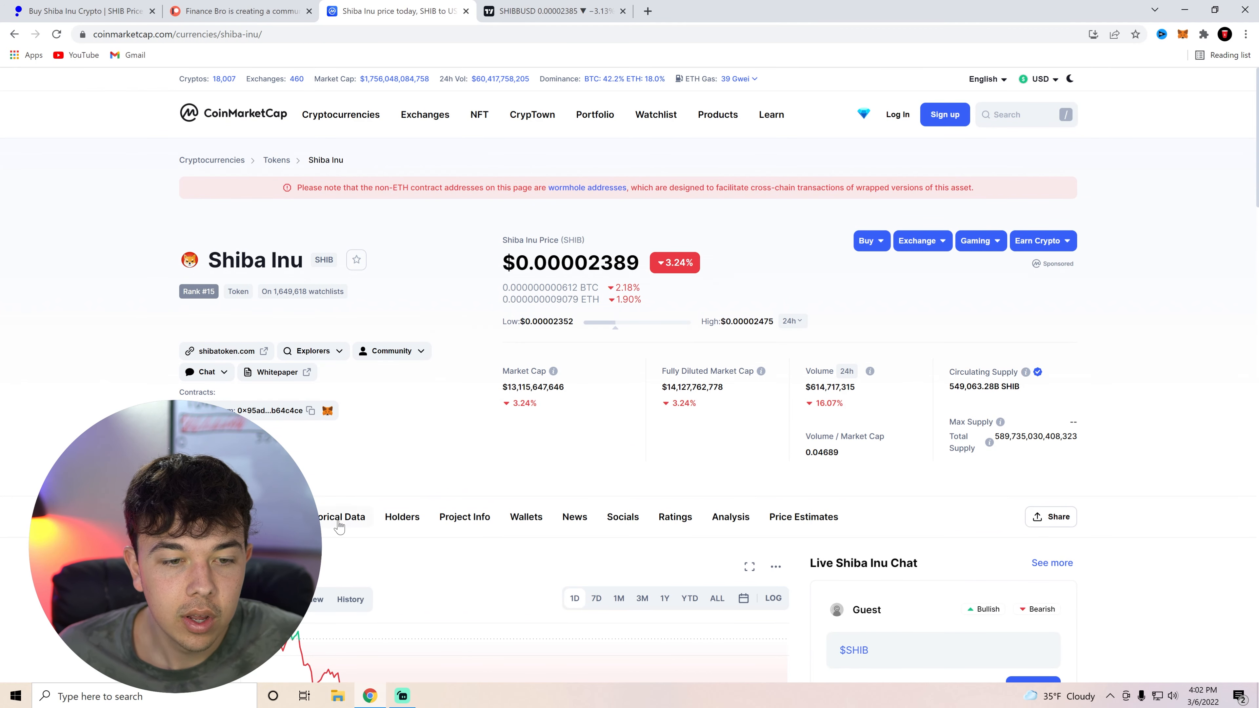
# View the Shiba Inu holders statistics, then switch to the TradingView SHIB/BUSD chart
pyautogui.click(402, 516)
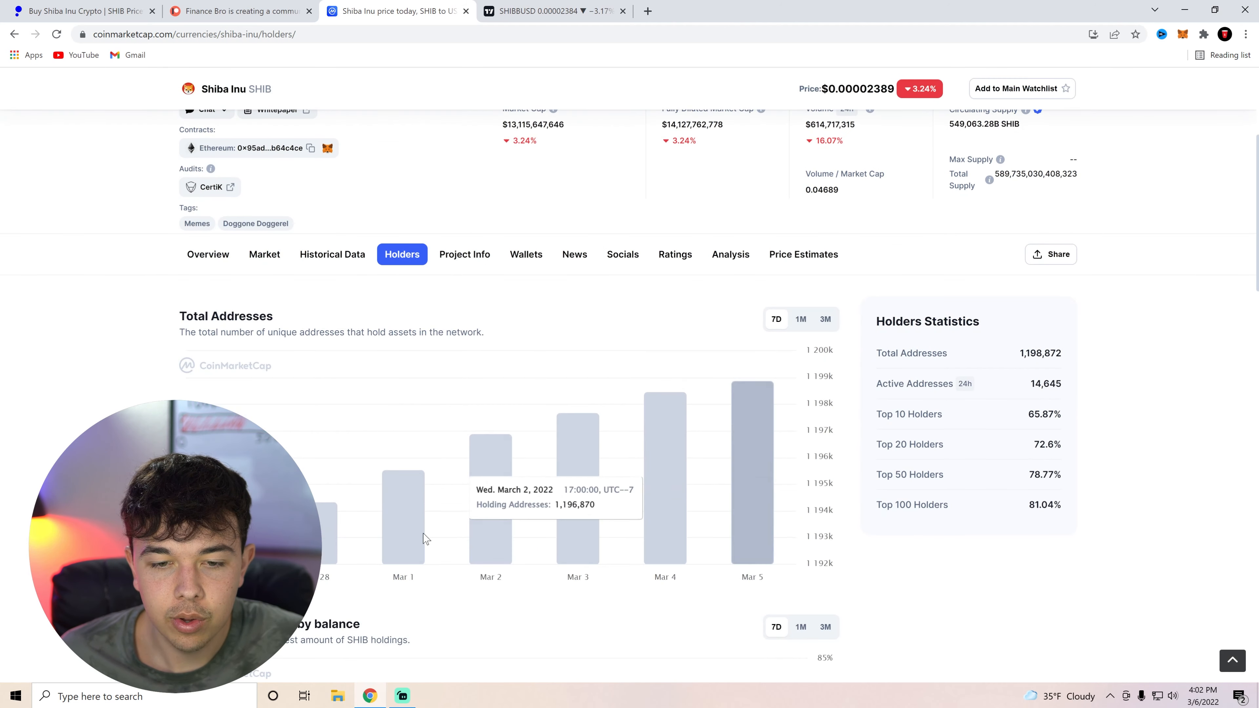
pyautogui.moveTo(743, 454)
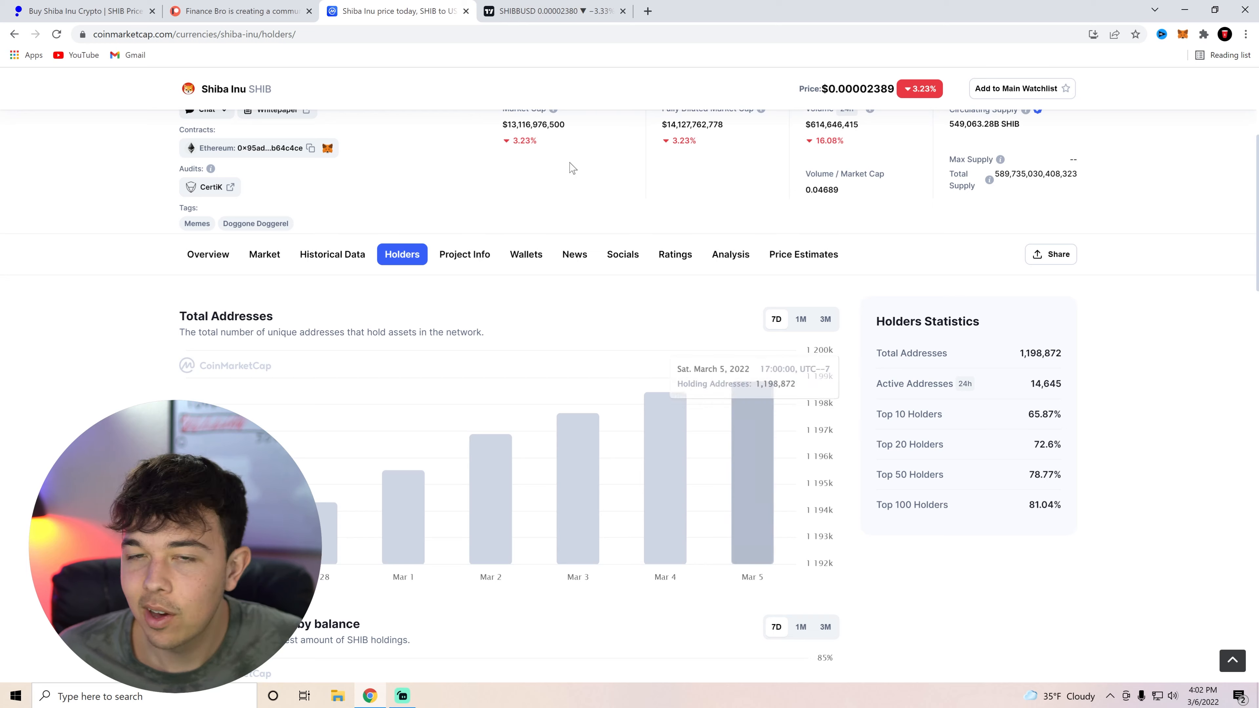
pyautogui.click(552, 11)
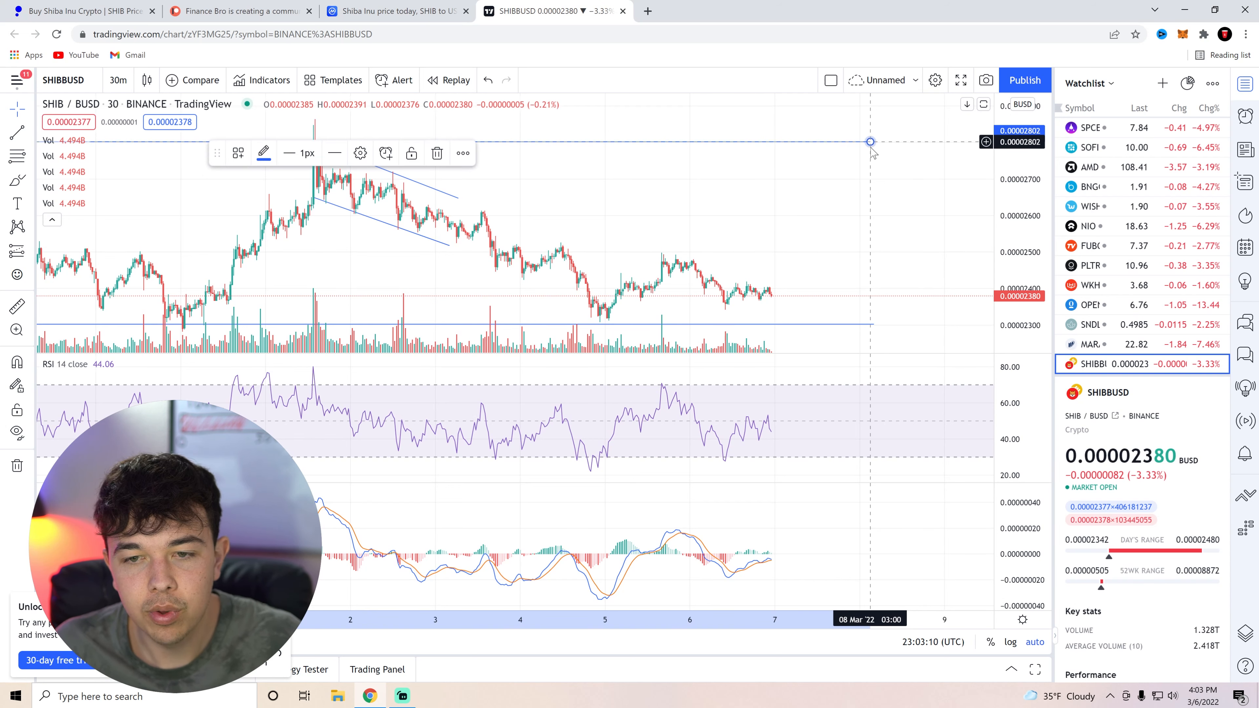
pyautogui.moveTo(727, 307)
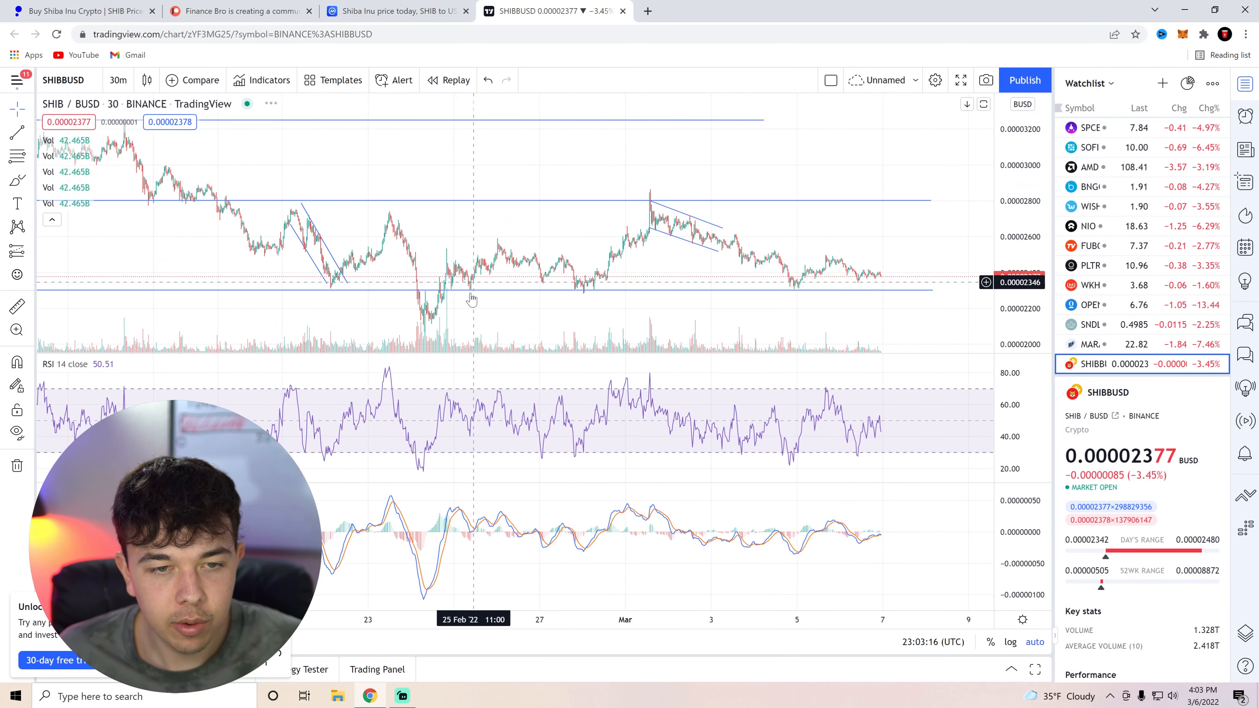
pyautogui.moveTo(898, 308)
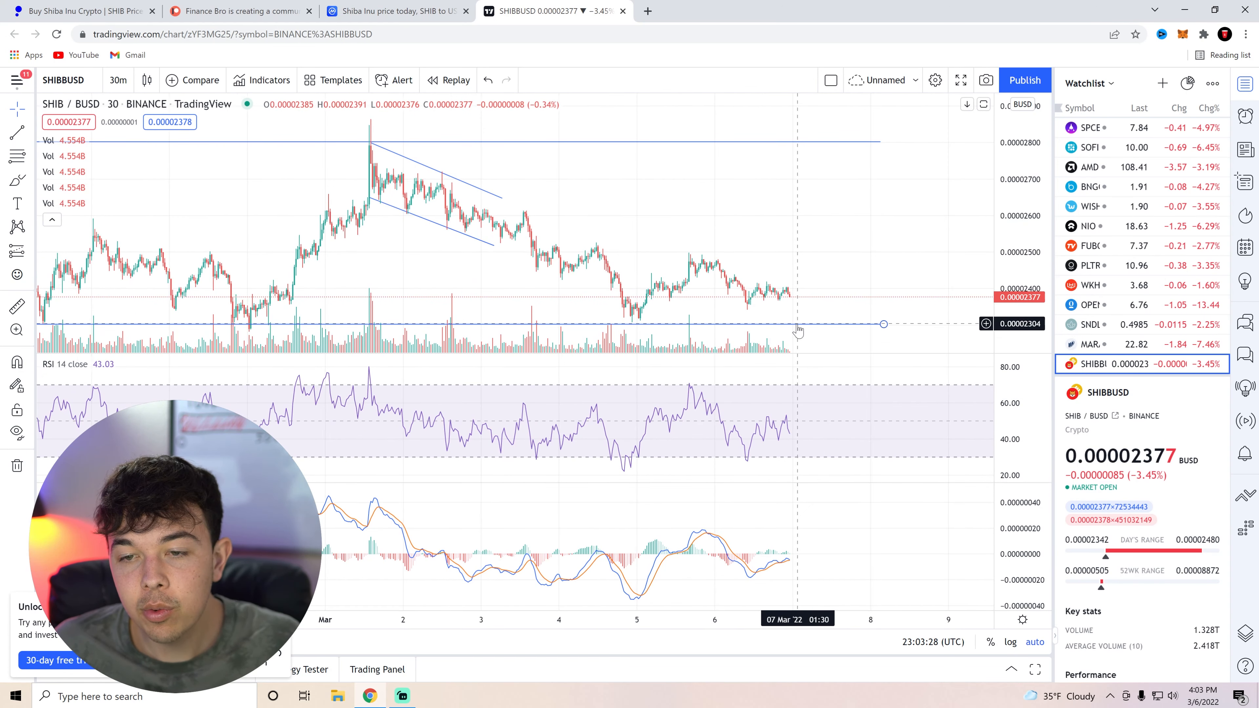
pyautogui.moveTo(795, 328)
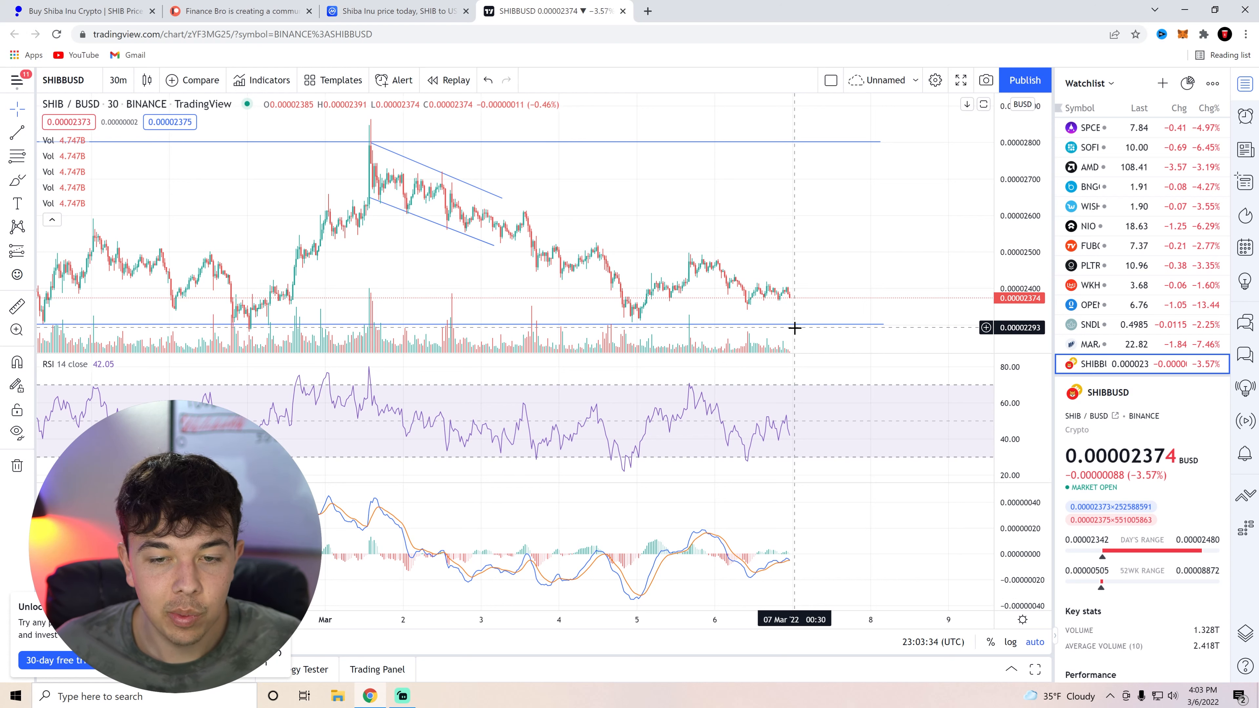
pyautogui.moveTo(795, 329)
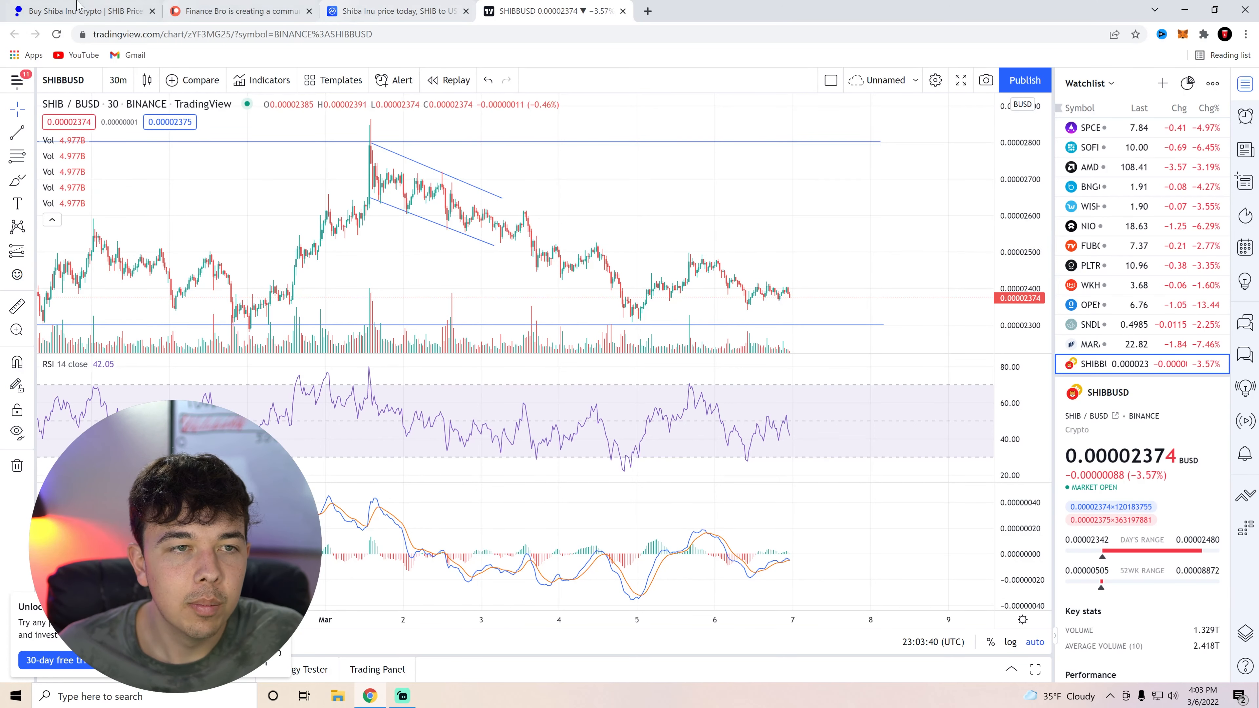
# Pass through the Public.com Shiba Inu page and land on the Bro Club Patreon membership page
pyautogui.click(76, 10)
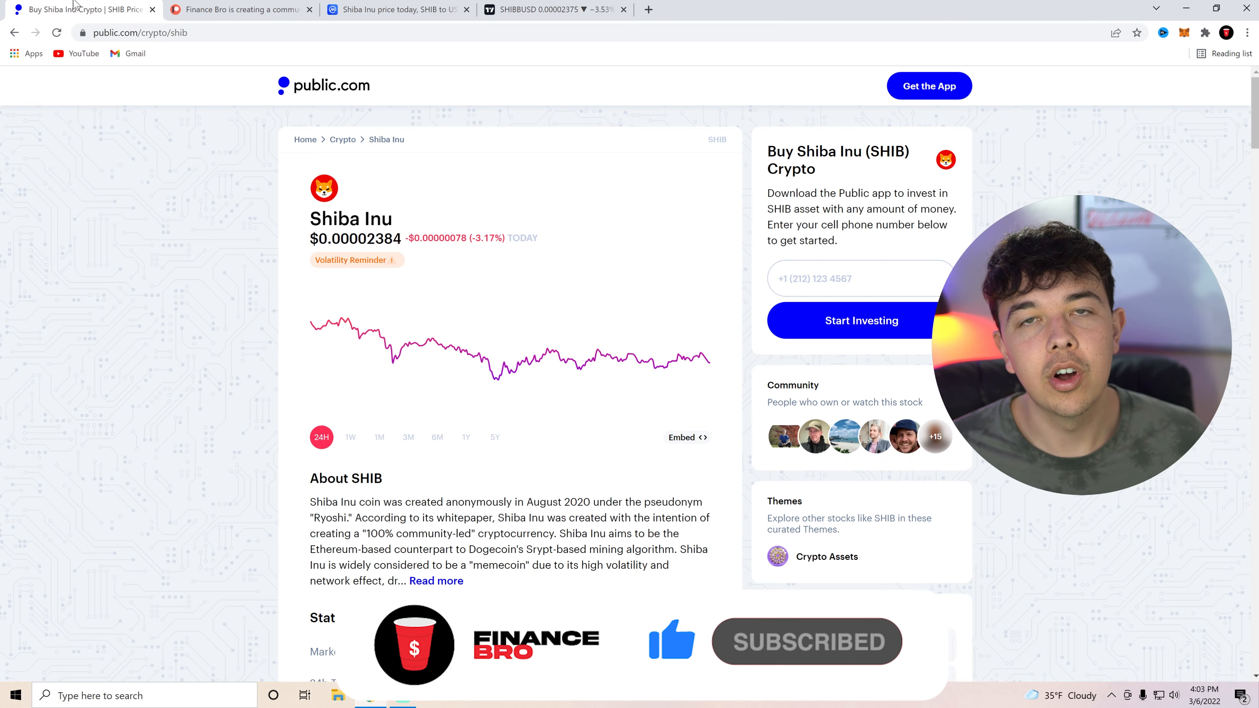
pyautogui.click(240, 9)
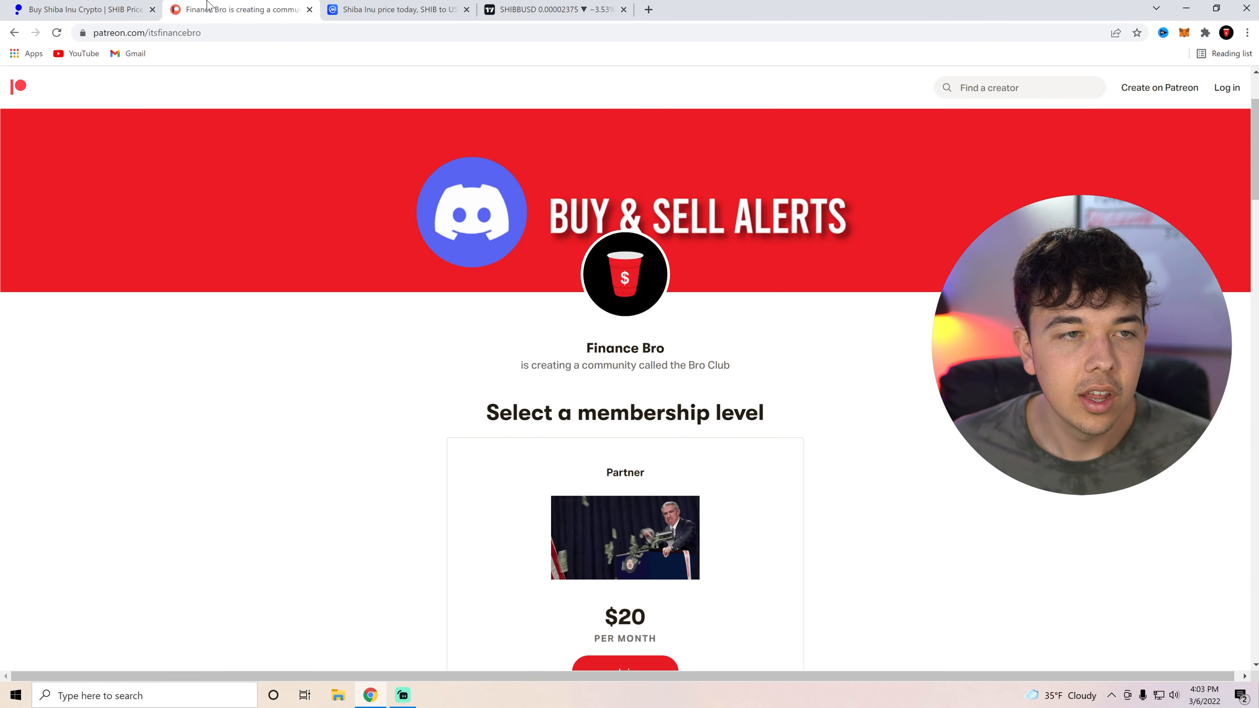
pyautogui.moveTo(771, 249)
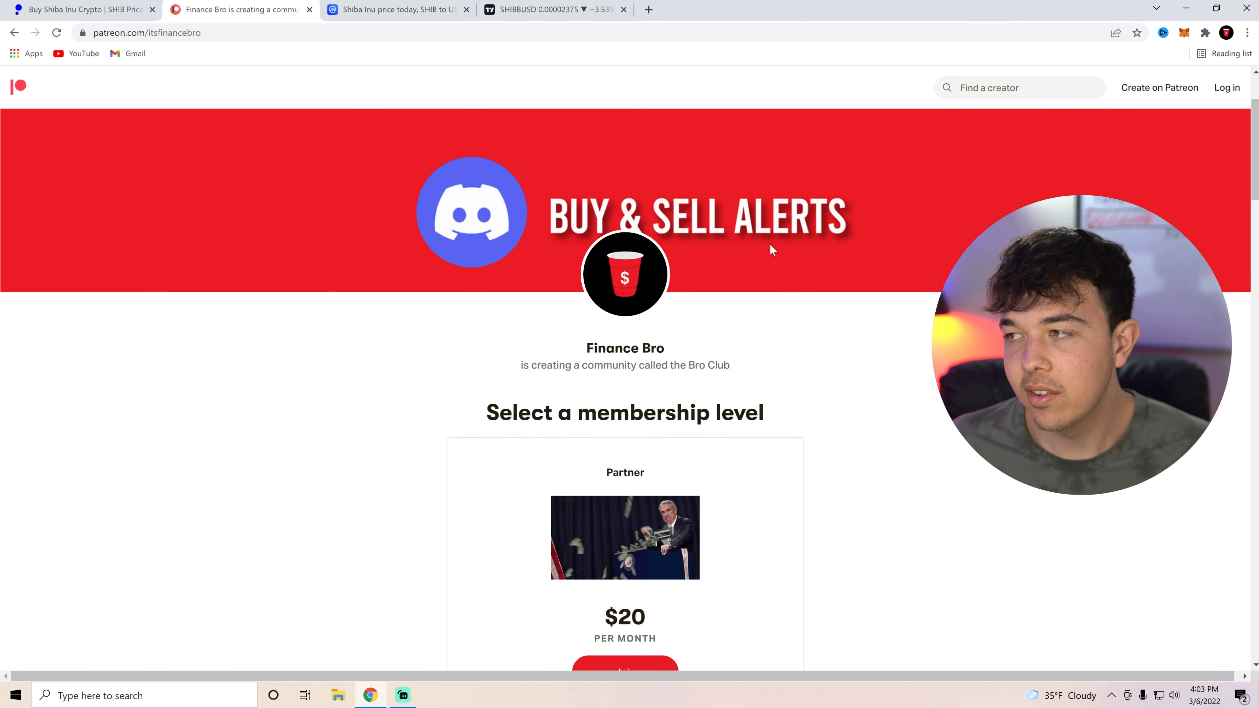